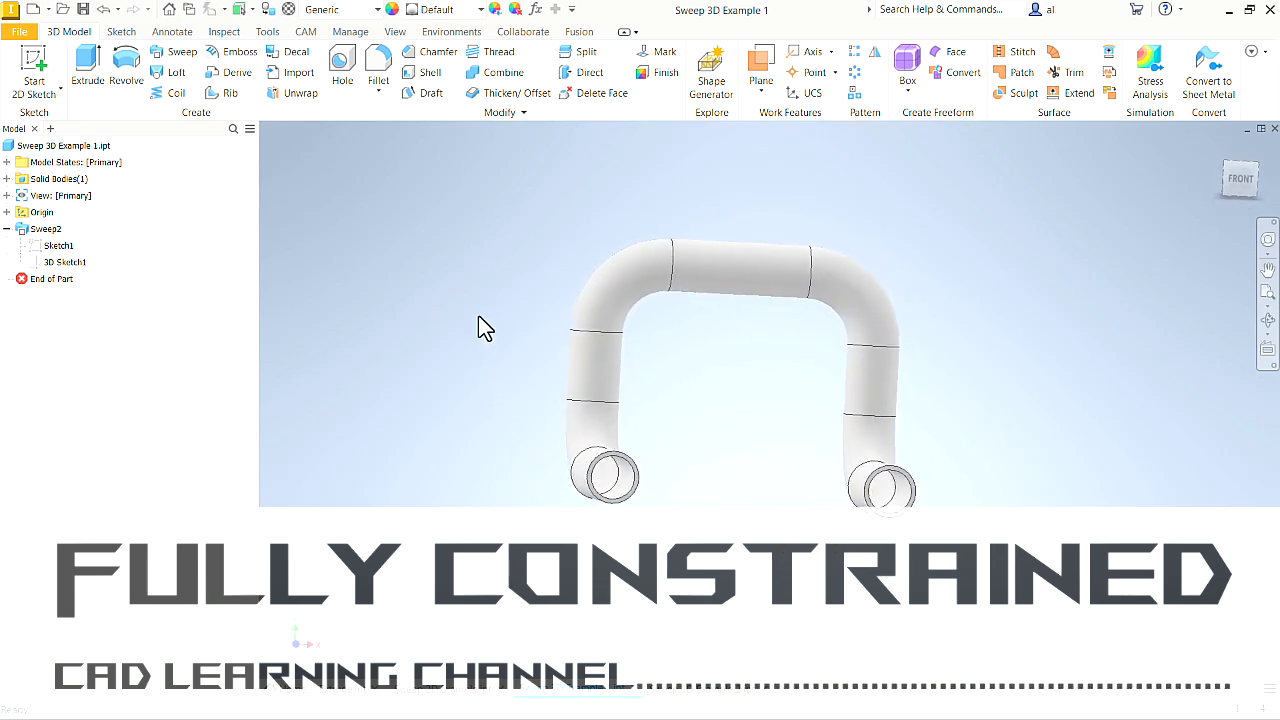
Step: Switch to the Sweep 3D Example 2 part showing a tube swept around a block
left_click(706, 688)
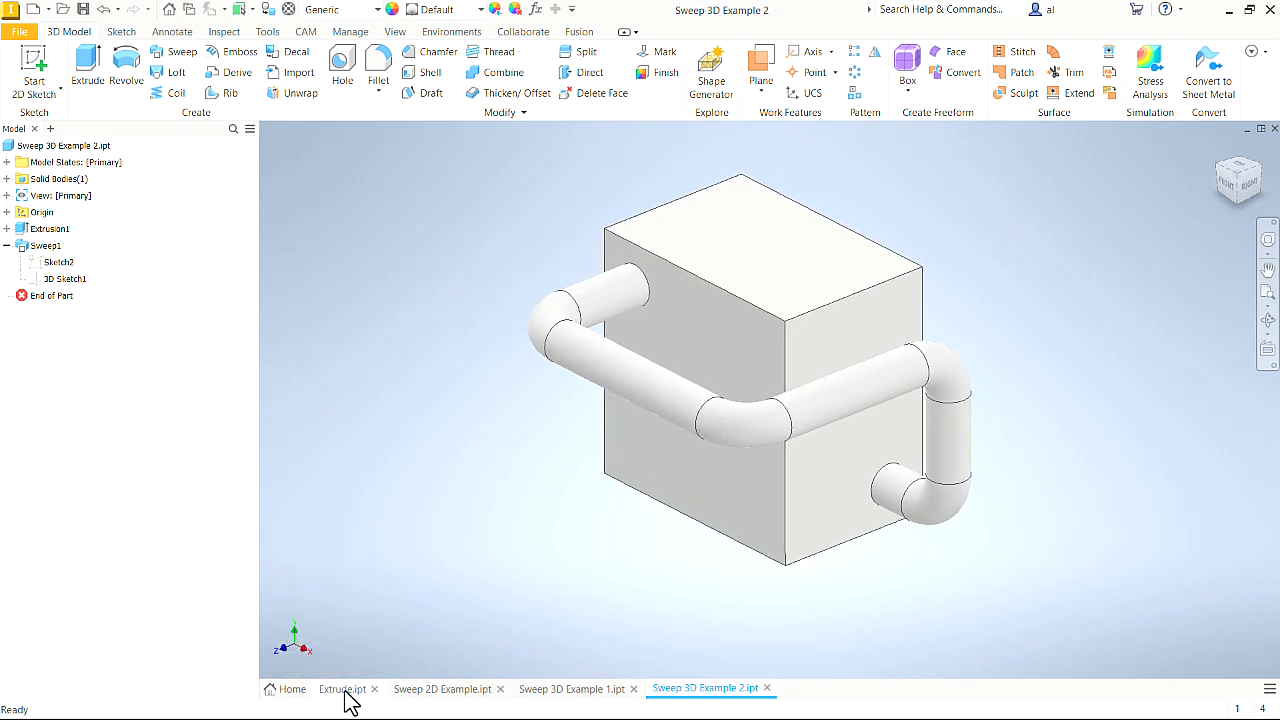
Step: In Extrude.ipt, review the ring Sketch1 and the 8 in Extrusion1 properties, then close them
left_click(342, 688)
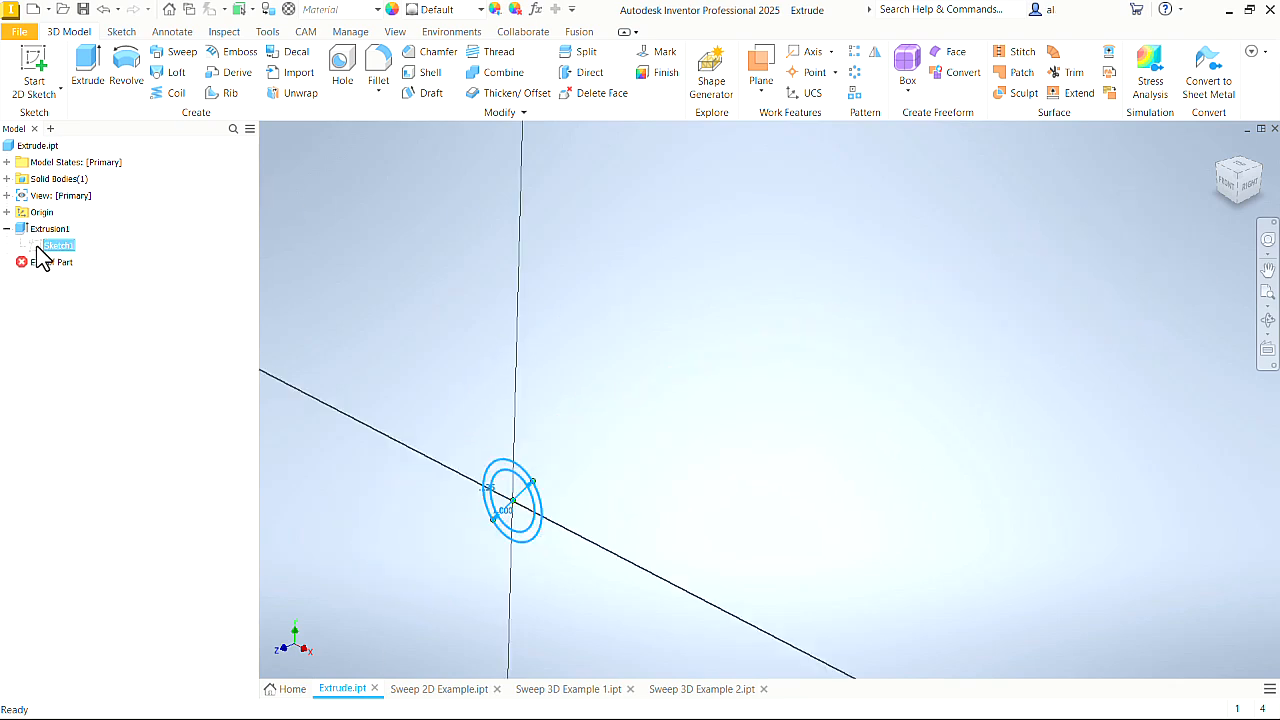
double_click(56, 244)
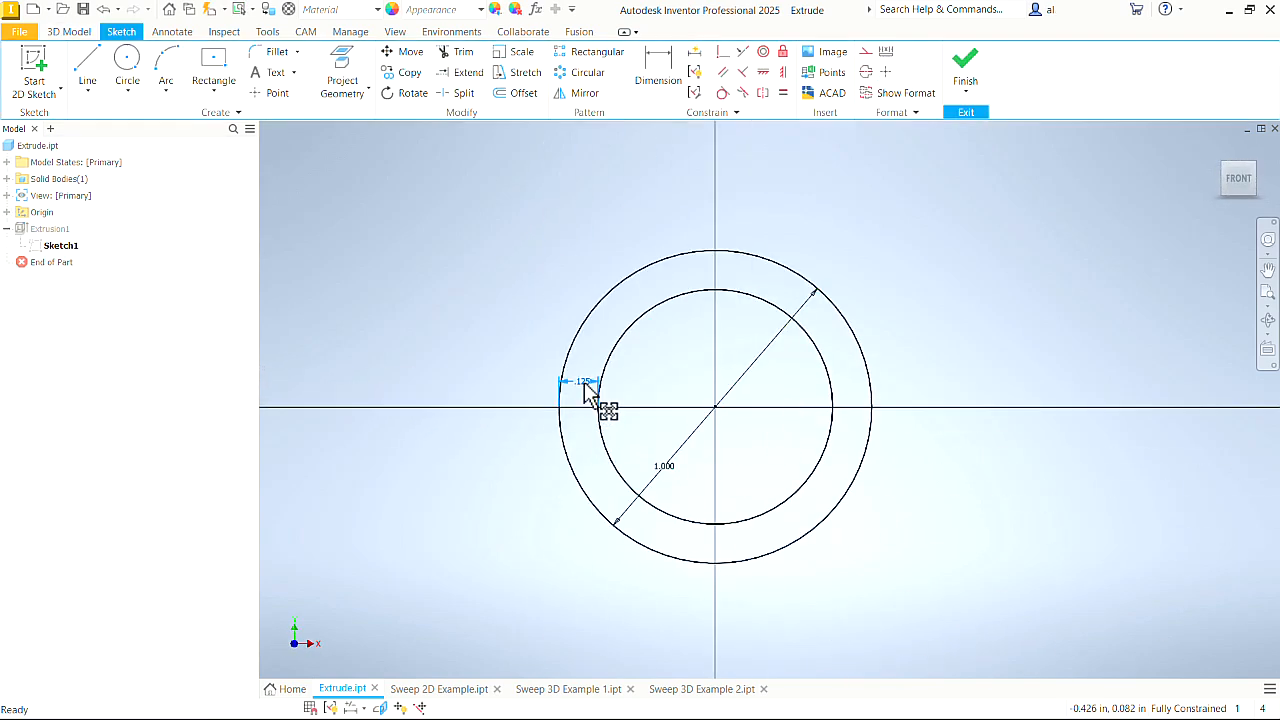
left_click(964, 62)
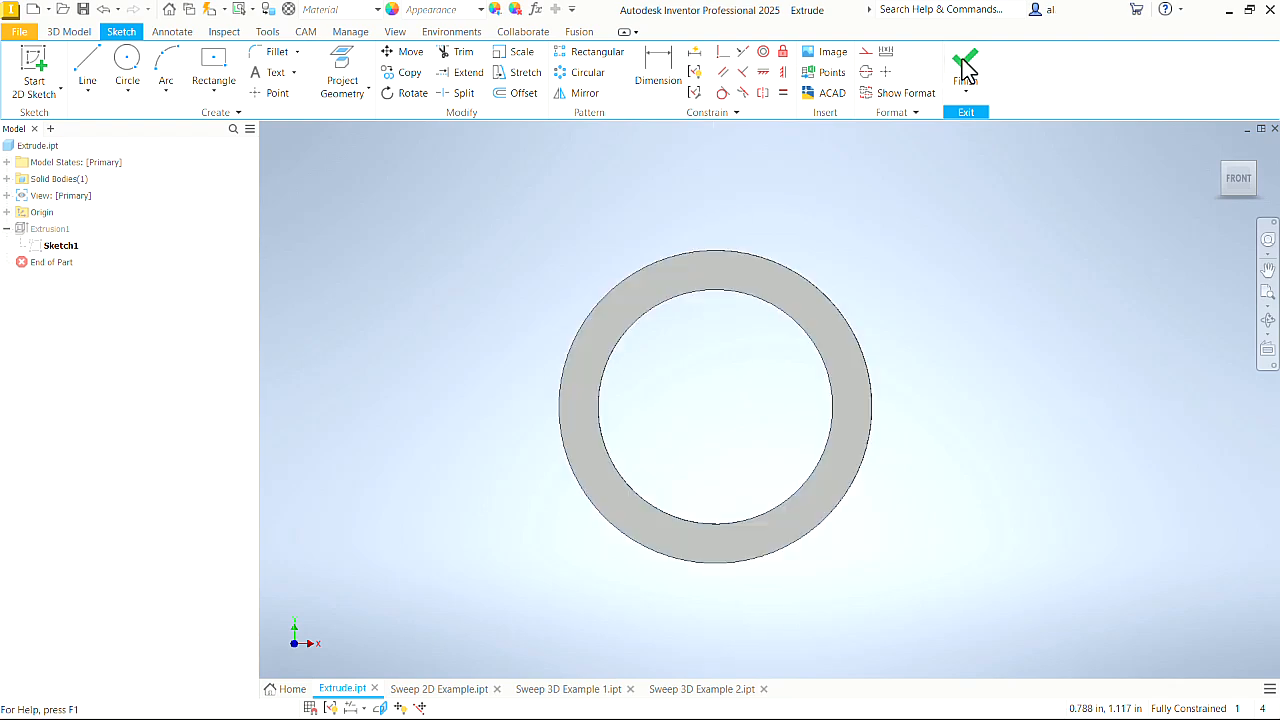
left_click(964, 60)
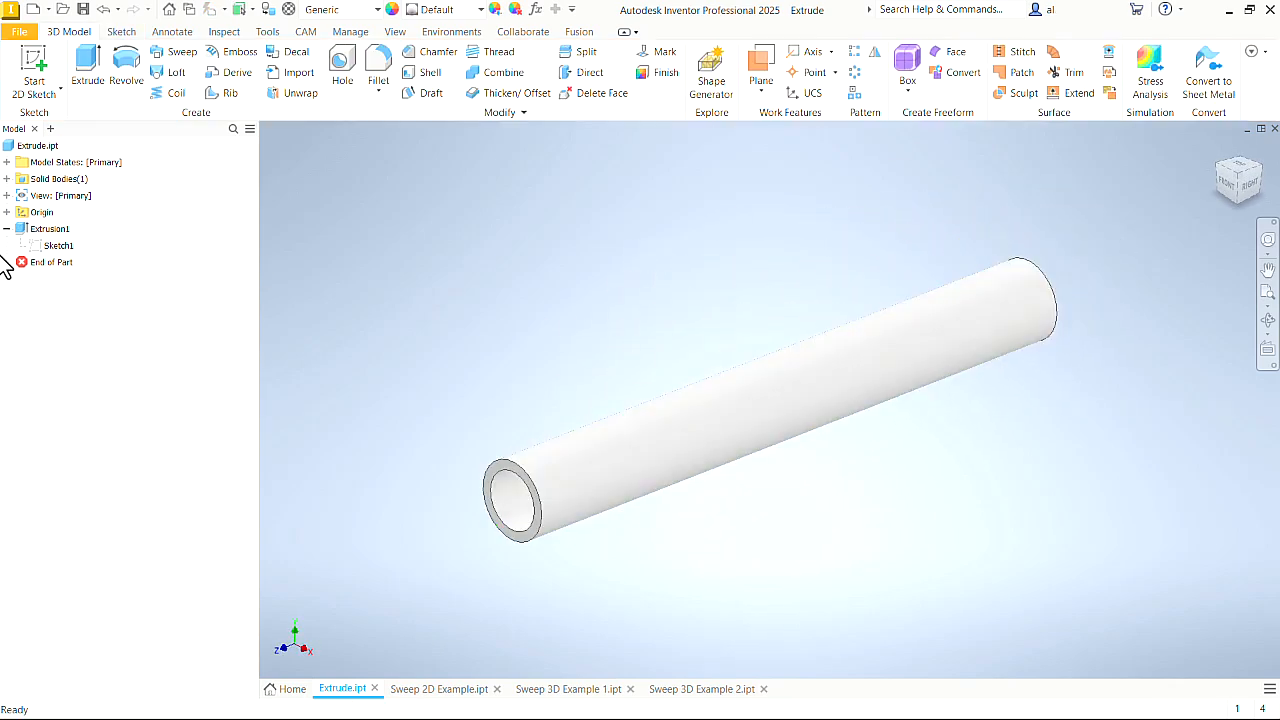
double_click(58, 244)
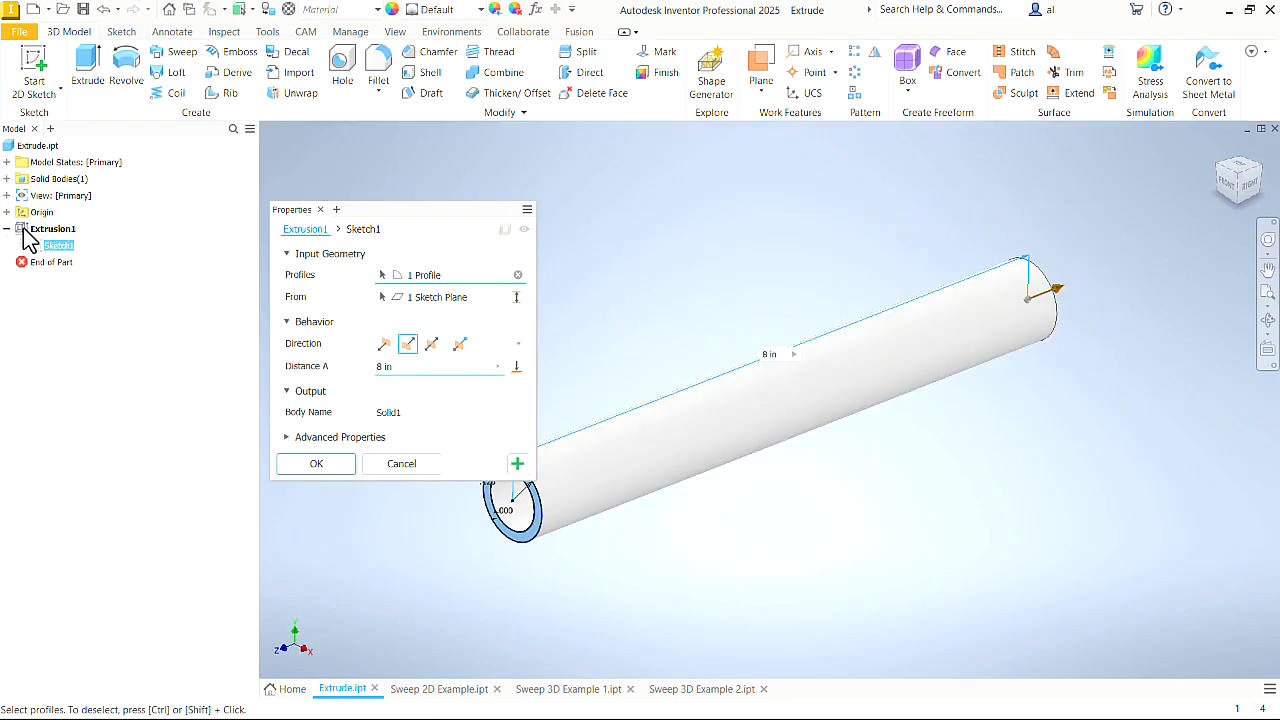
left_click(316, 464)
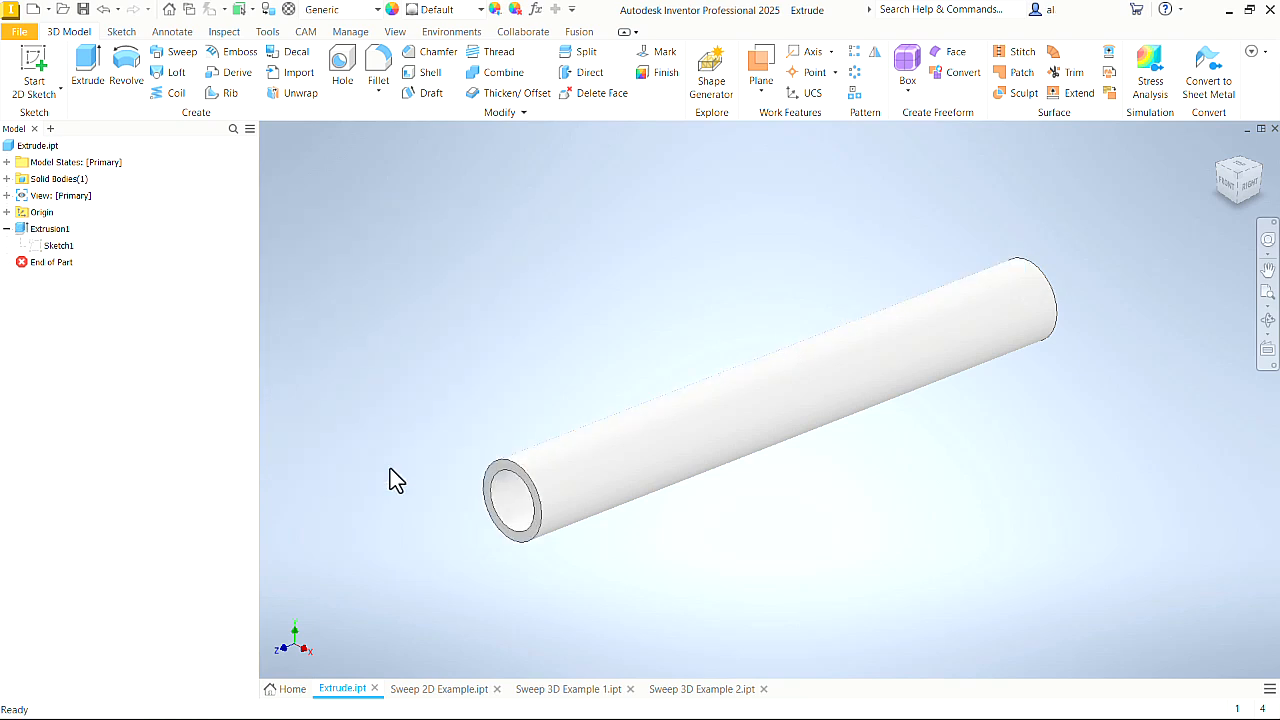
mouse_move(416, 558)
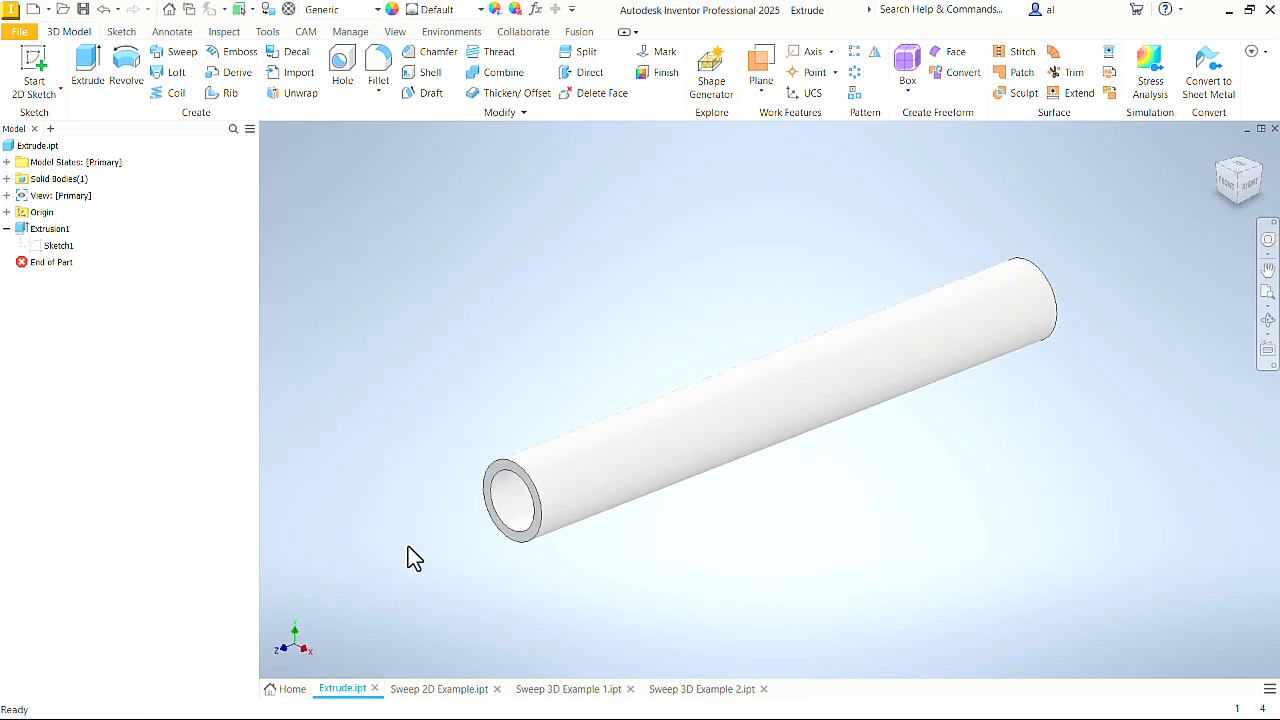
Step: In Sweep 2D Example.ipt, highlight the circular profile and review the flat path Sketch2, then finish it
left_click(440, 688)
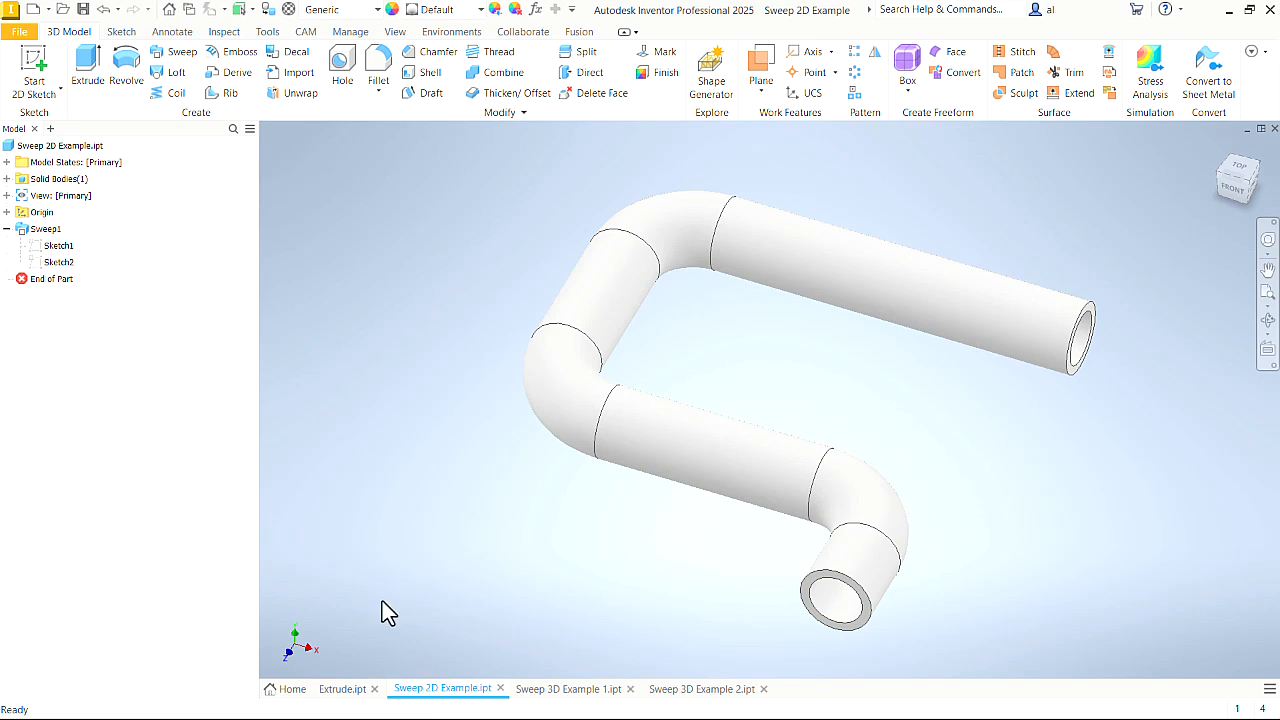
left_click(56, 244)
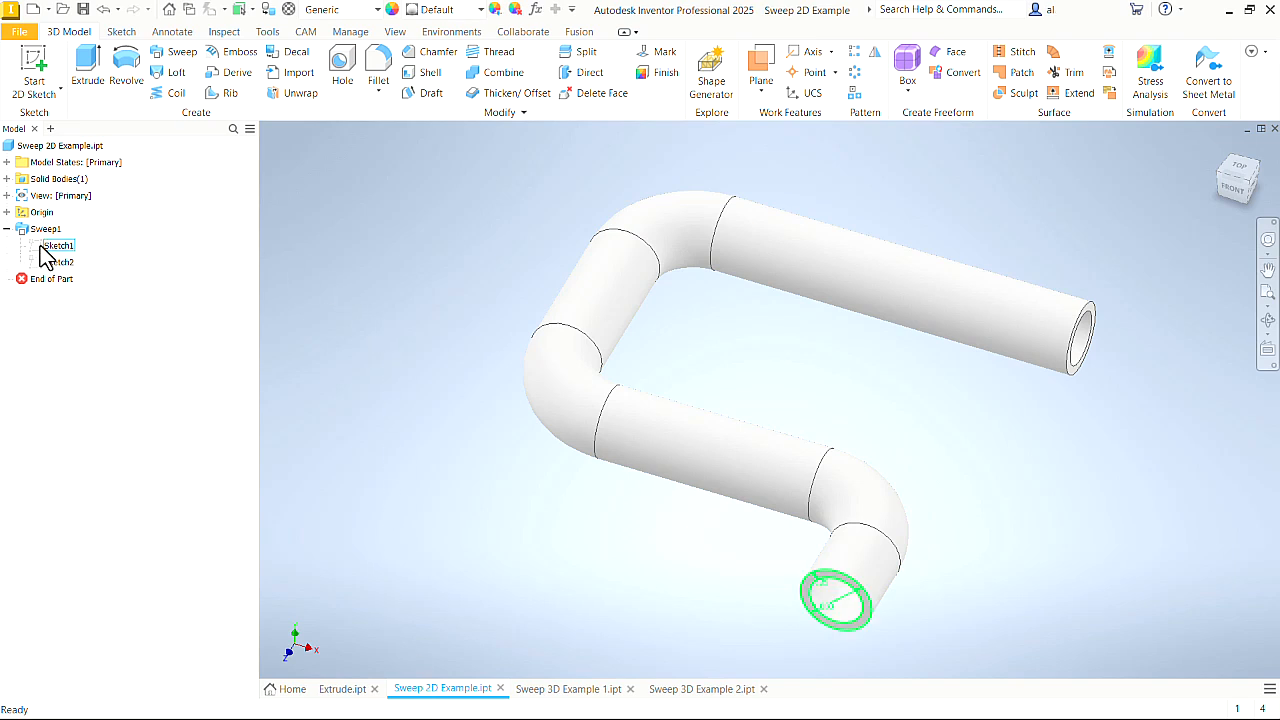
double_click(58, 244)
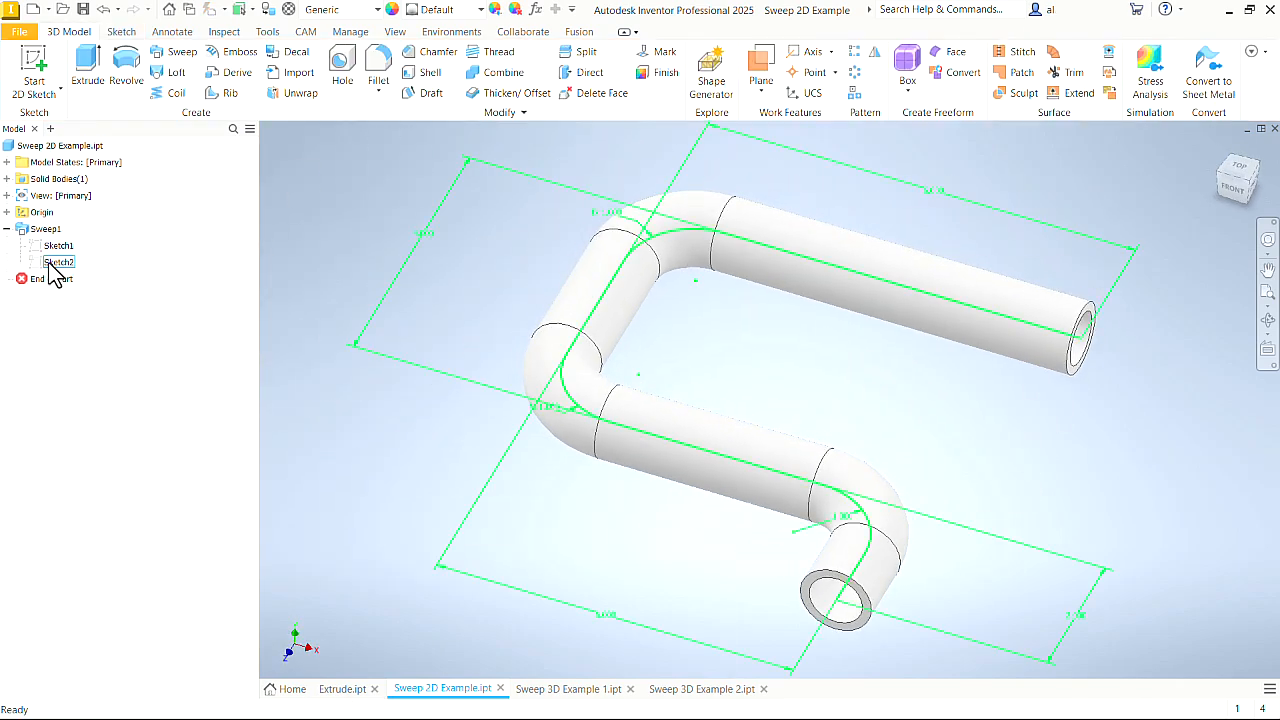
double_click(60, 262)
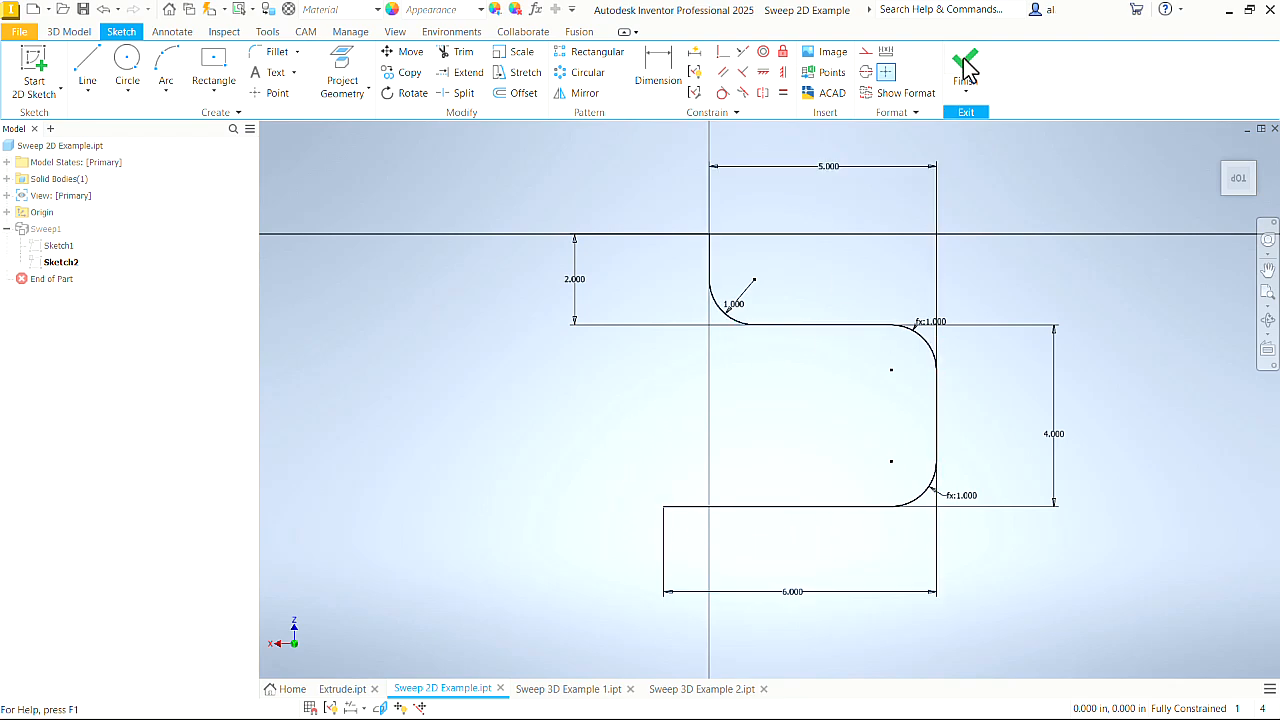
left_click(958, 64)
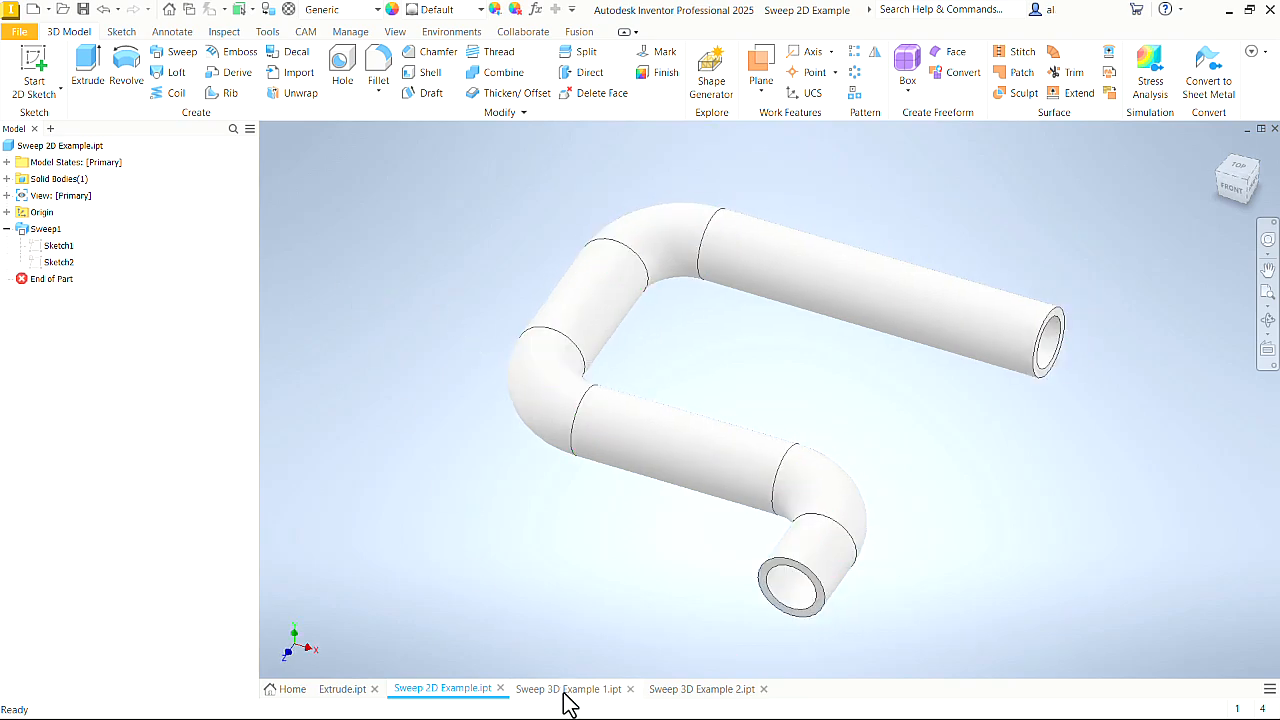
Step: In Sweep 3D Example 1.ipt, highlight Sketch1 and review 3D Sketch1's dimensioned path, then finish it
left_click(570, 688)
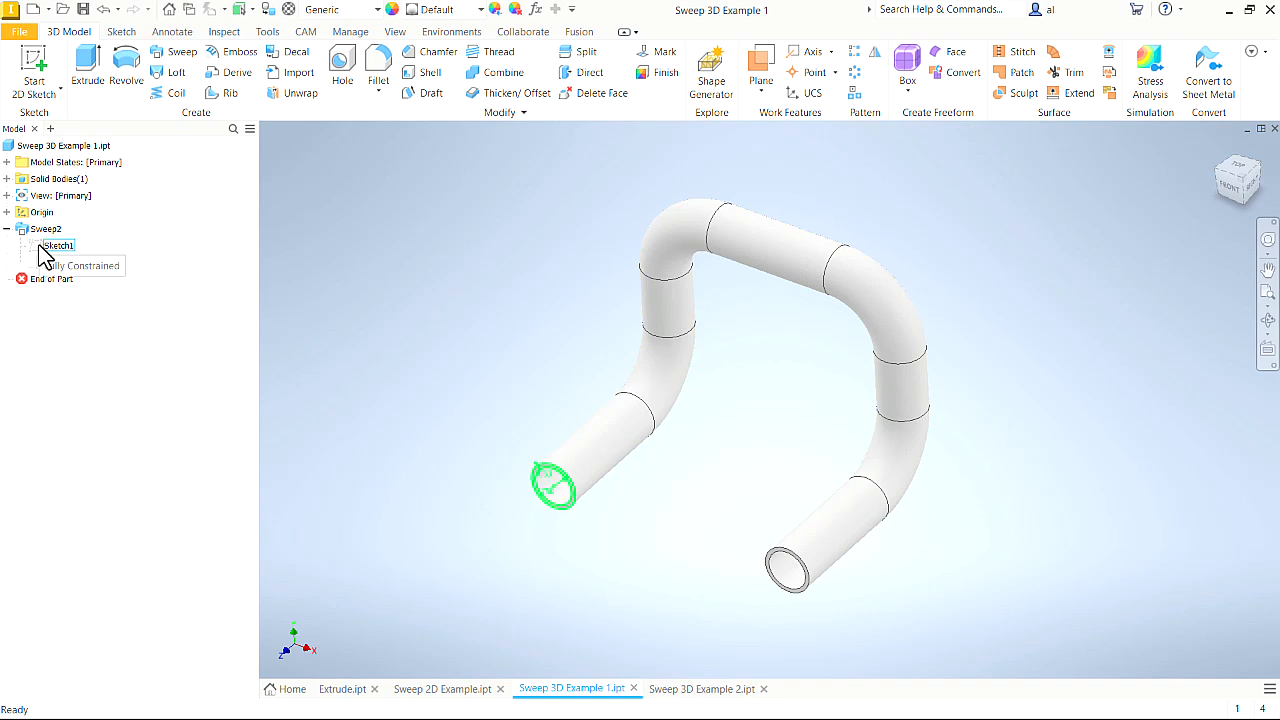
left_click(58, 244)
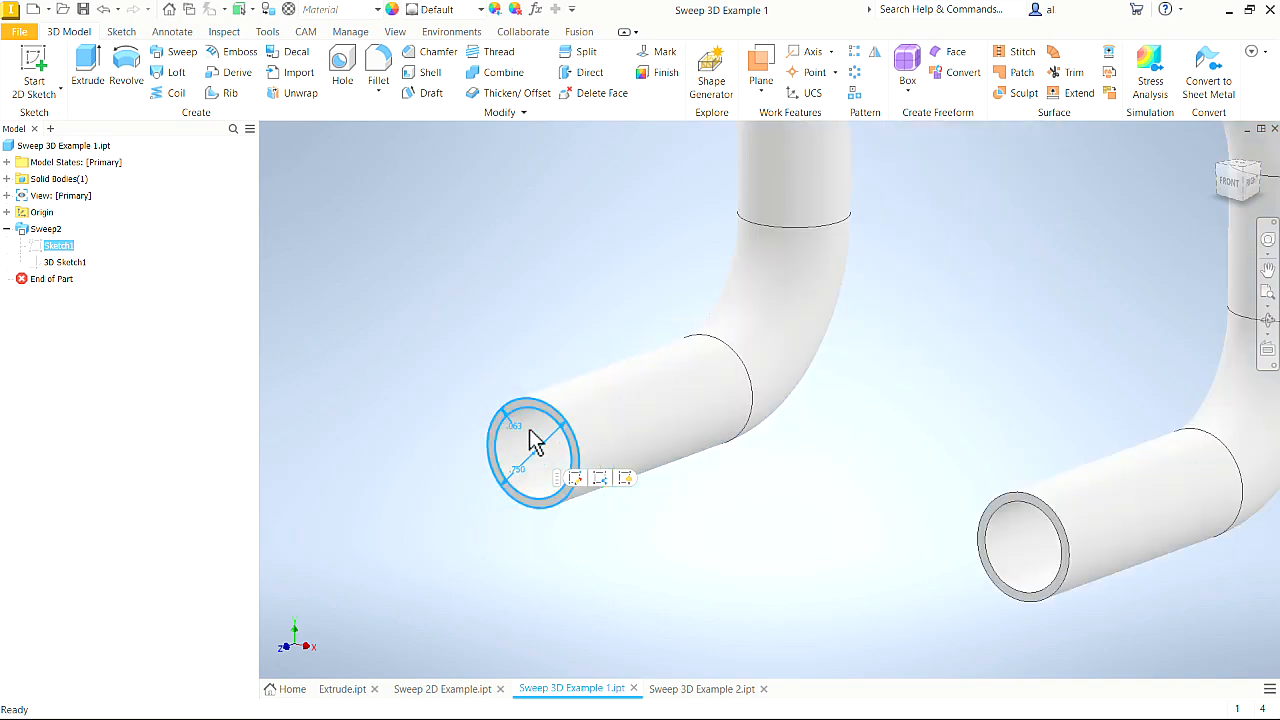
double_click(64, 262)
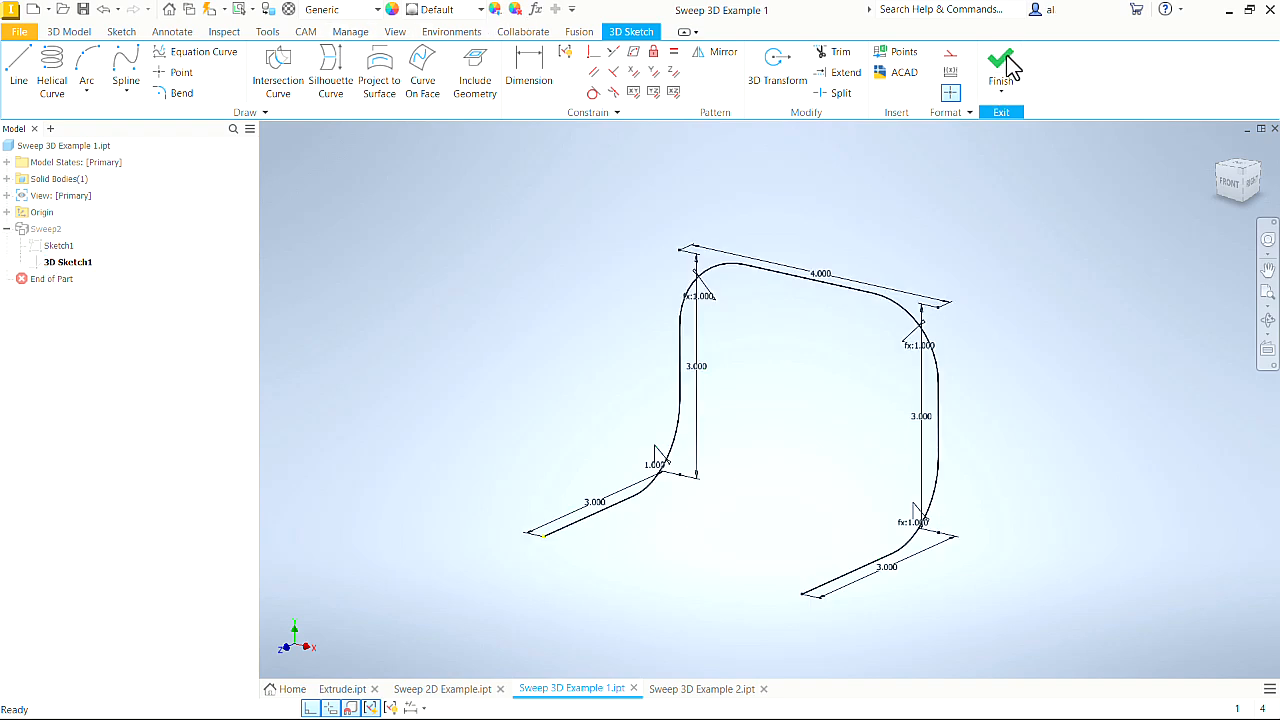
left_click(1000, 70)
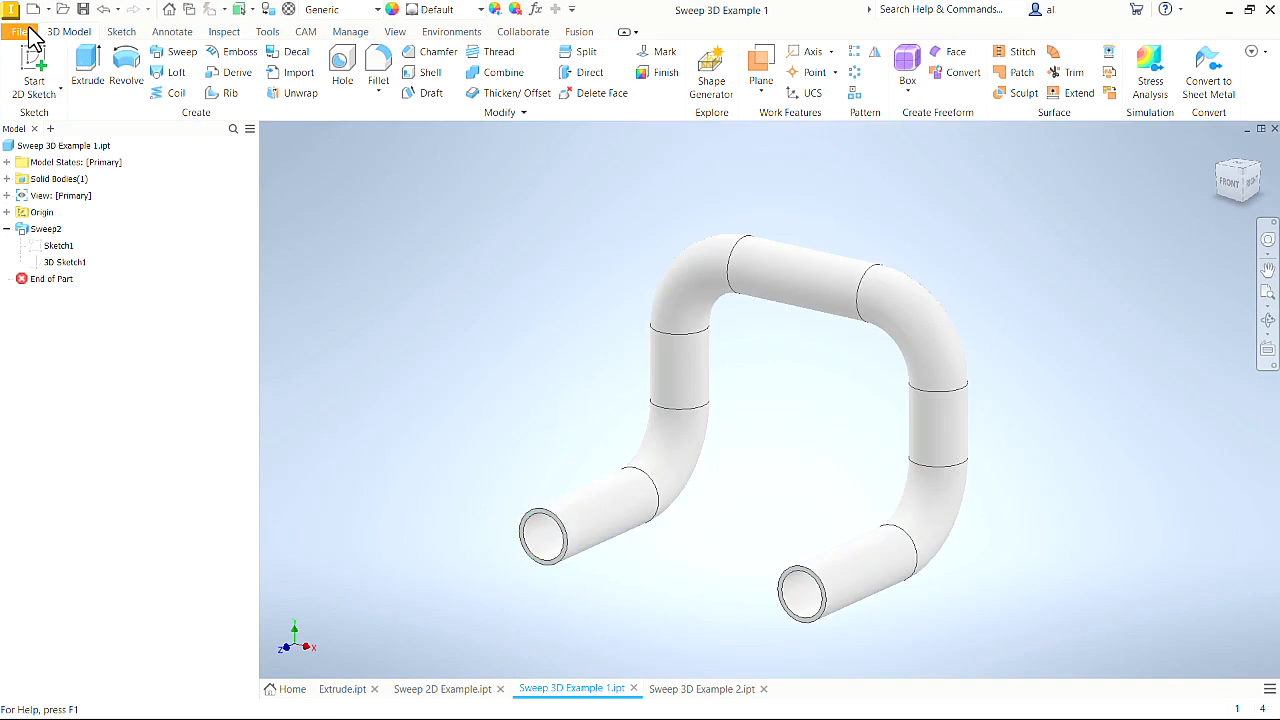
Step: Create a new part from the Standard.ipt template
left_click(34, 8)
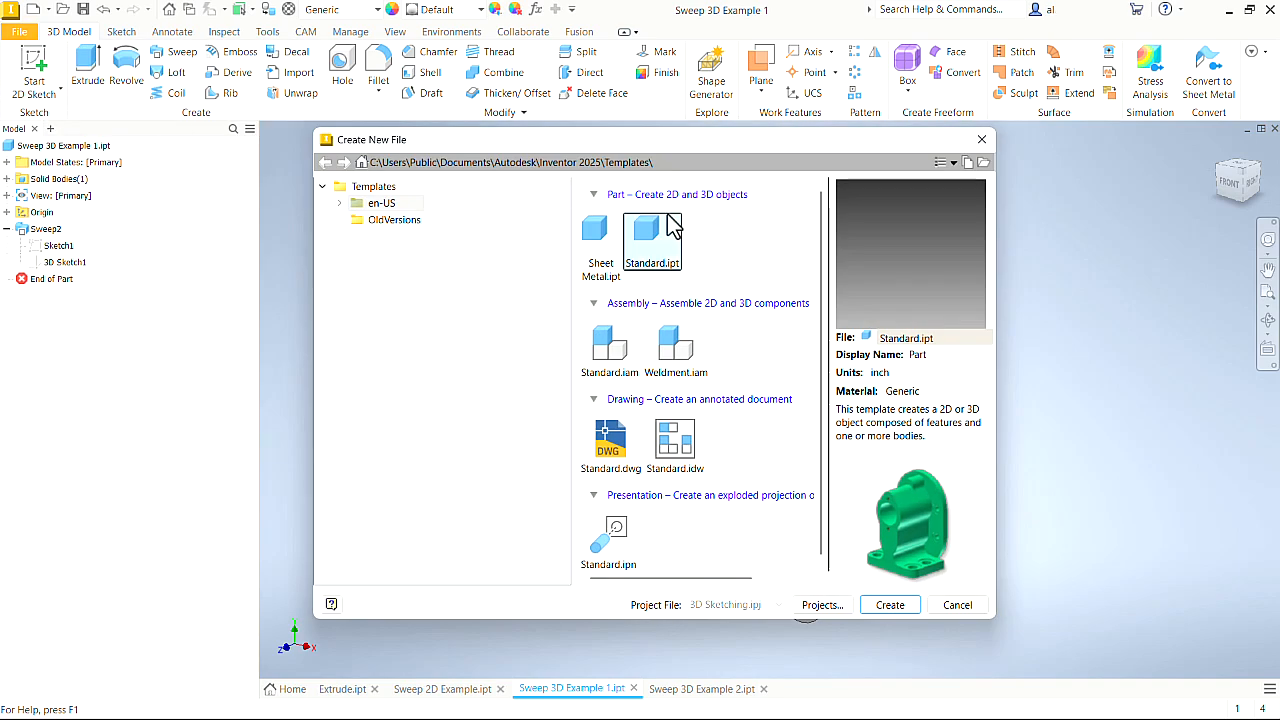
mouse_move(650, 240)
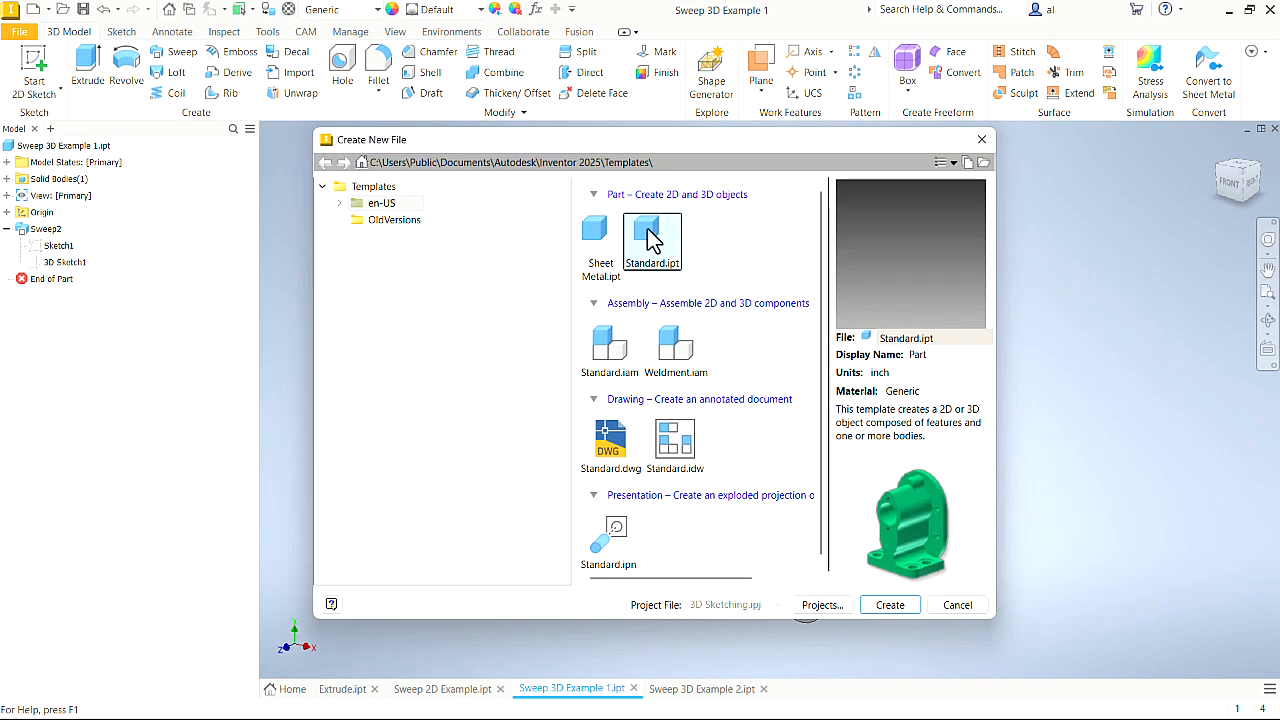
left_click(888, 604)
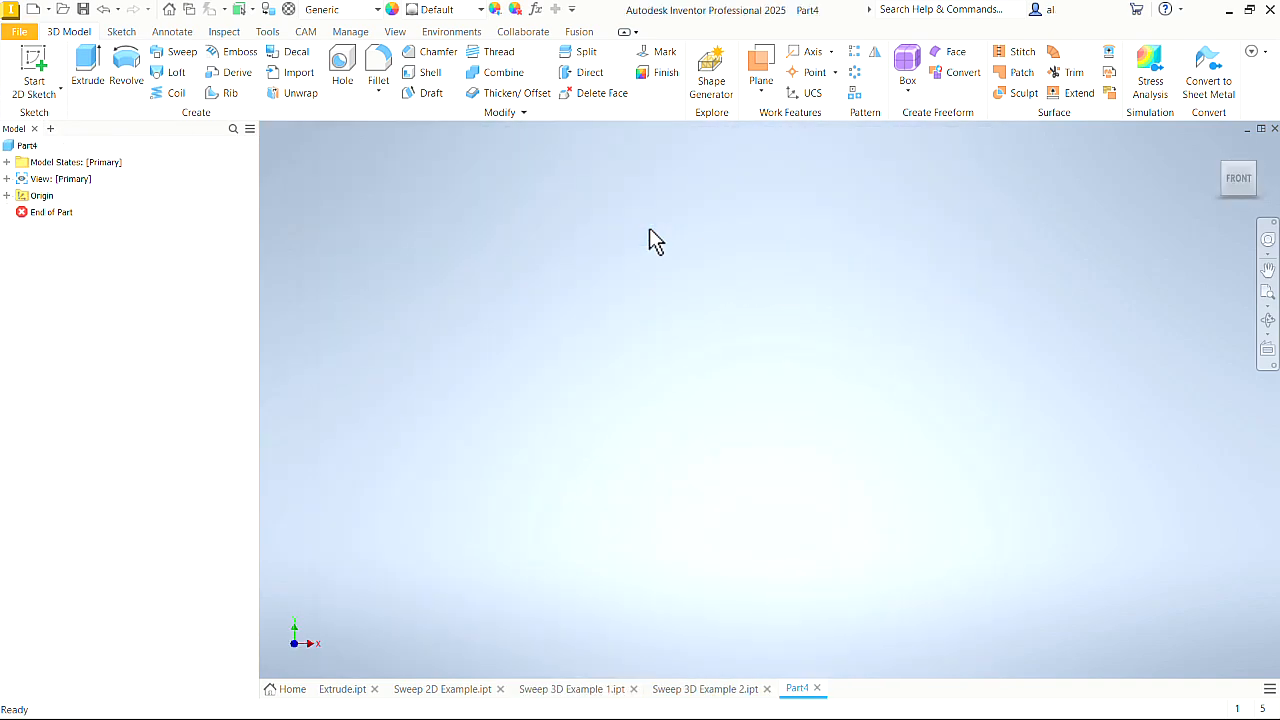
mouse_move(32, 60)
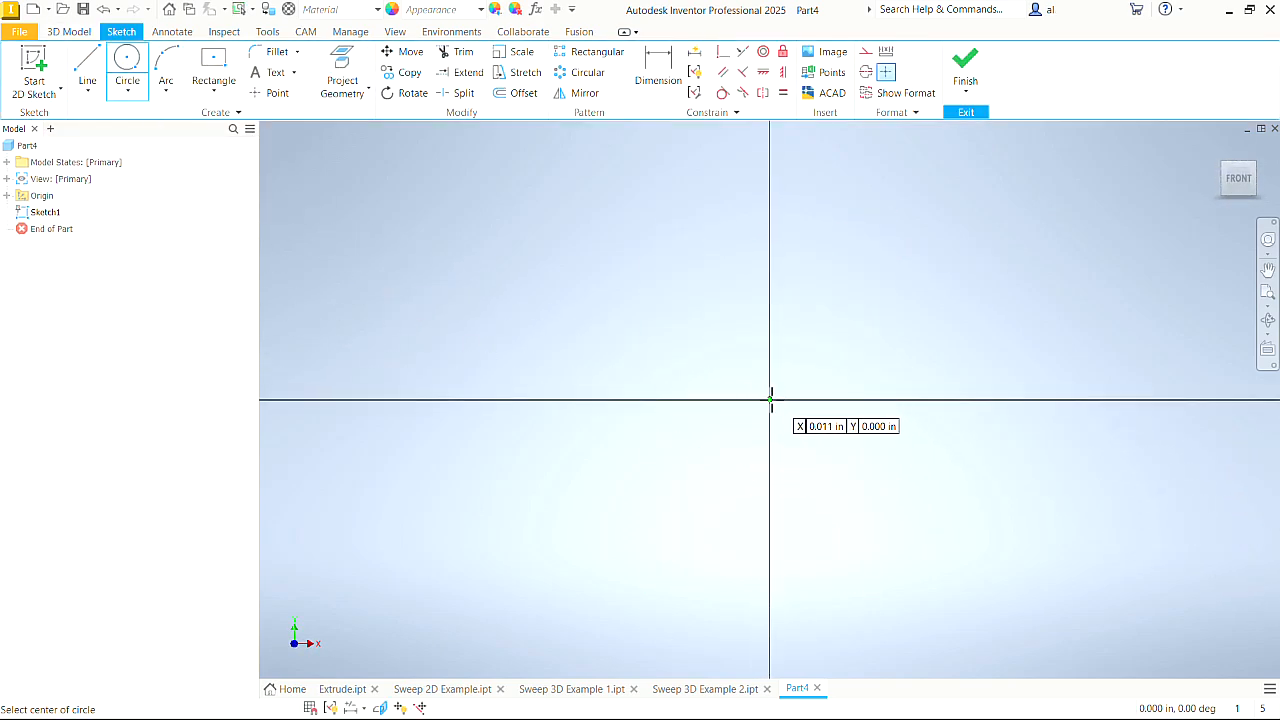
Step: Draw the origin-centred ring of concentric circles dimensioned 1.000 and .125 and finish the sketch
left_click_drag(770, 400, 624, 548)
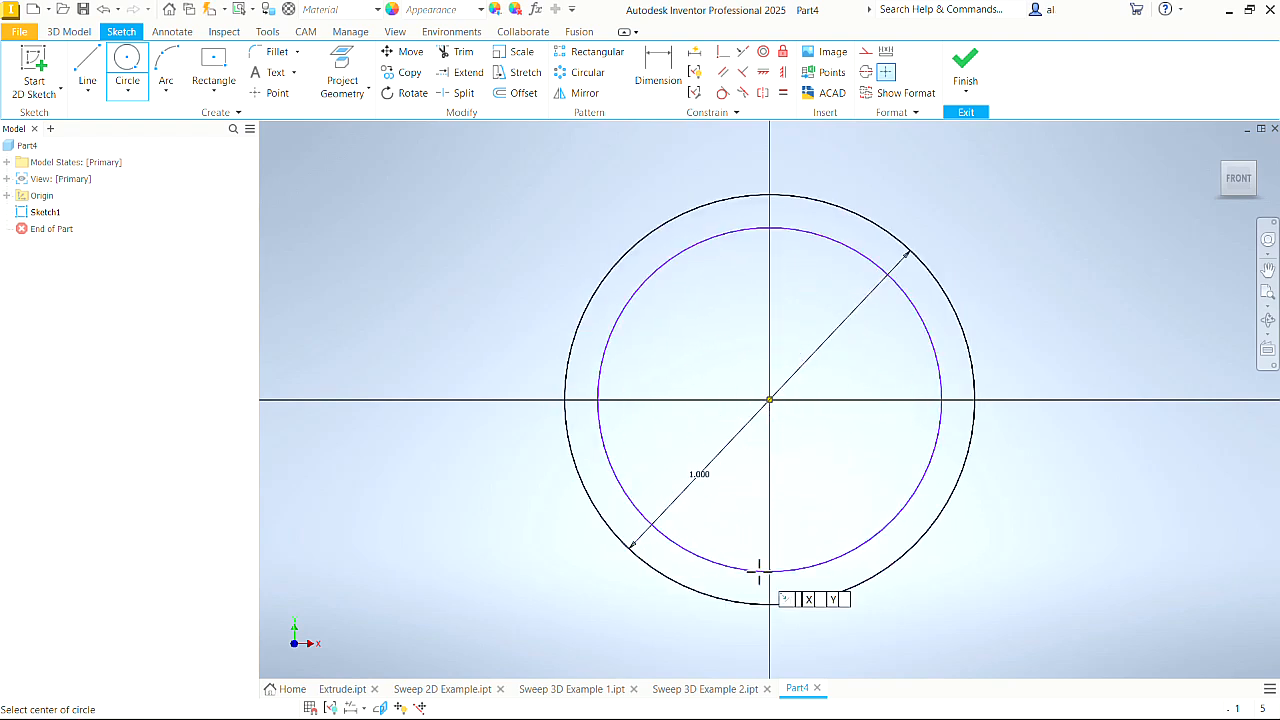
left_click(656, 72)
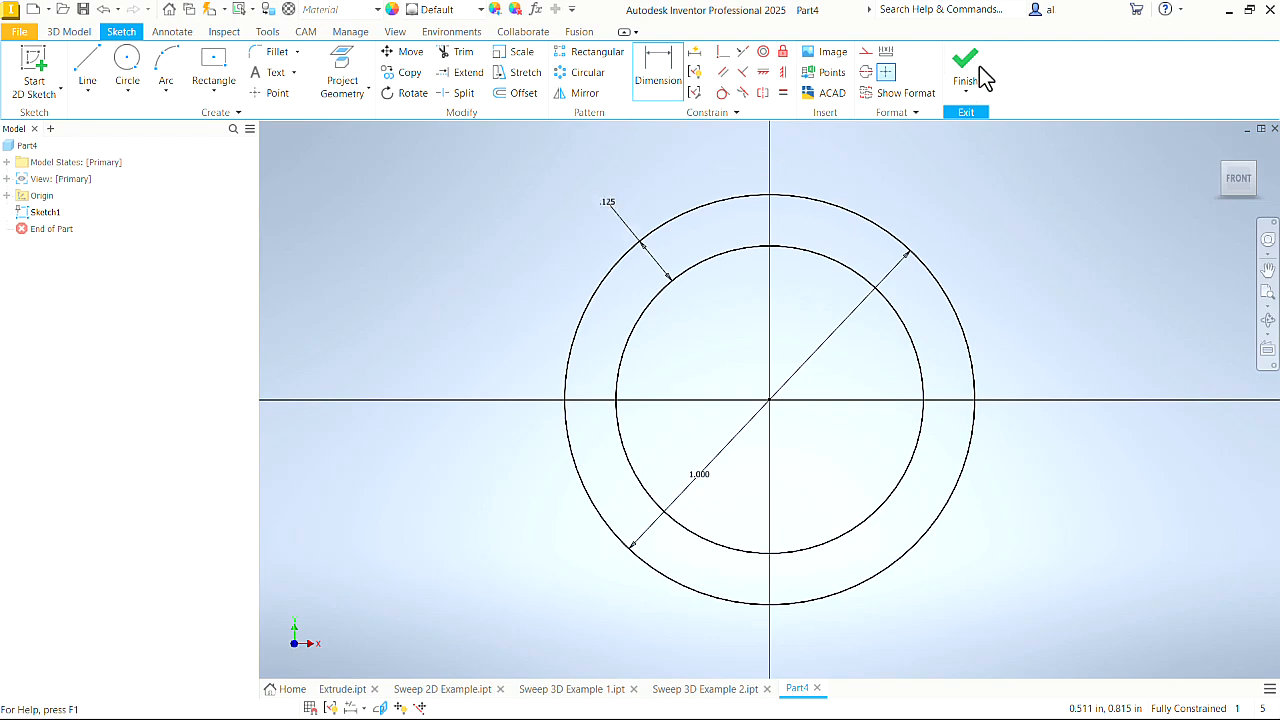
left_click(964, 60)
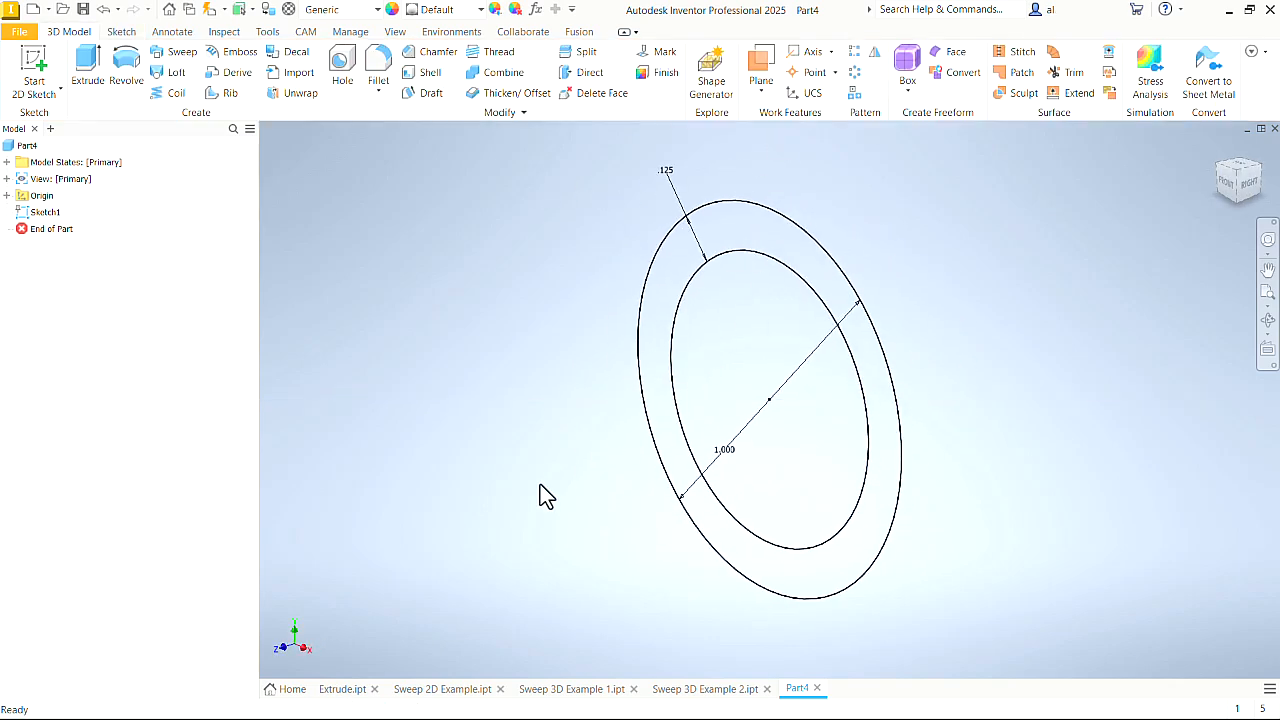
scroll("down", 3)
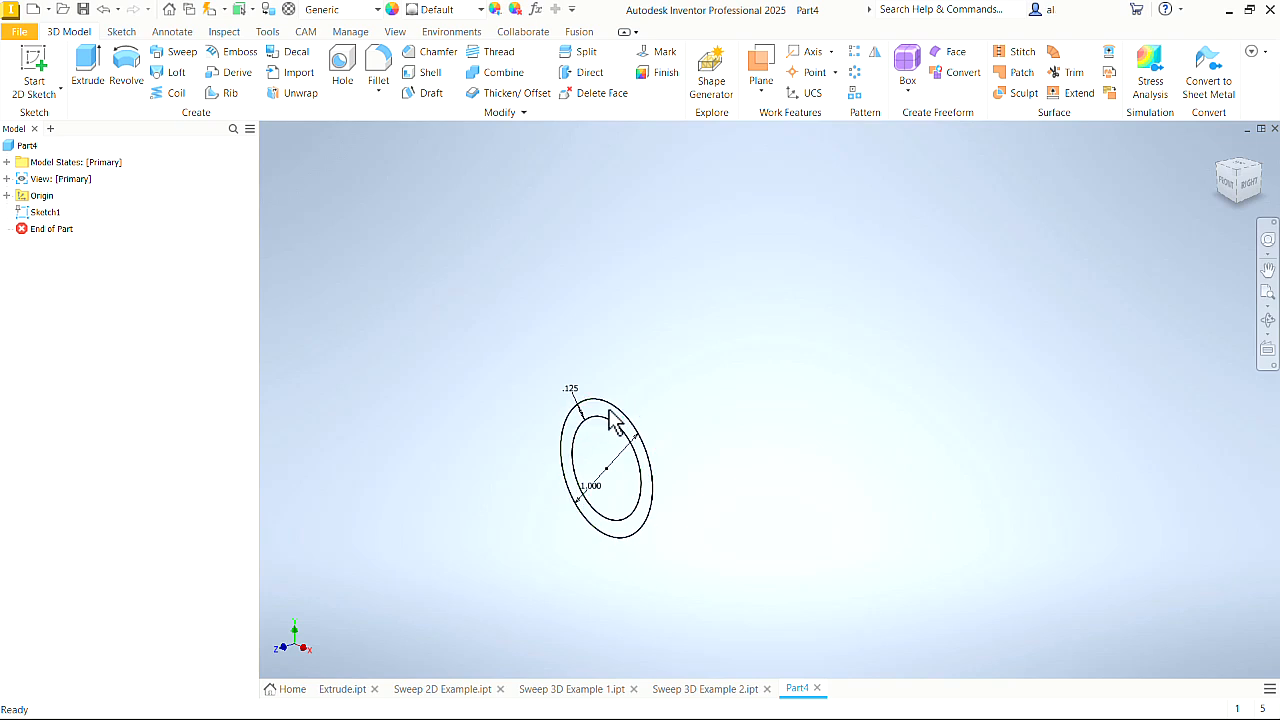
mouse_move(748, 308)
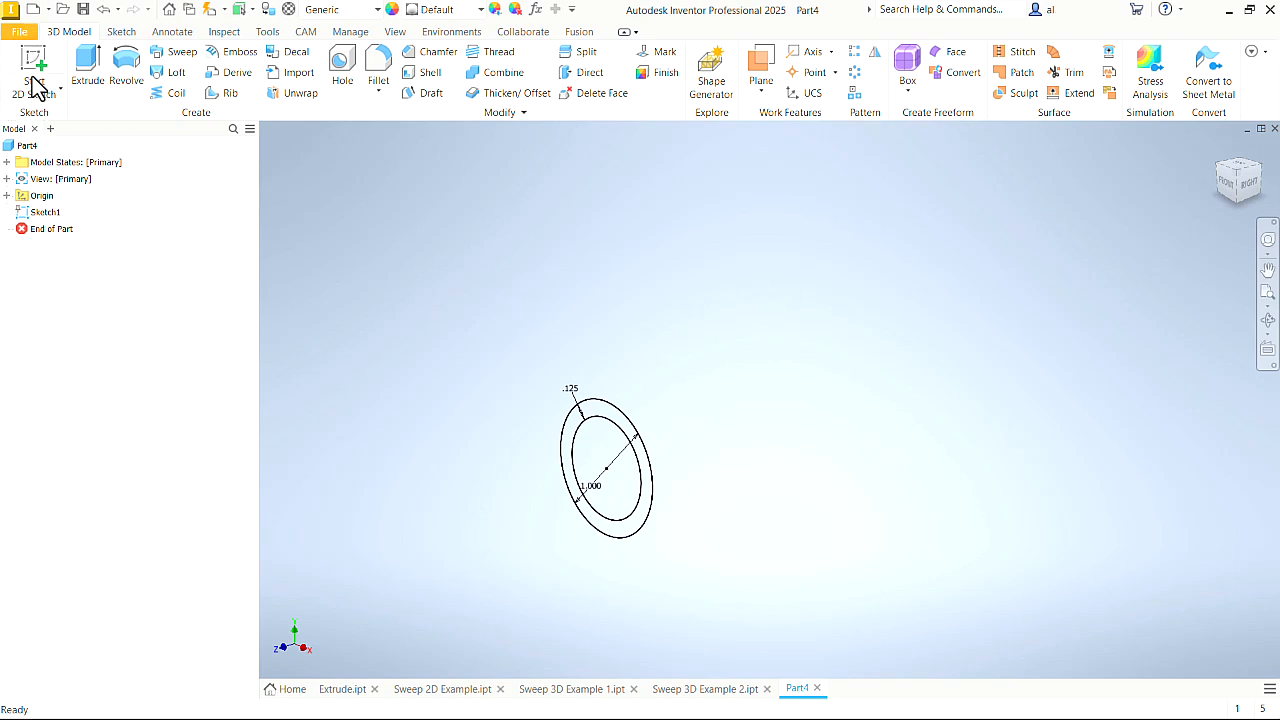
Step: Start a 3D sketch and draw the connected line path with .250 auto-bends, entering 2.5, then end the line
left_click(32, 70)
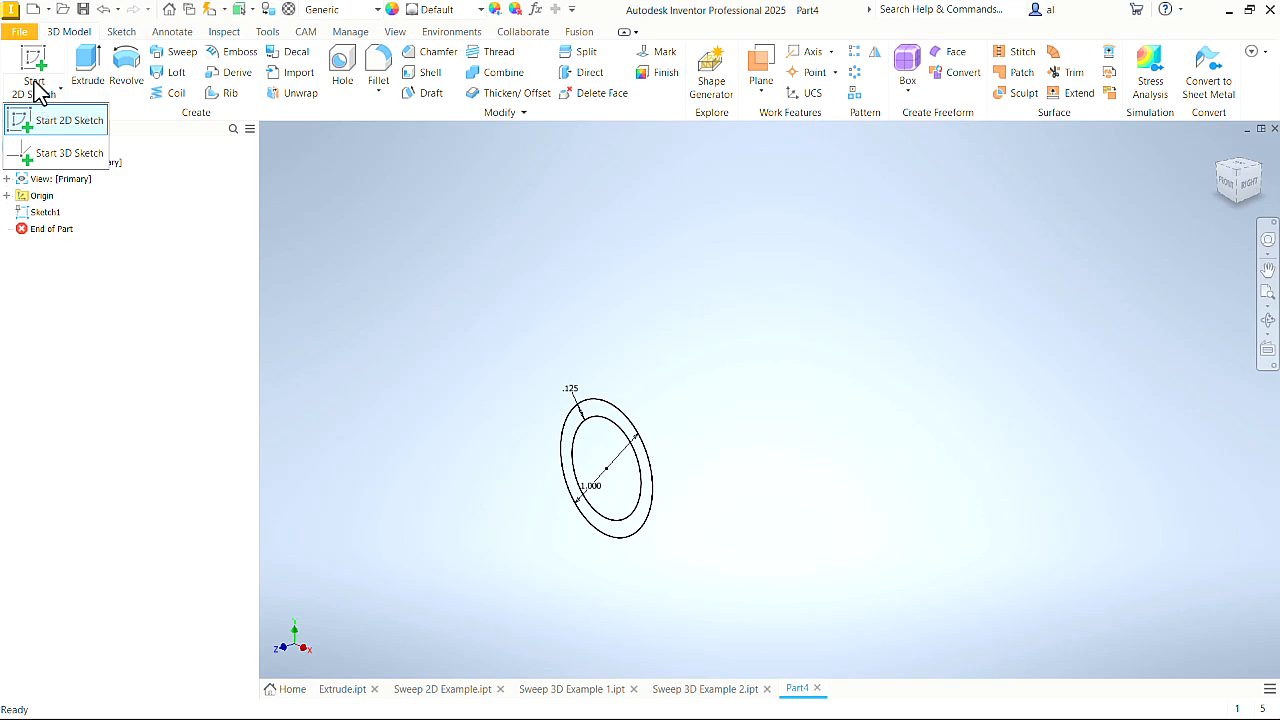
mouse_move(68, 152)
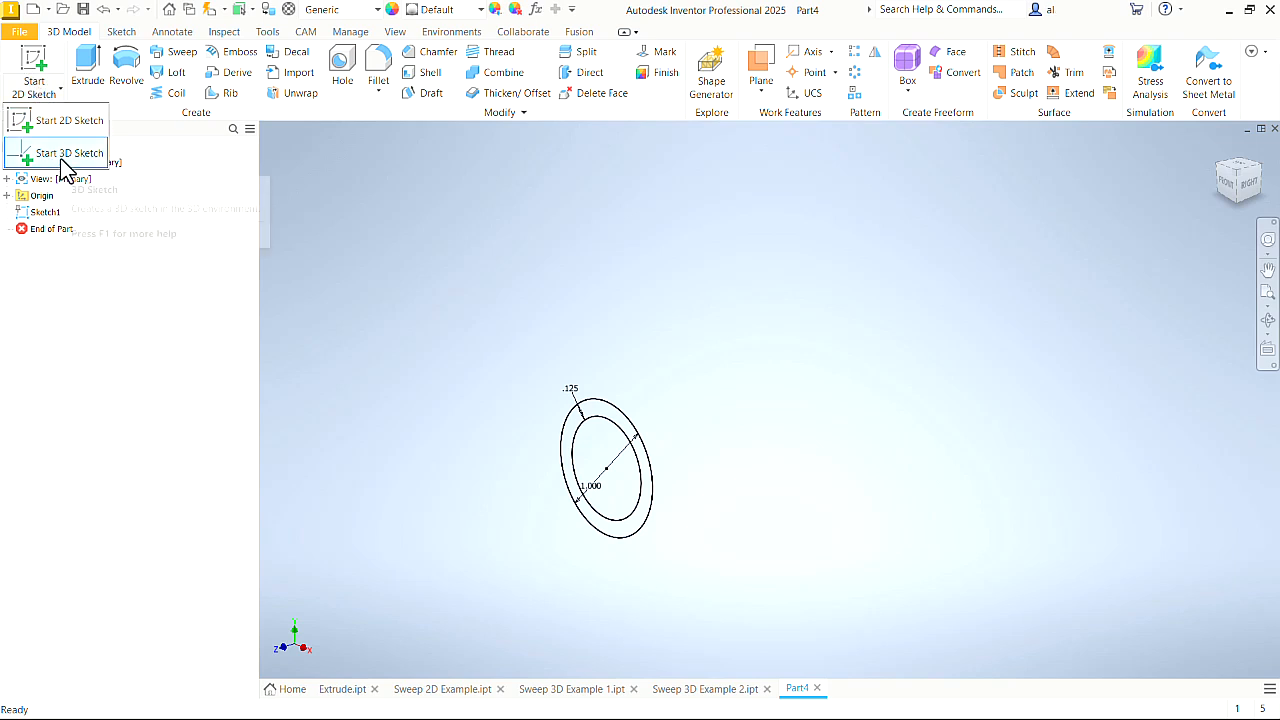
left_click(68, 152)
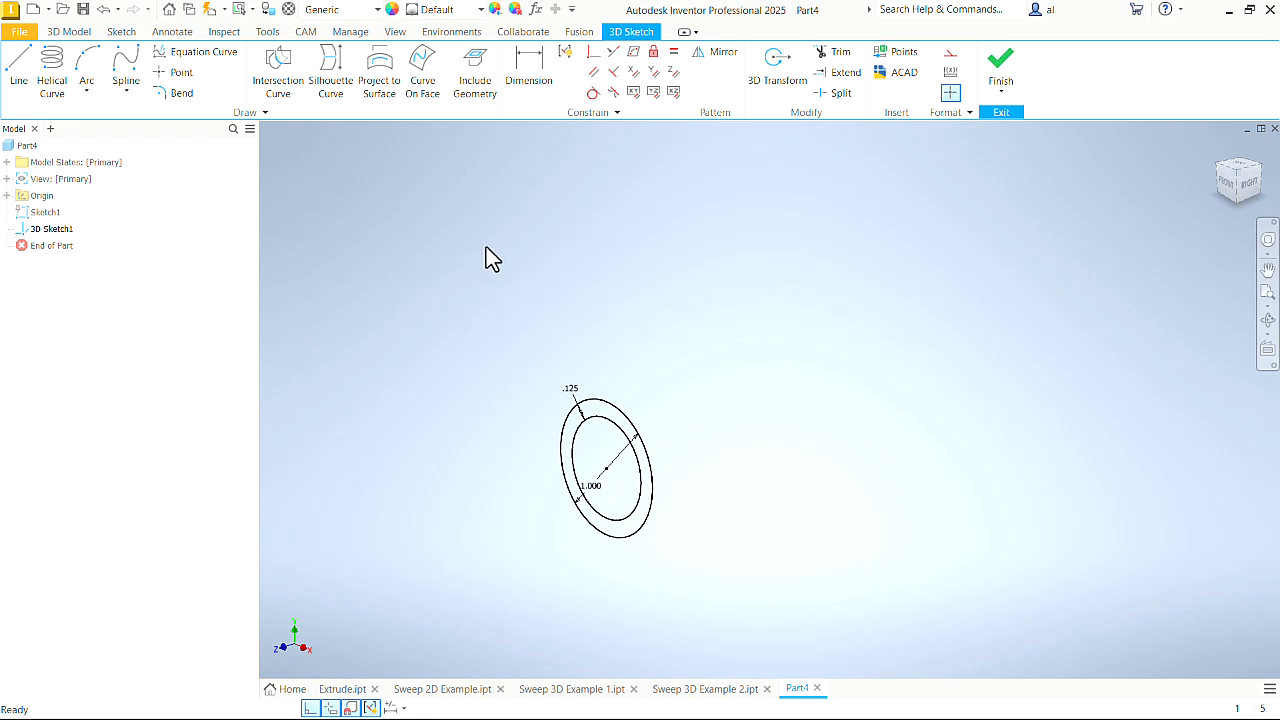
mouse_move(596, 364)
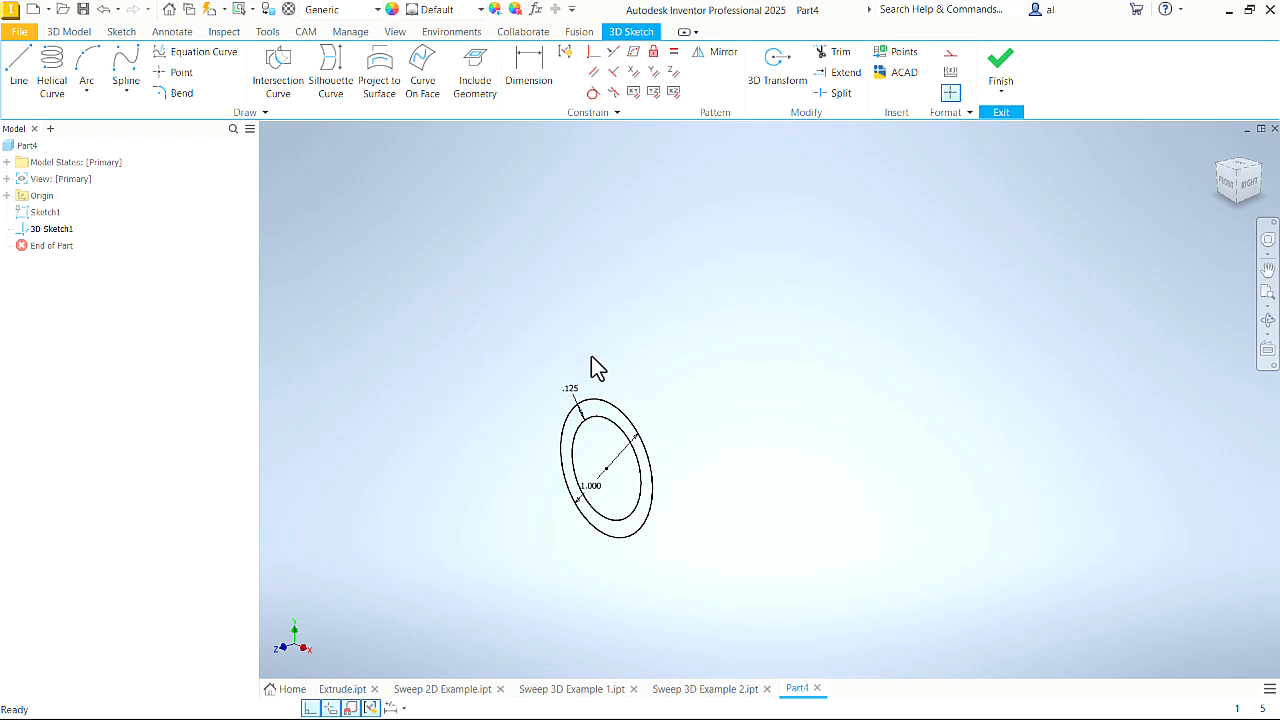
mouse_move(312, 708)
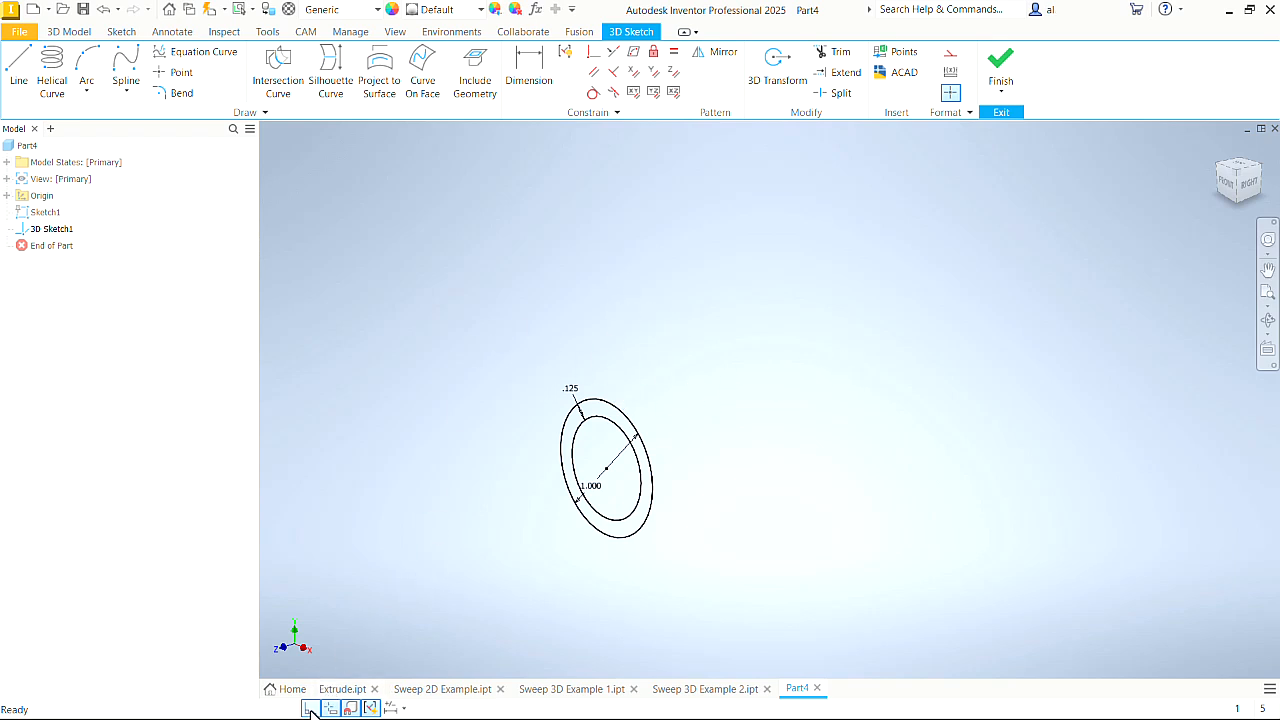
mouse_move(312, 708)
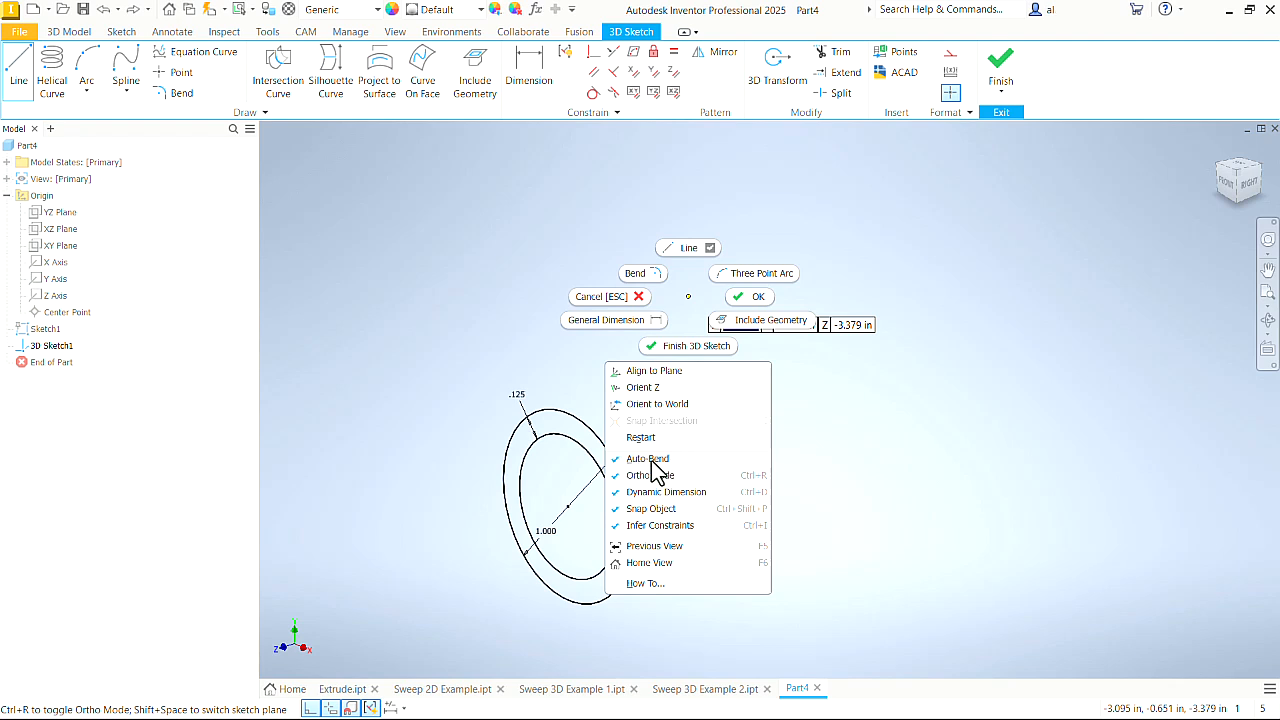
mouse_move(664, 470)
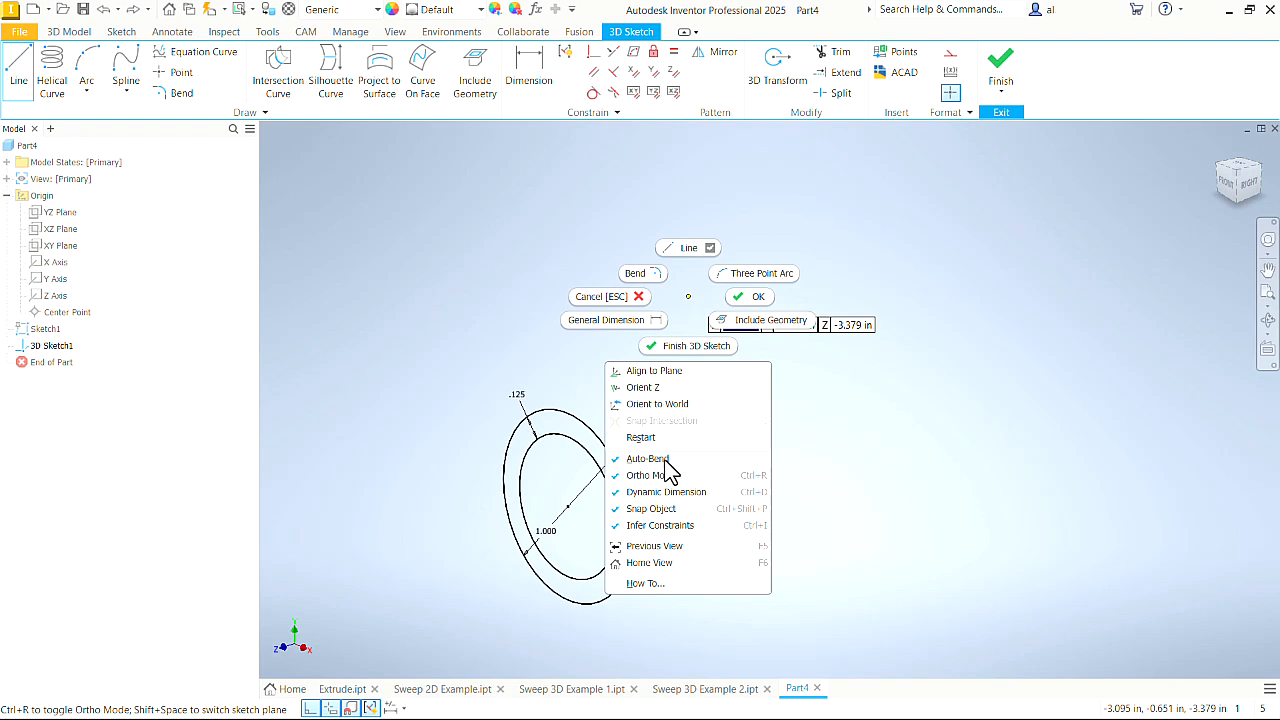
mouse_move(666, 472)
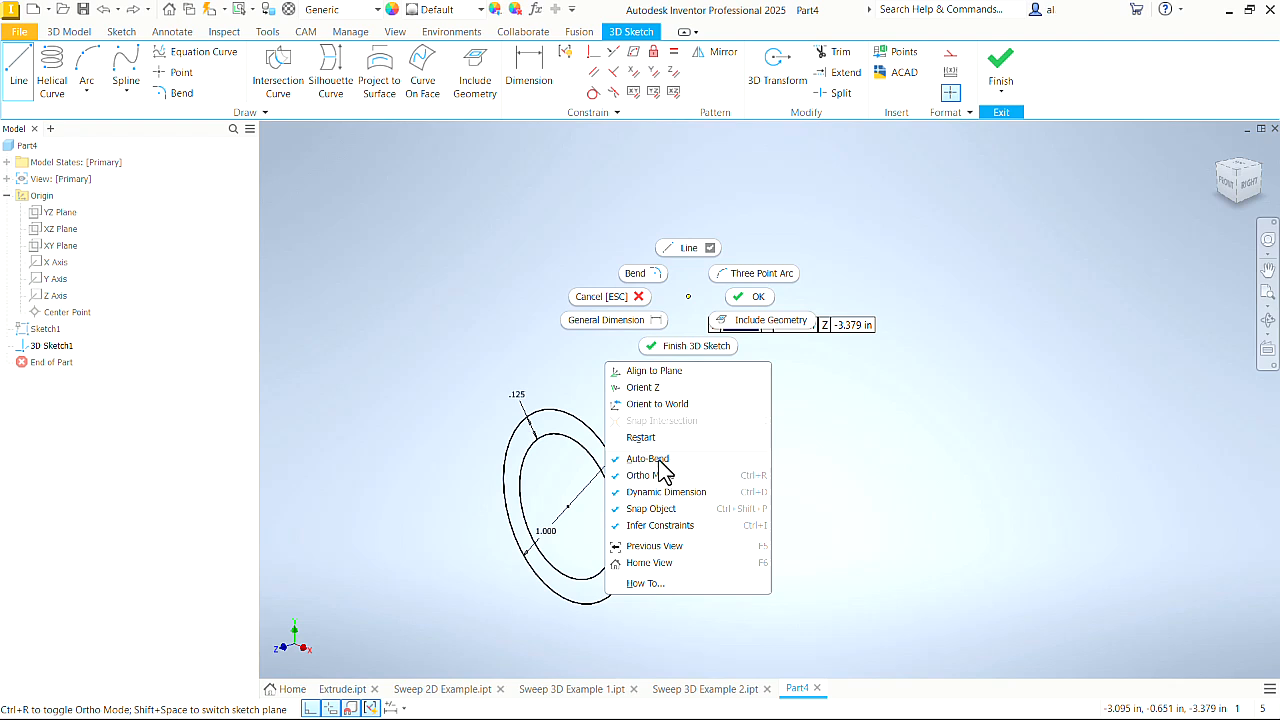
mouse_move(652, 468)
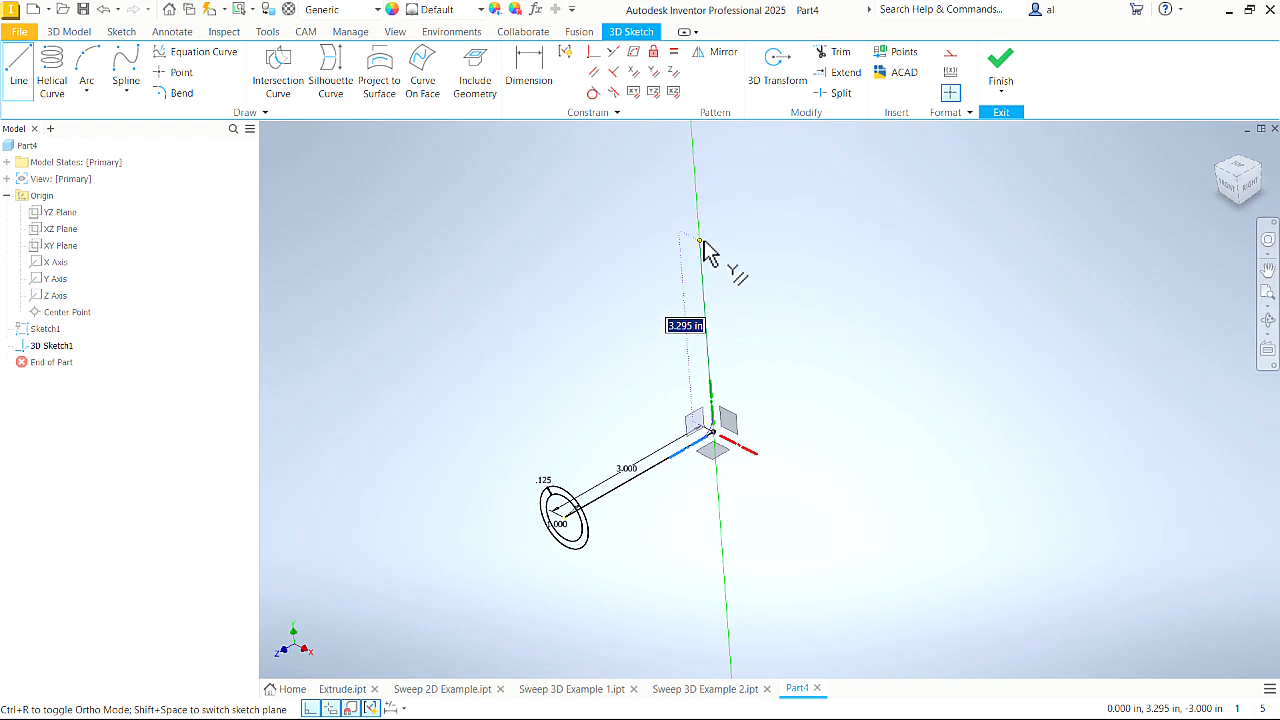
type("2.5")
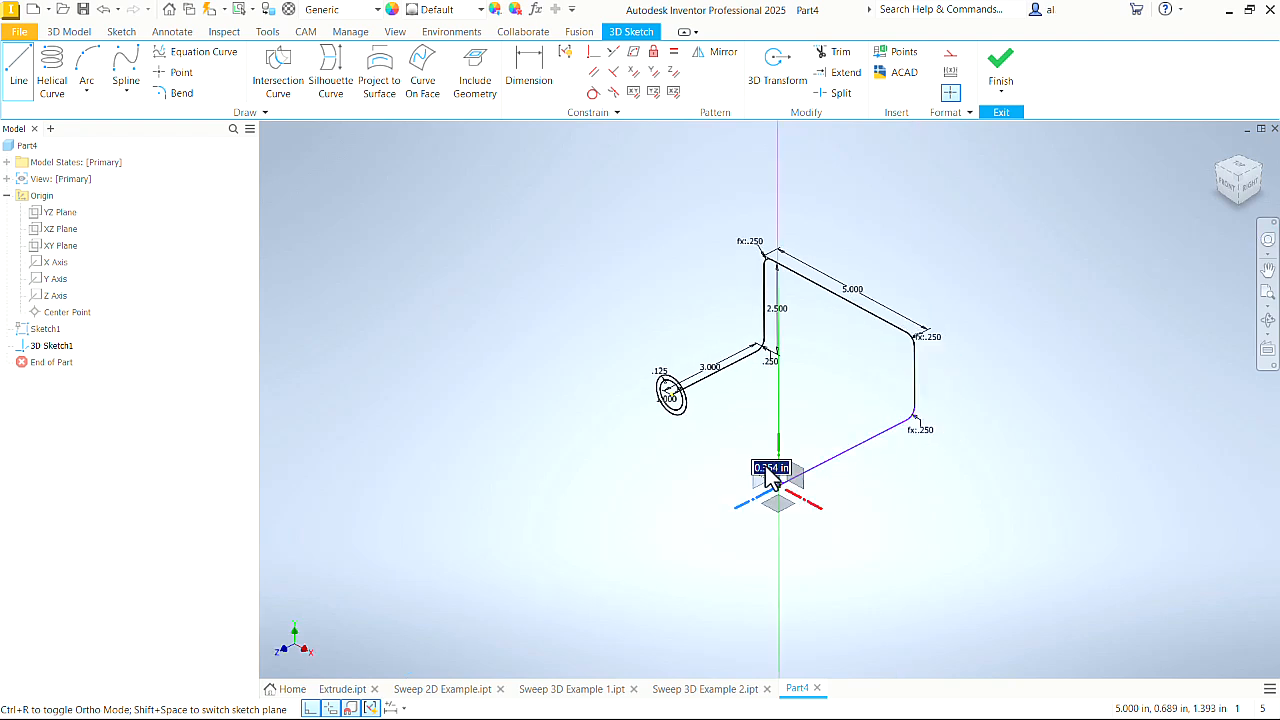
right_click(776, 468)
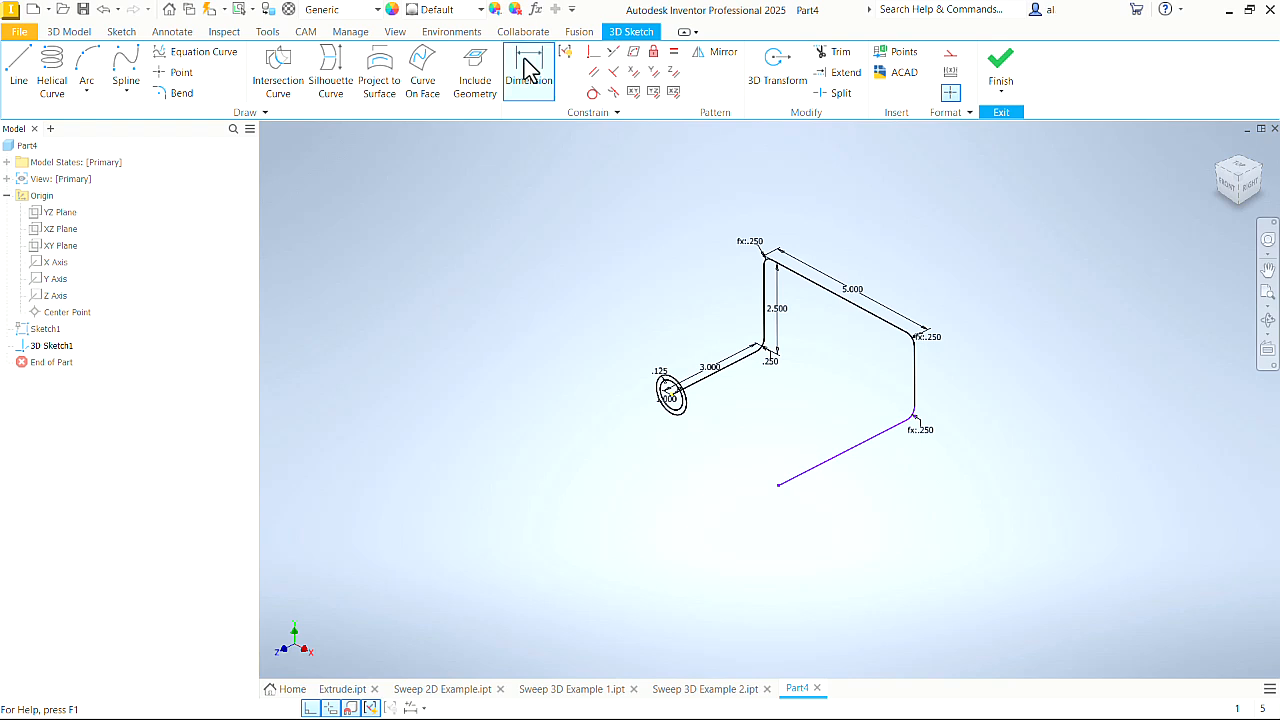
Step: Dimension the path's straight runs, including 2.500 on the second vertical run and the final run
left_click(528, 72)
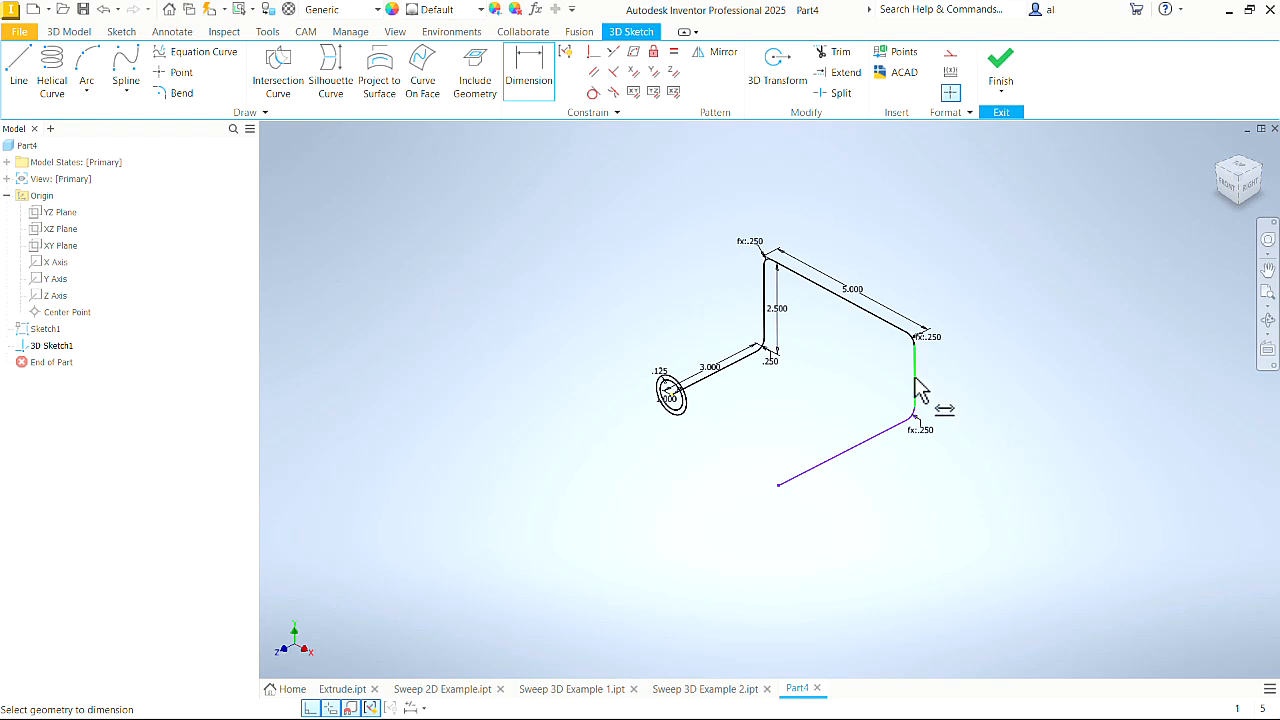
mouse_move(918, 428)
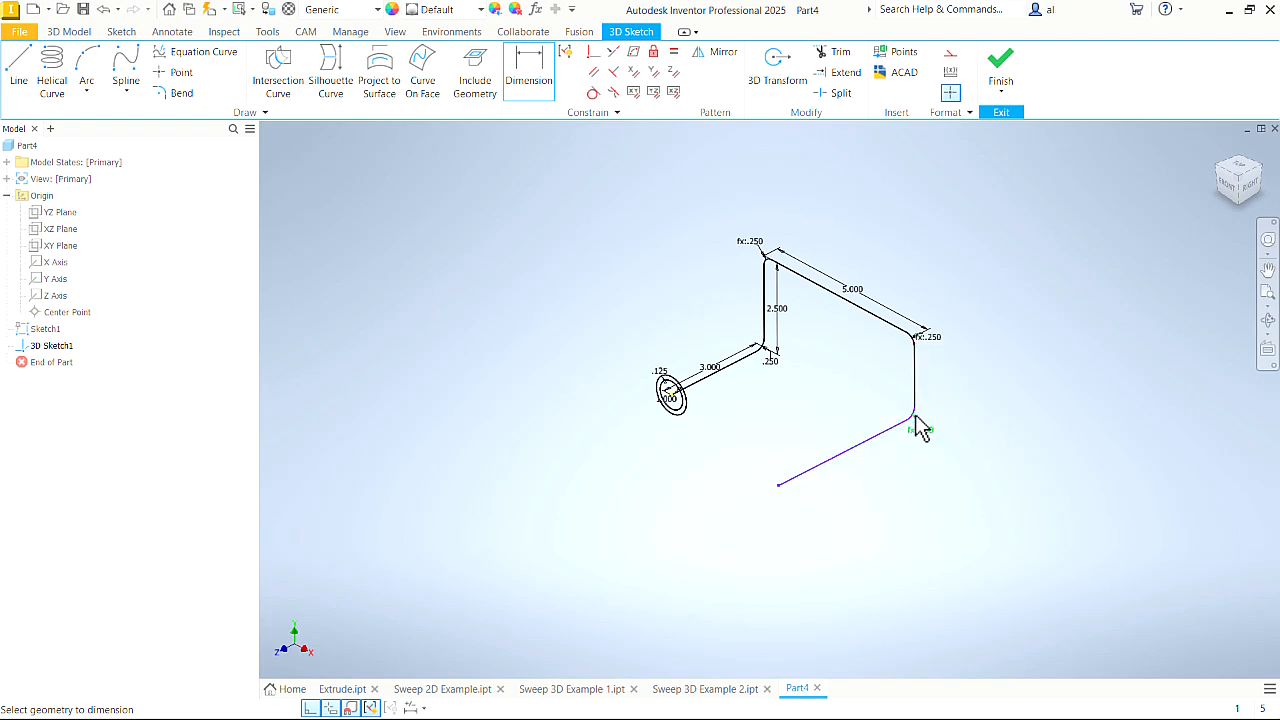
mouse_move(916, 376)
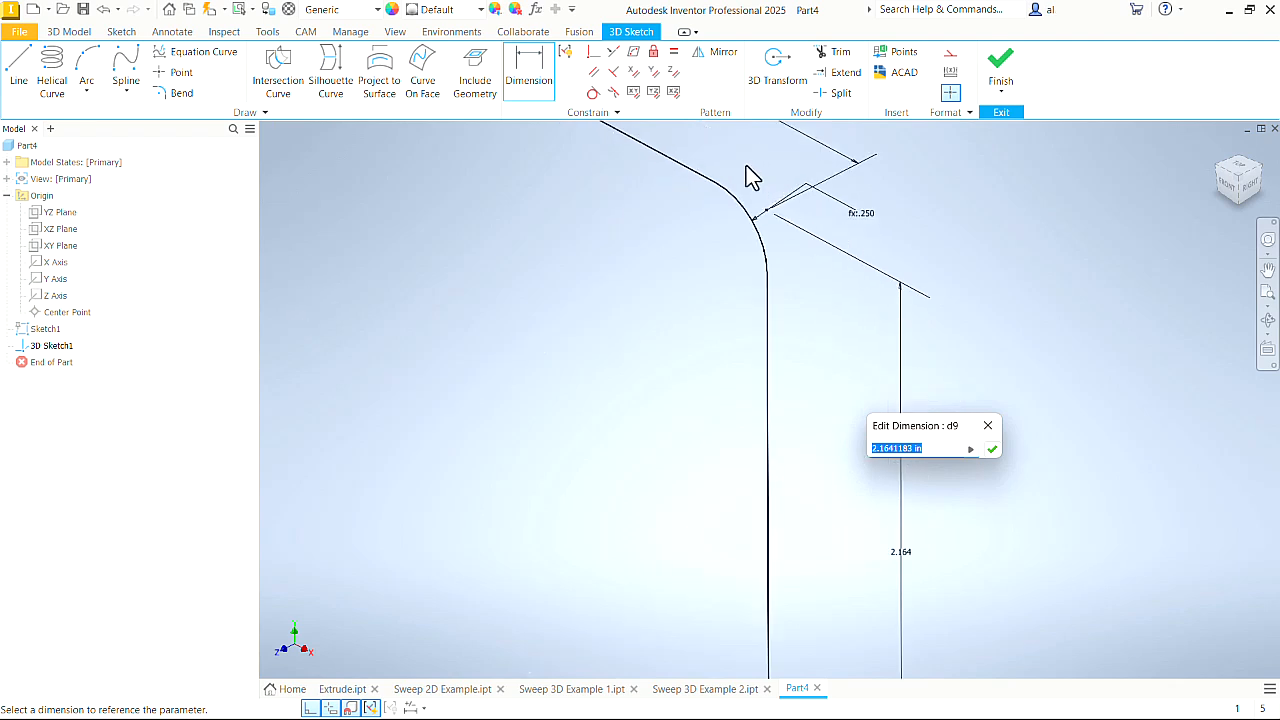
mouse_move(768, 204)
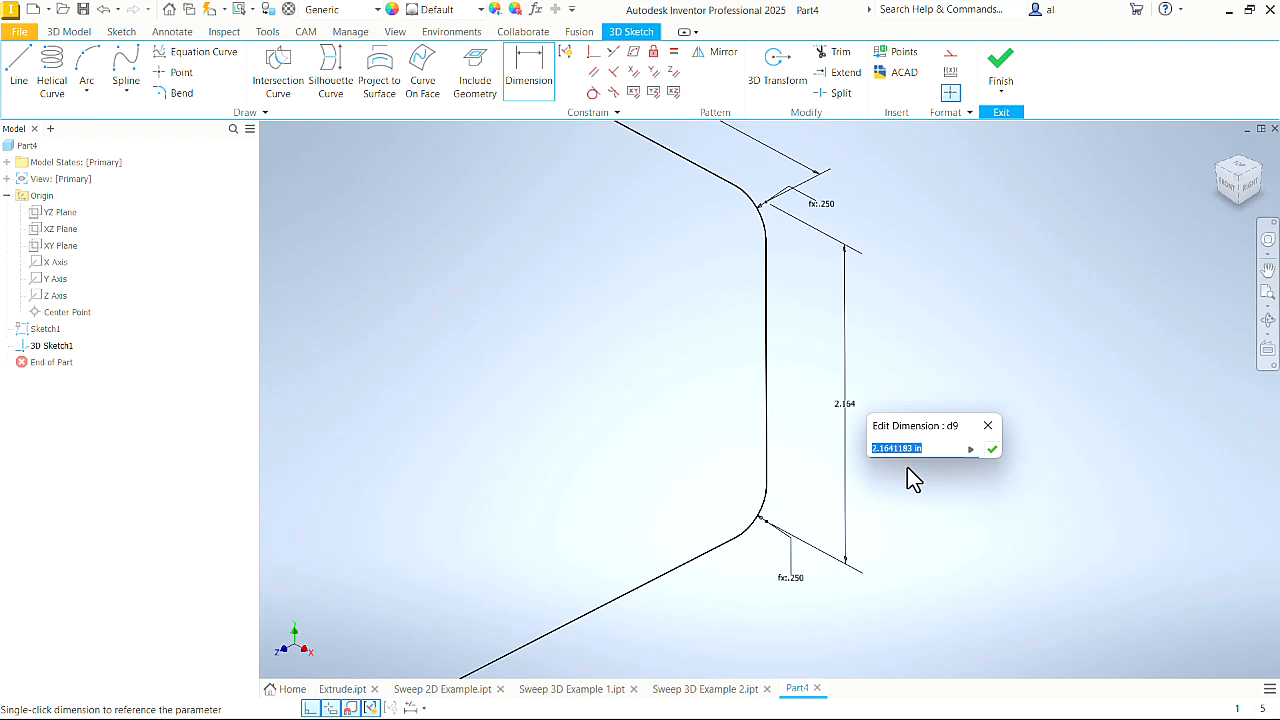
mouse_move(836, 456)
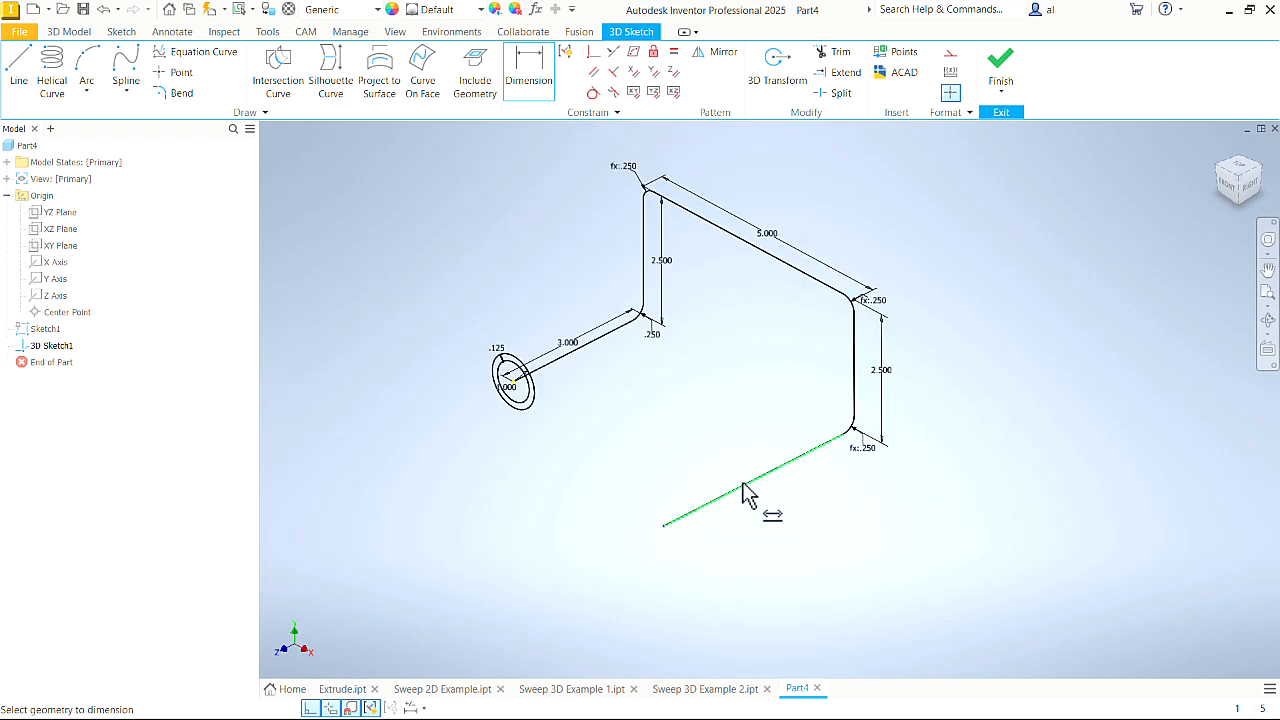
left_click(770, 490)
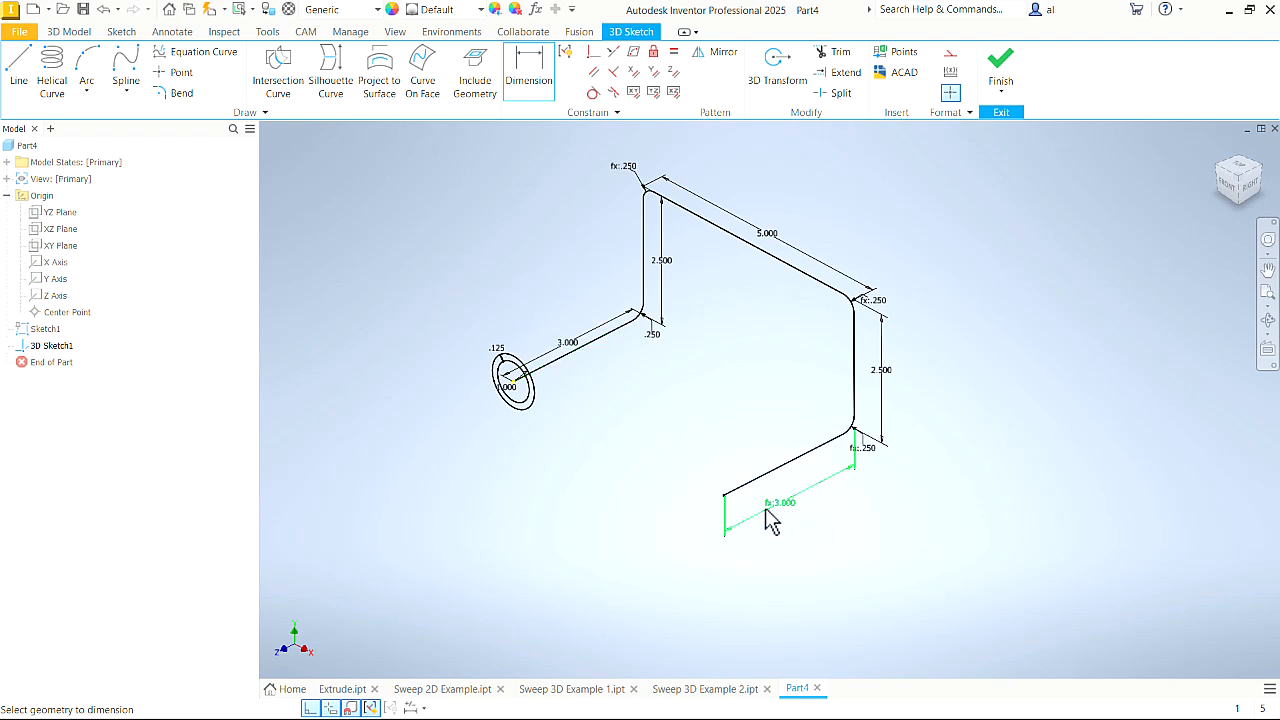
mouse_move(580, 356)
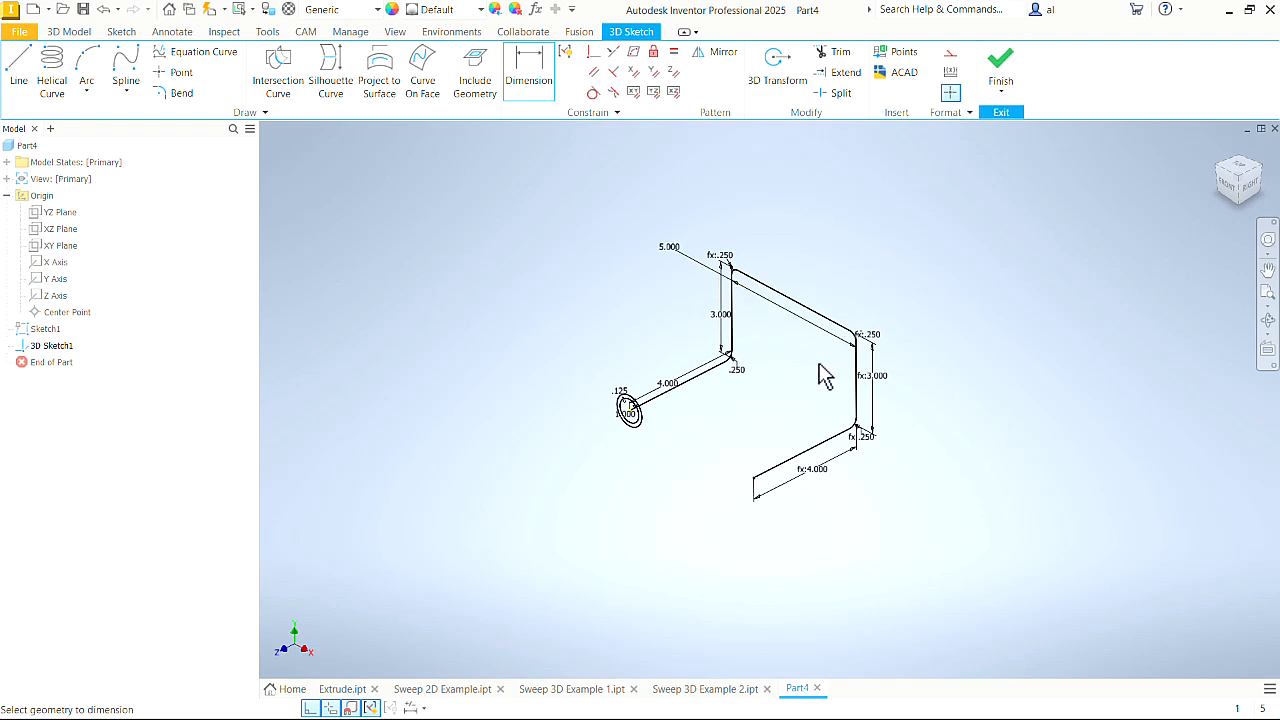
mouse_move(744, 414)
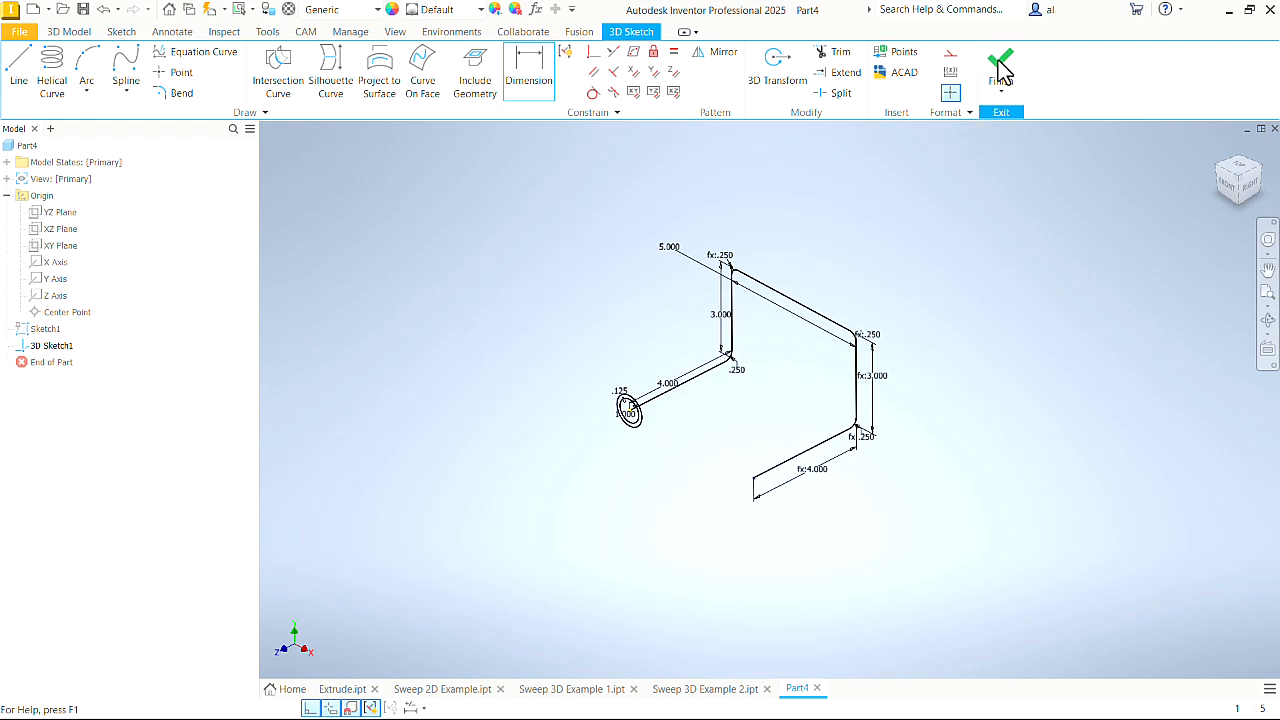
Step: Finish the 3D sketch and sweep the ring profile along the 9-curve path to create the tube
left_click(1000, 62)
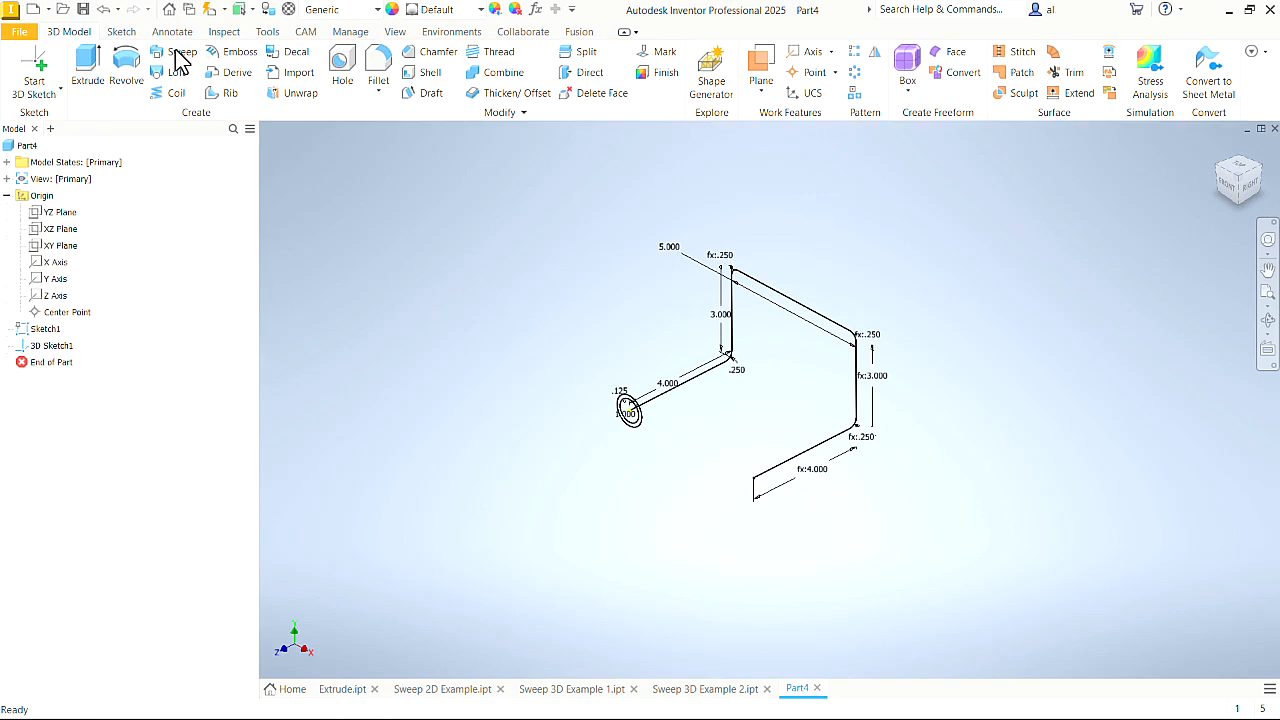
left_click(180, 52)
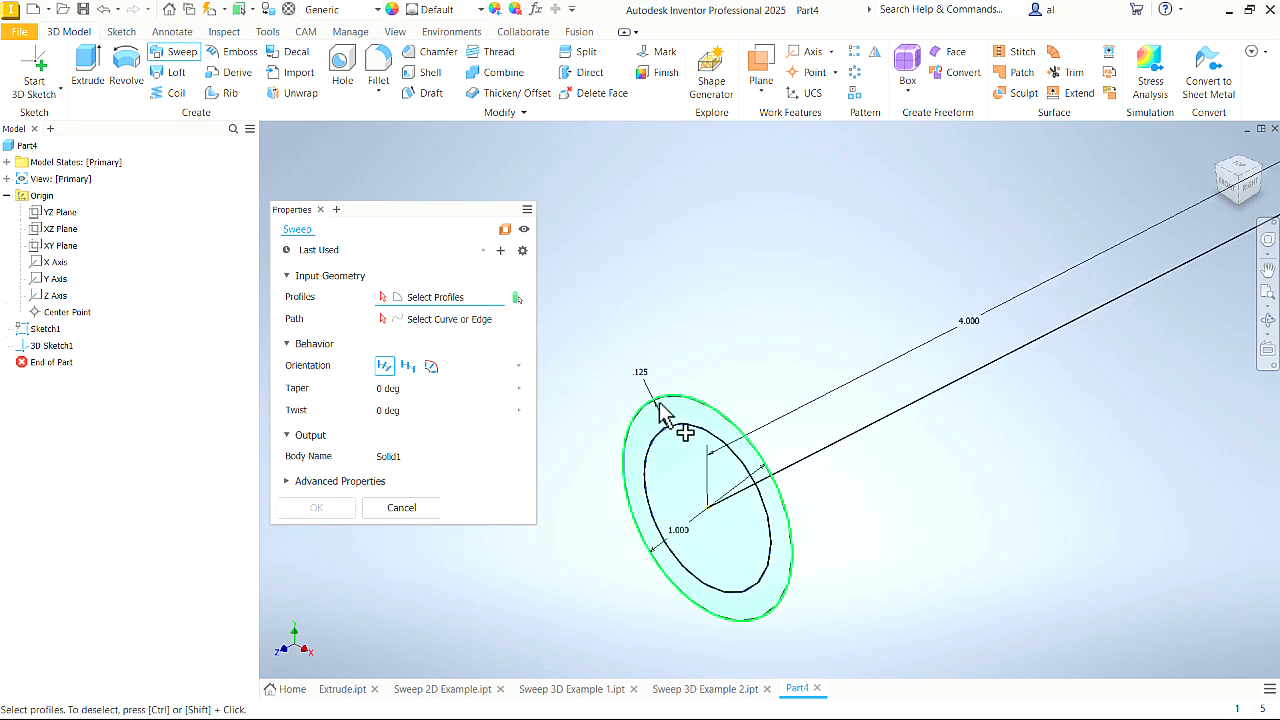
left_click(684, 430)
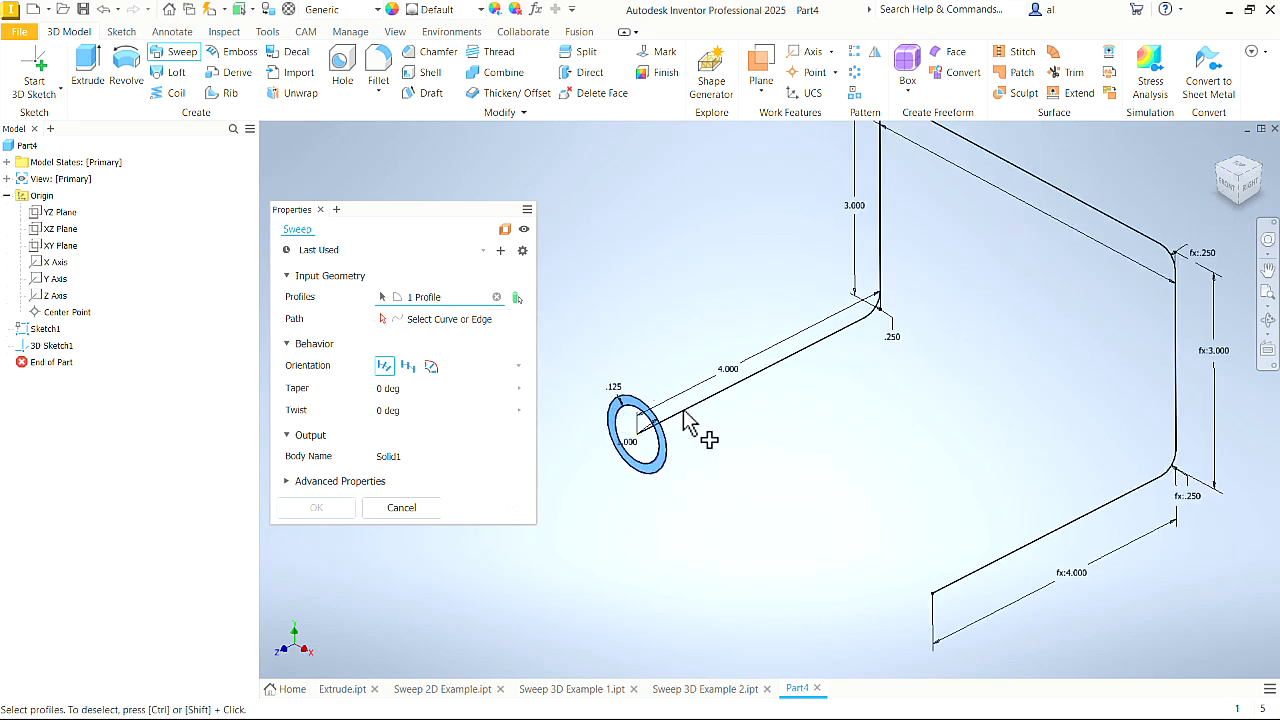
mouse_move(440, 318)
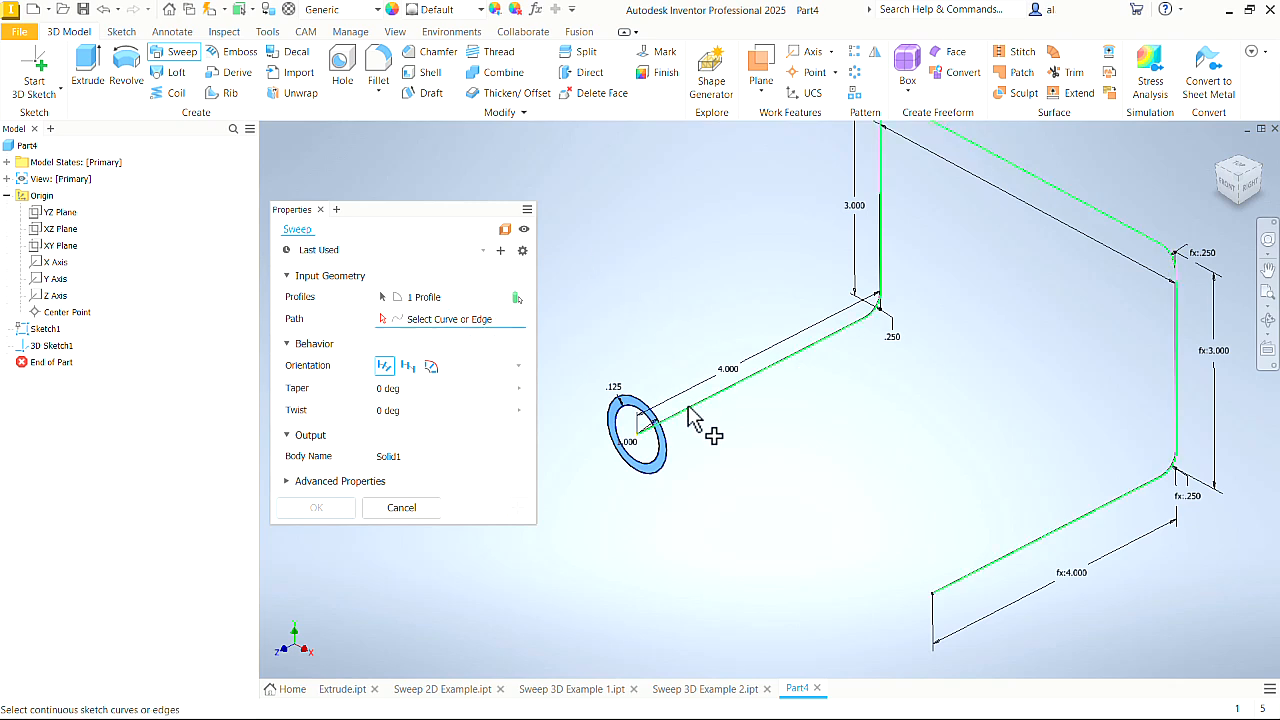
left_click(700, 390)
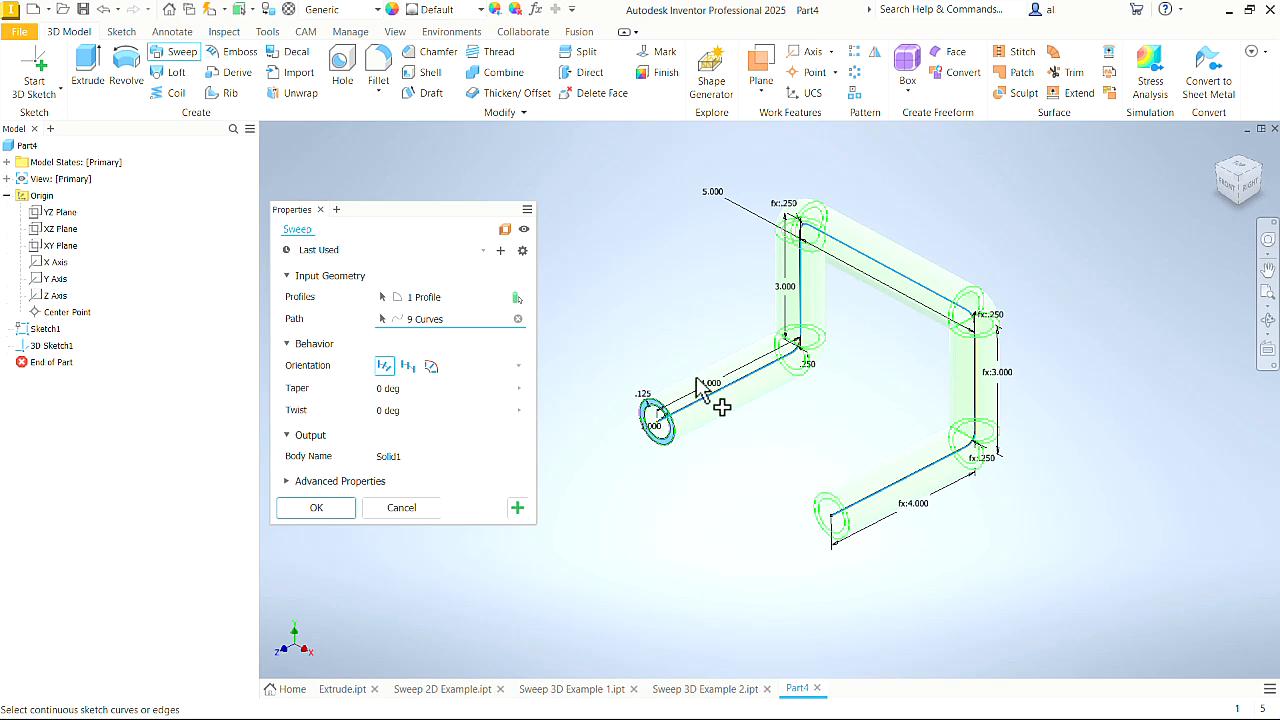
left_click(316, 508)
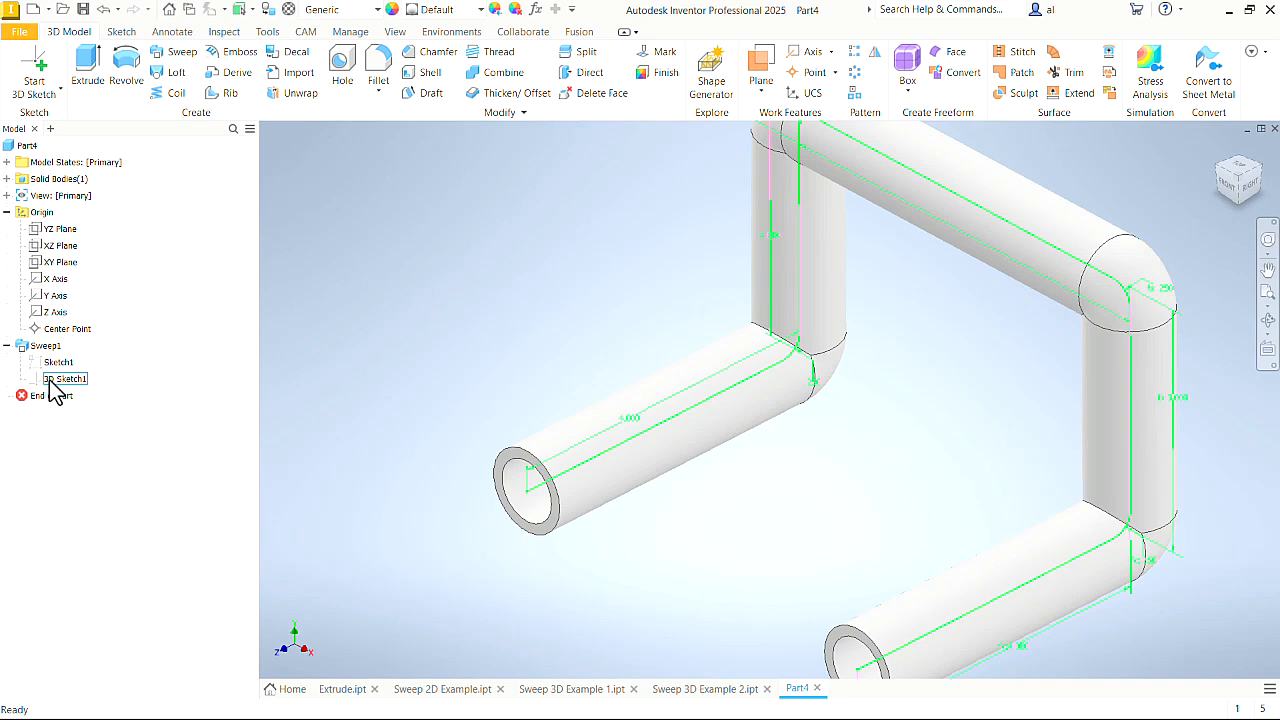
Step: Edit 3D Sketch1 and change the .250 bend radius dimension to .75 for wider bends
right_click(66, 378)
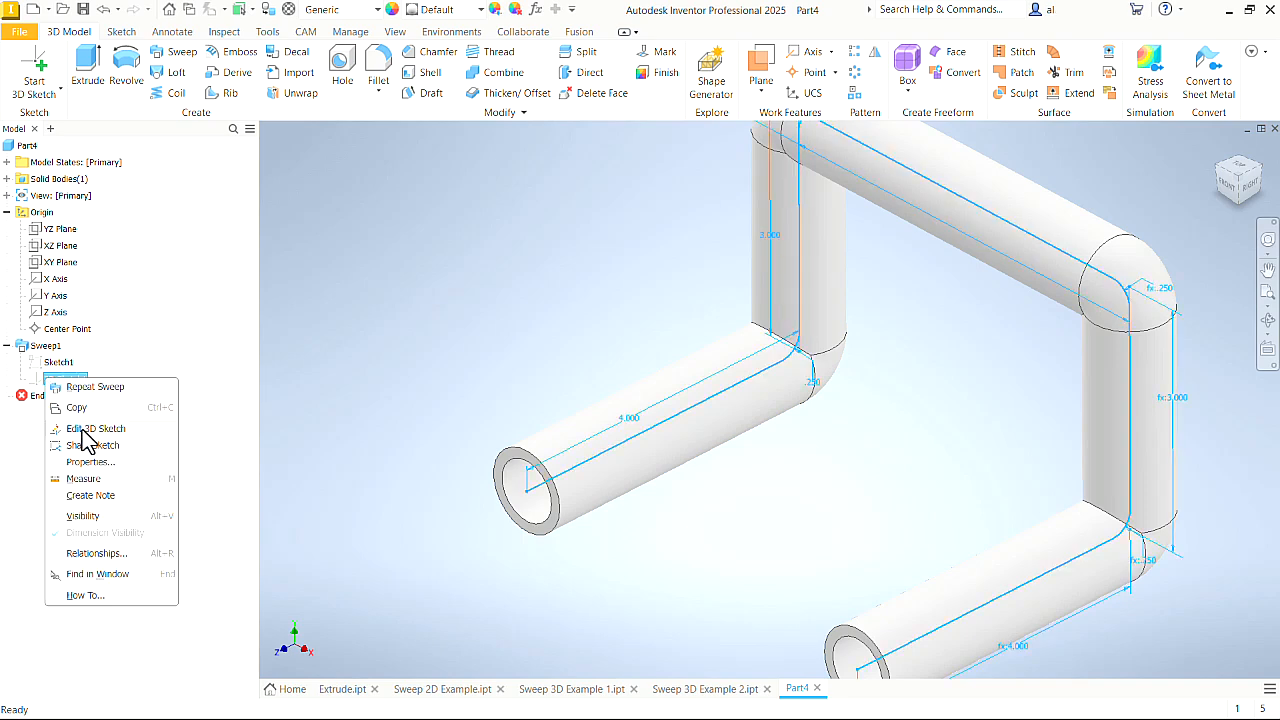
left_click(96, 428)
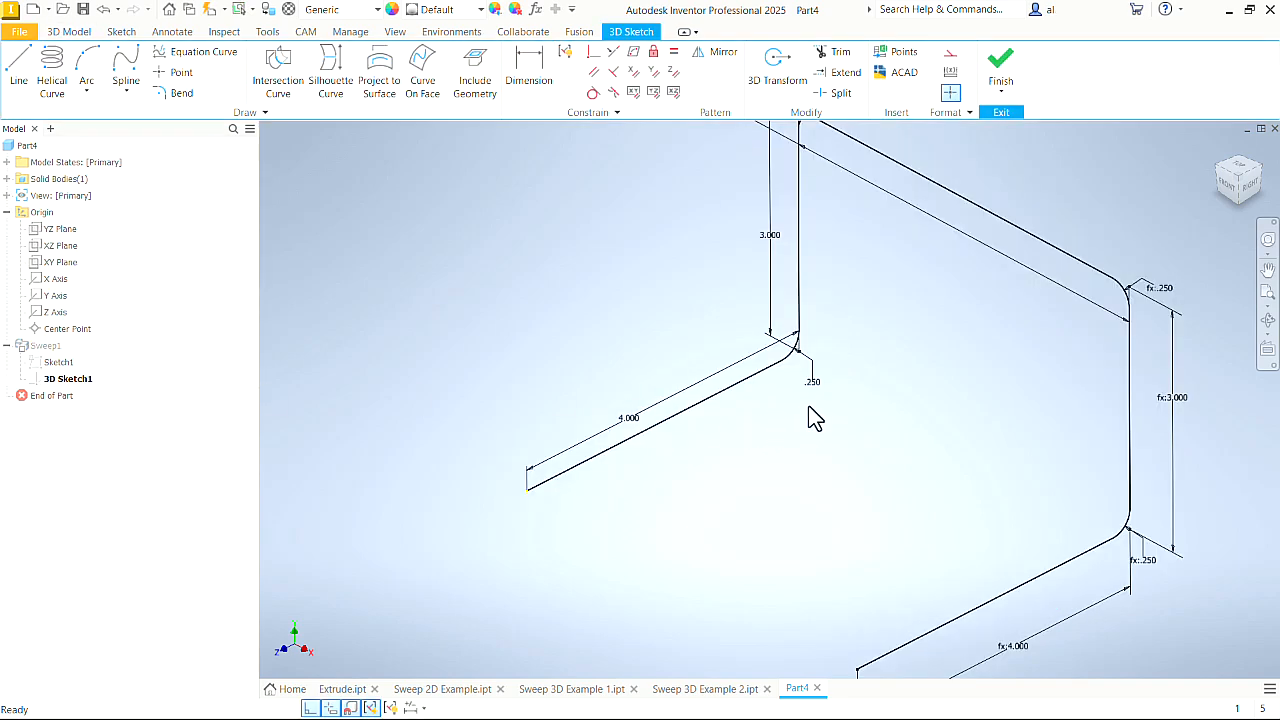
double_click(812, 380)
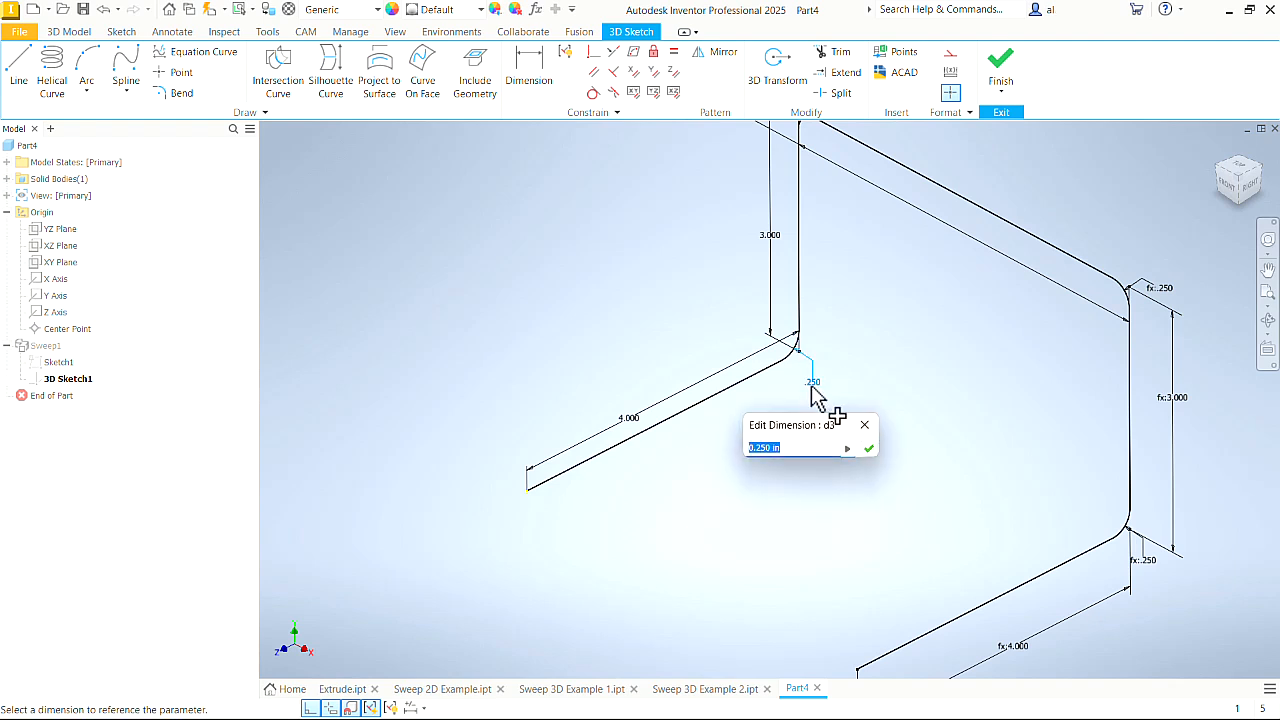
type(".75")
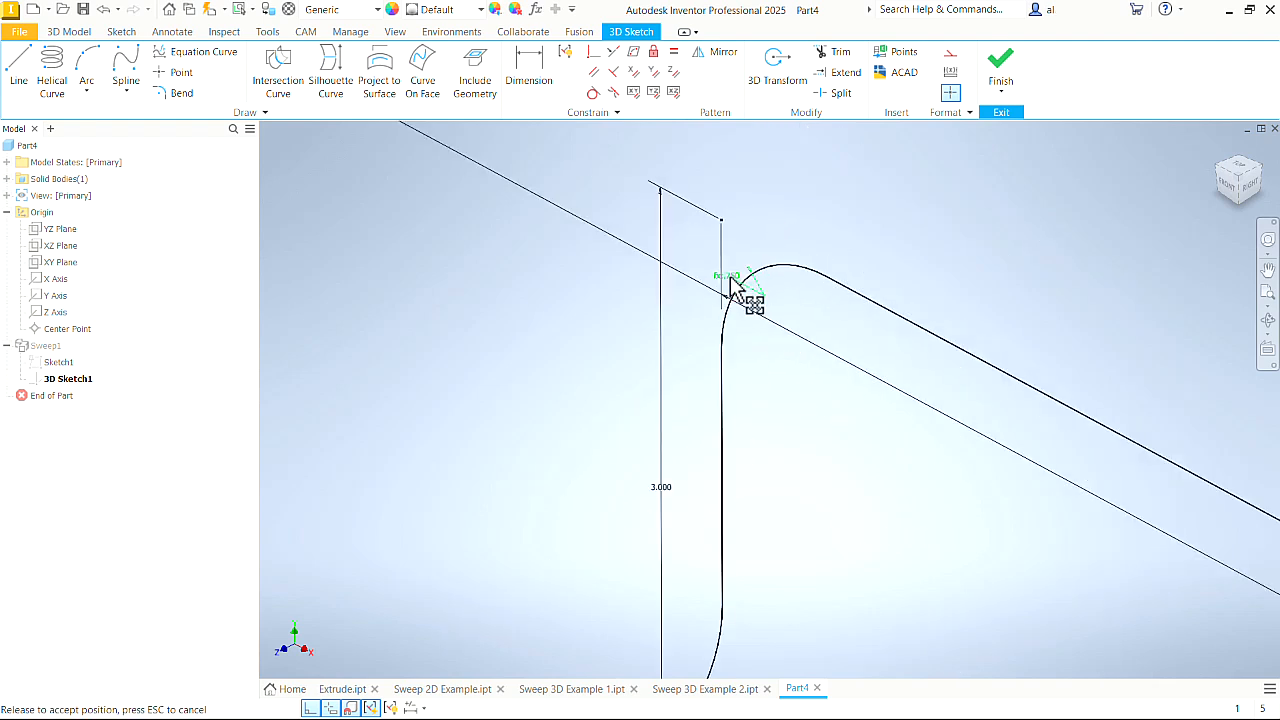
left_click_drag(736, 290, 950, 490)
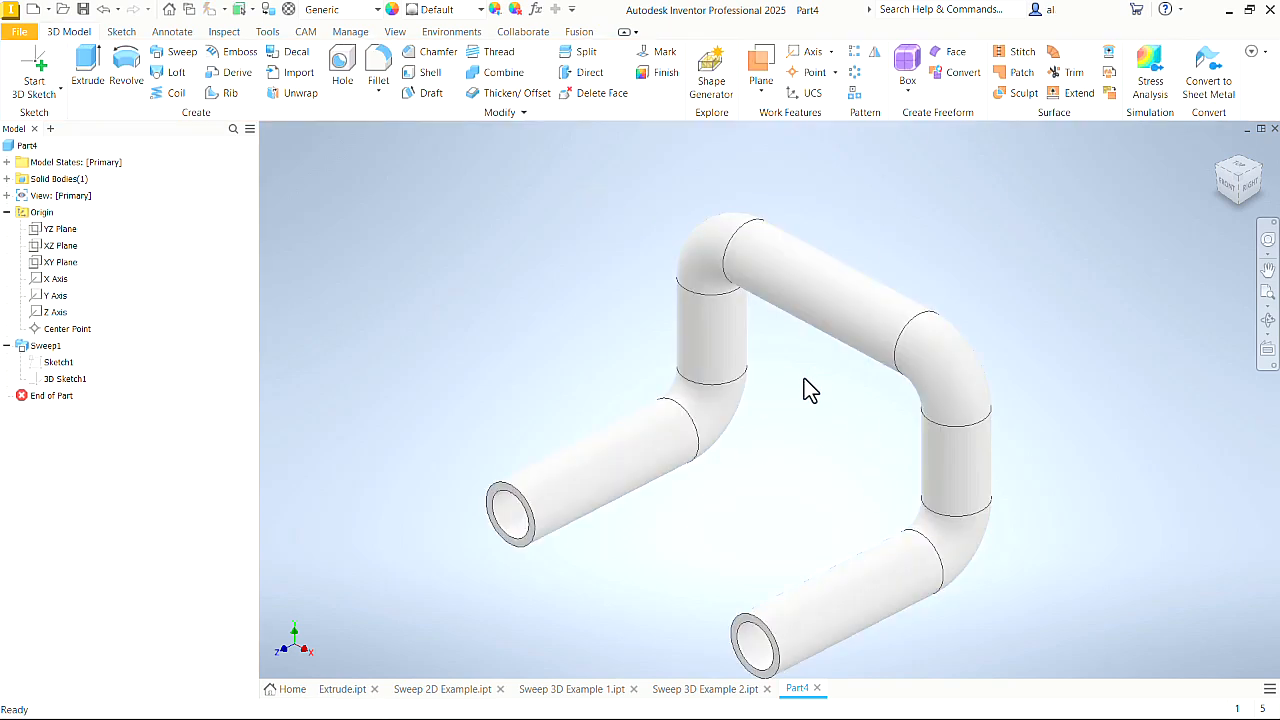
mouse_move(670, 296)
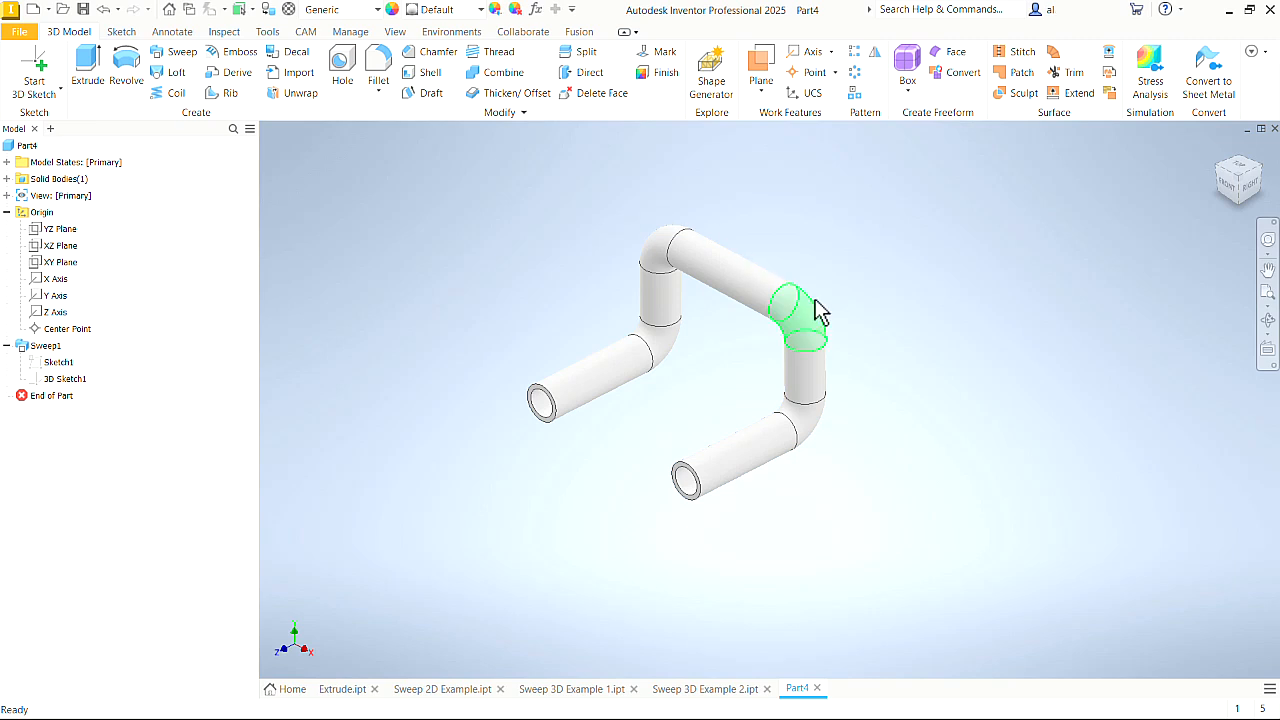
Step: Switch to Sweep 3D Example 2, roll End of Part back to the bare block, then restore the sweep
left_click(570, 688)
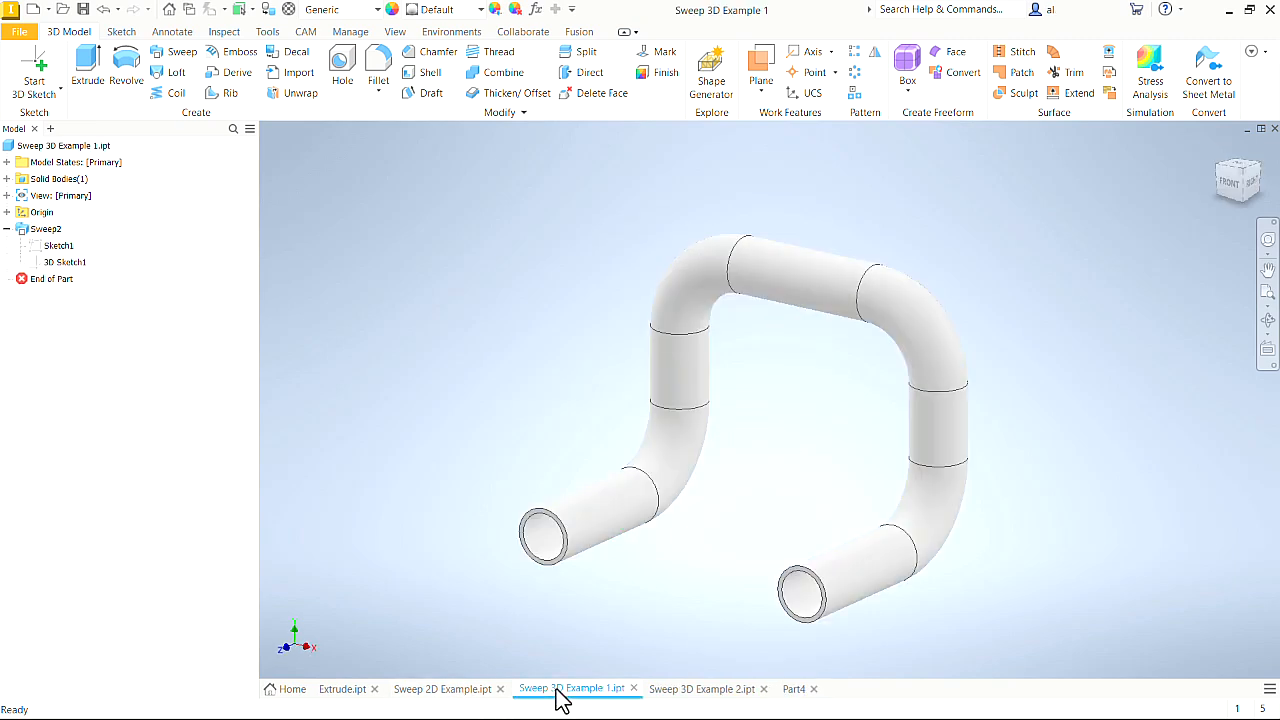
left_click(704, 688)
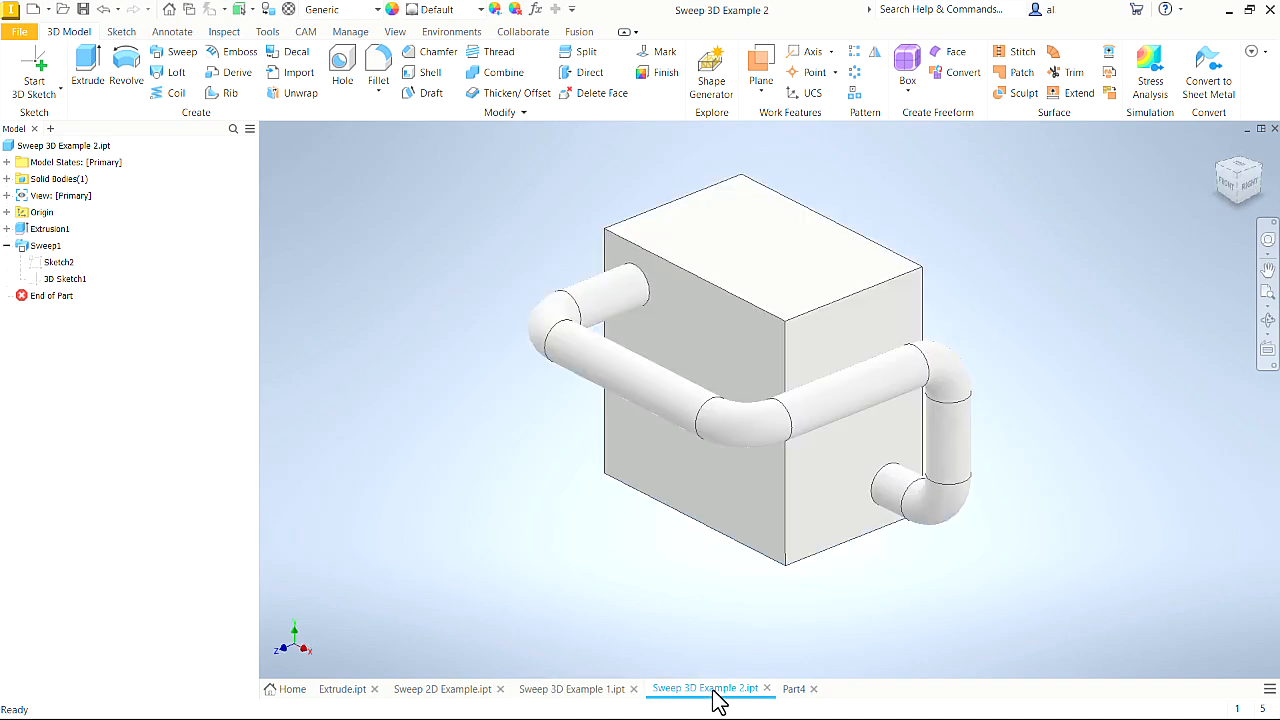
left_click(840, 410)
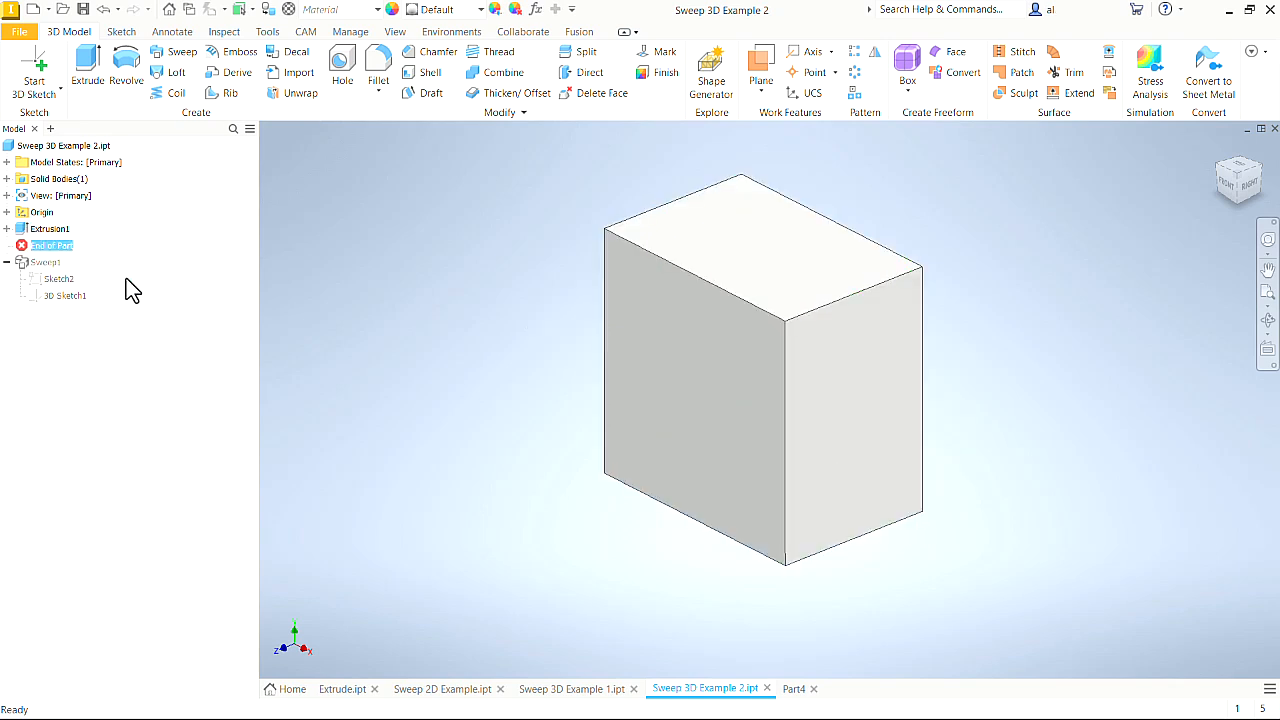
right_click(52, 244)
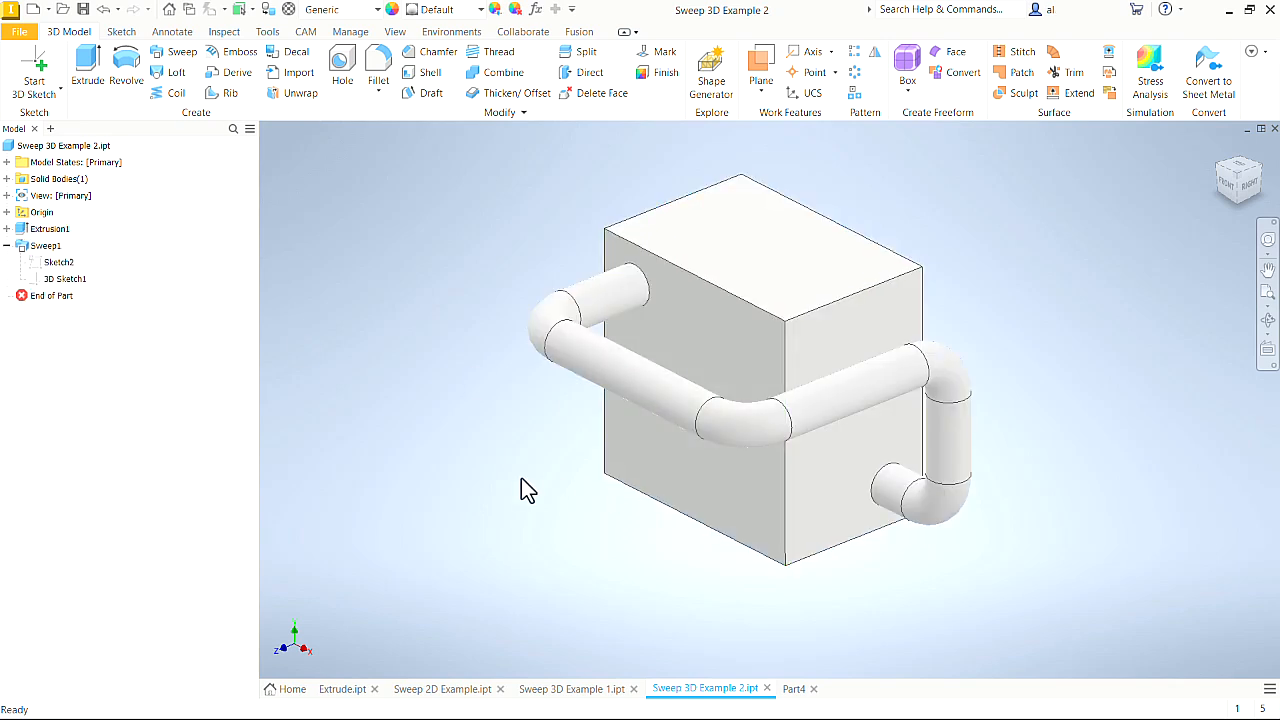
mouse_move(348, 192)
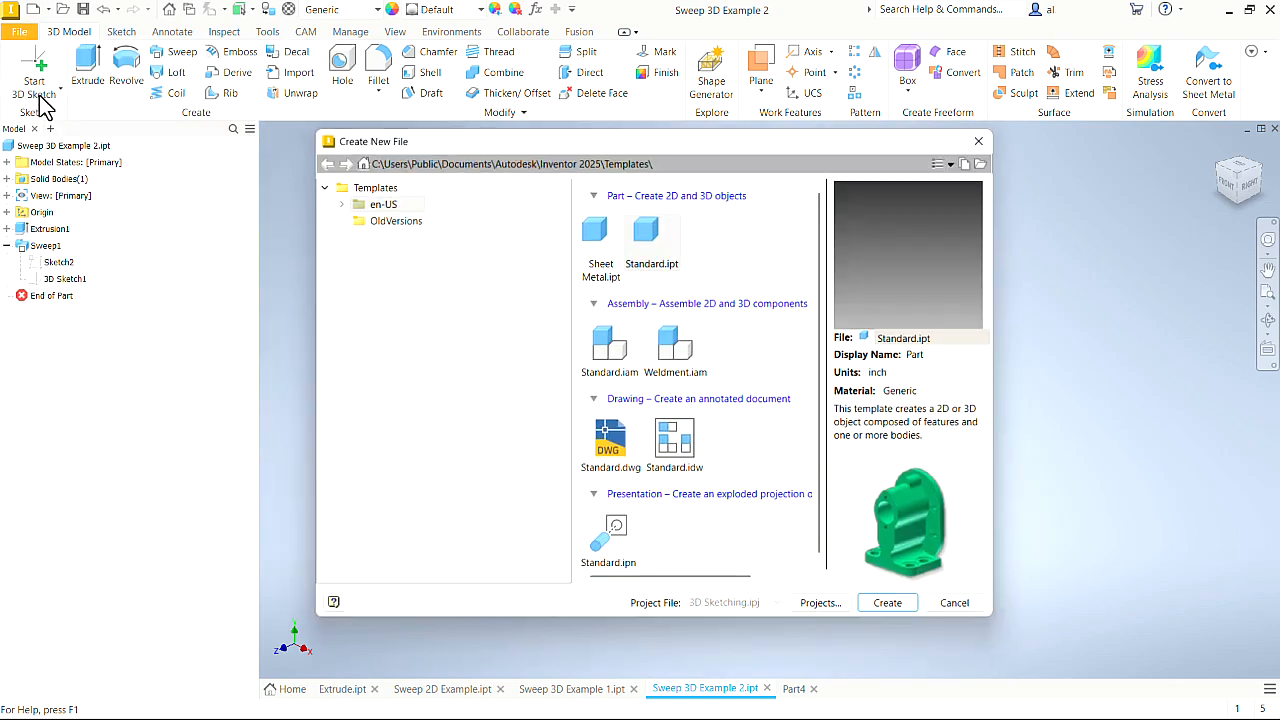
Step: Create a new Standard.ipt part and start a 2D sketch with the Rectangle tool on a base plane
left_click(886, 602)
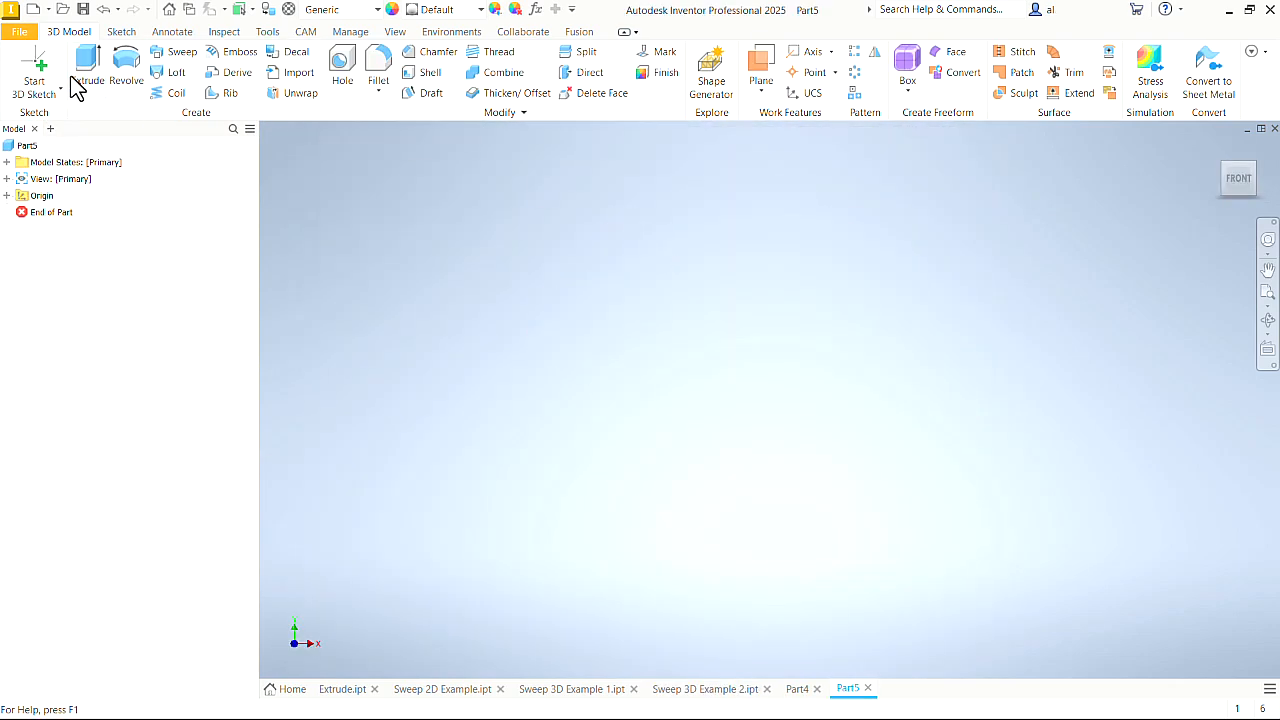
left_click(52, 88)
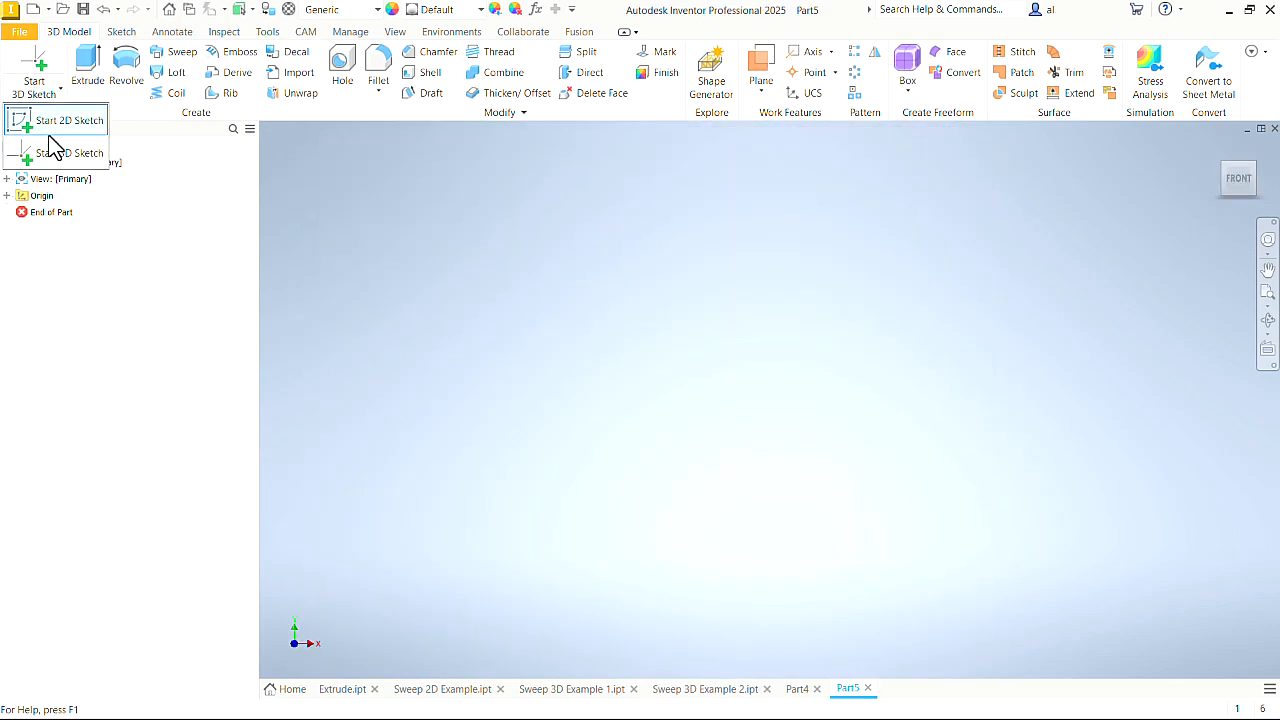
left_click(68, 120)
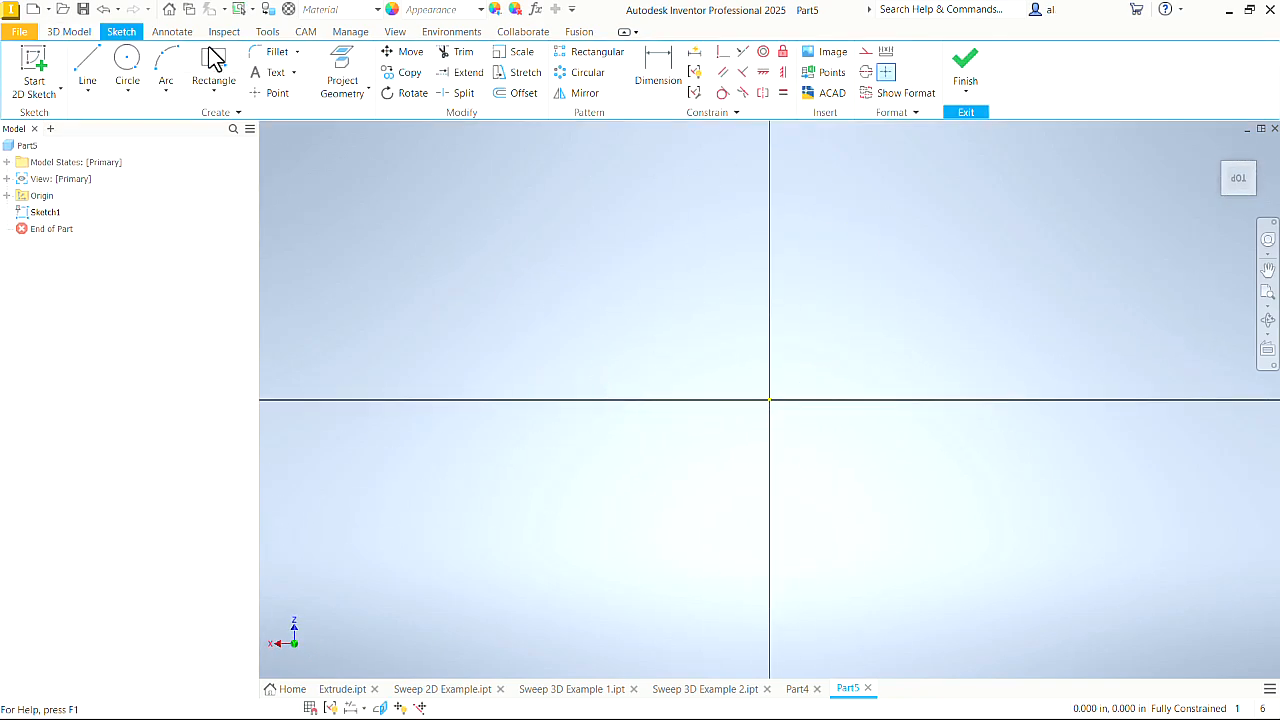
left_click(212, 72)
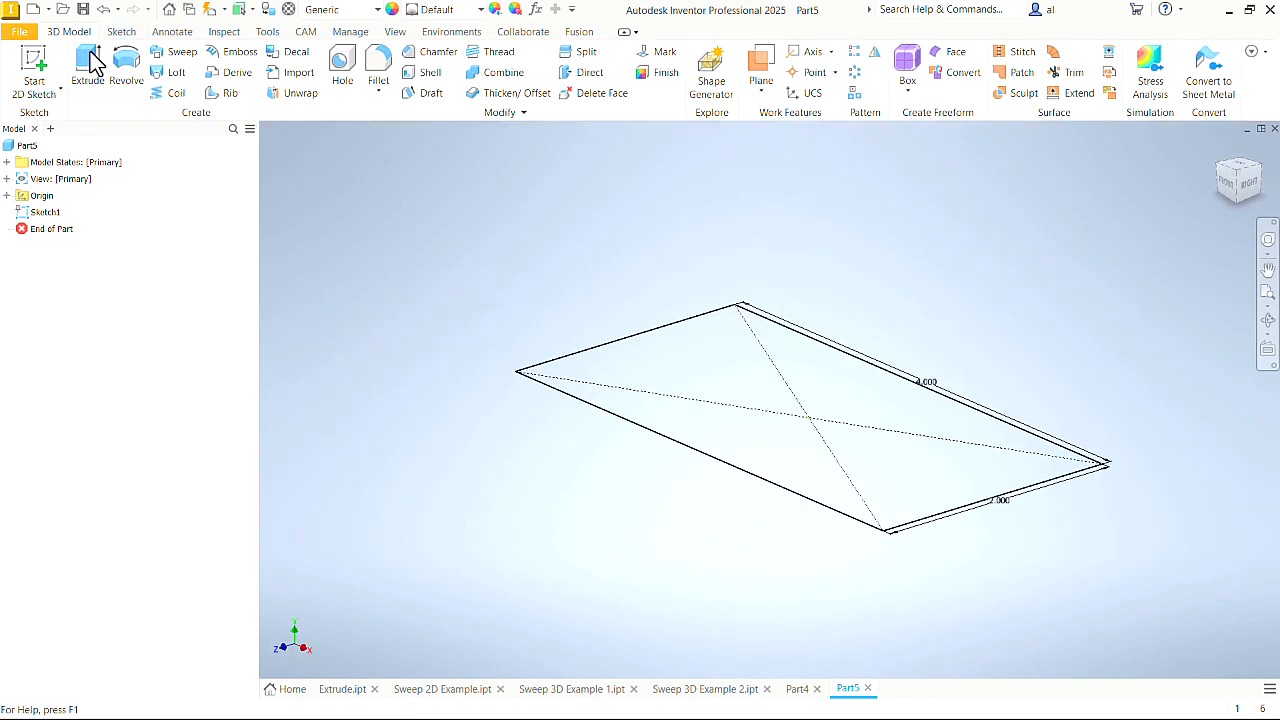
Step: Extrude the rectangular sketch by Distance A into a solid block
left_click(88, 70)
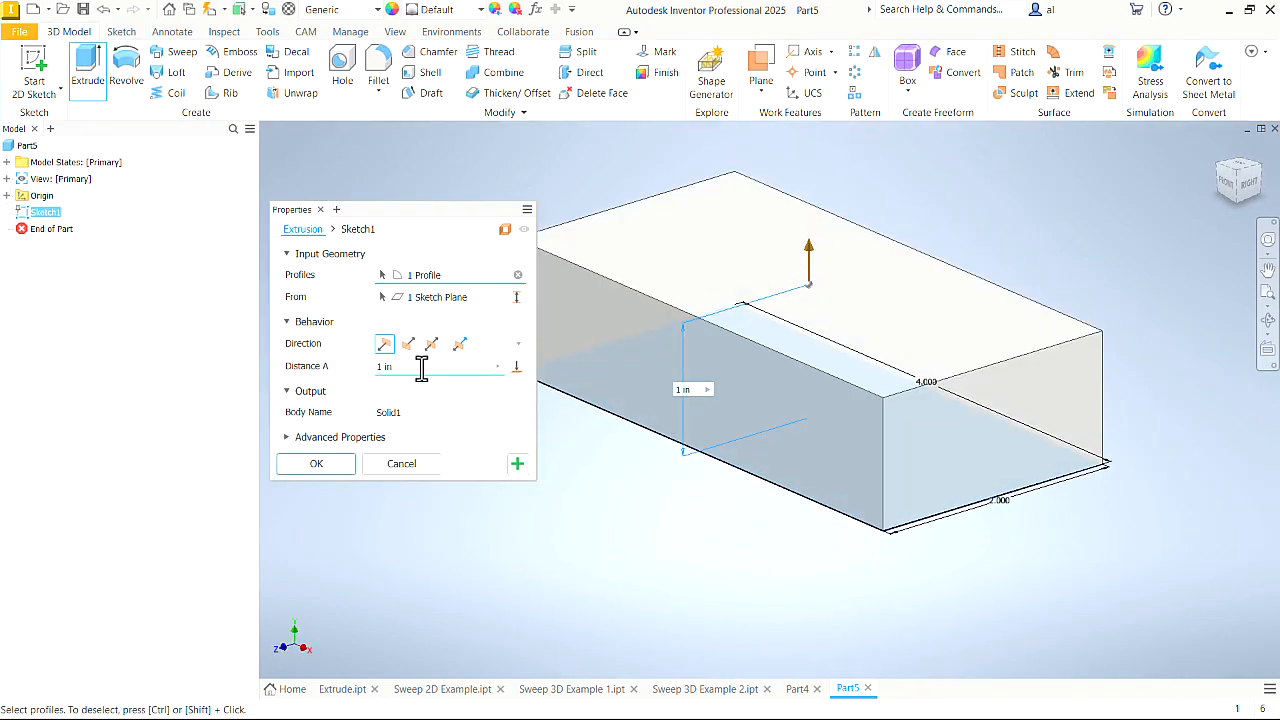
left_click(316, 464)
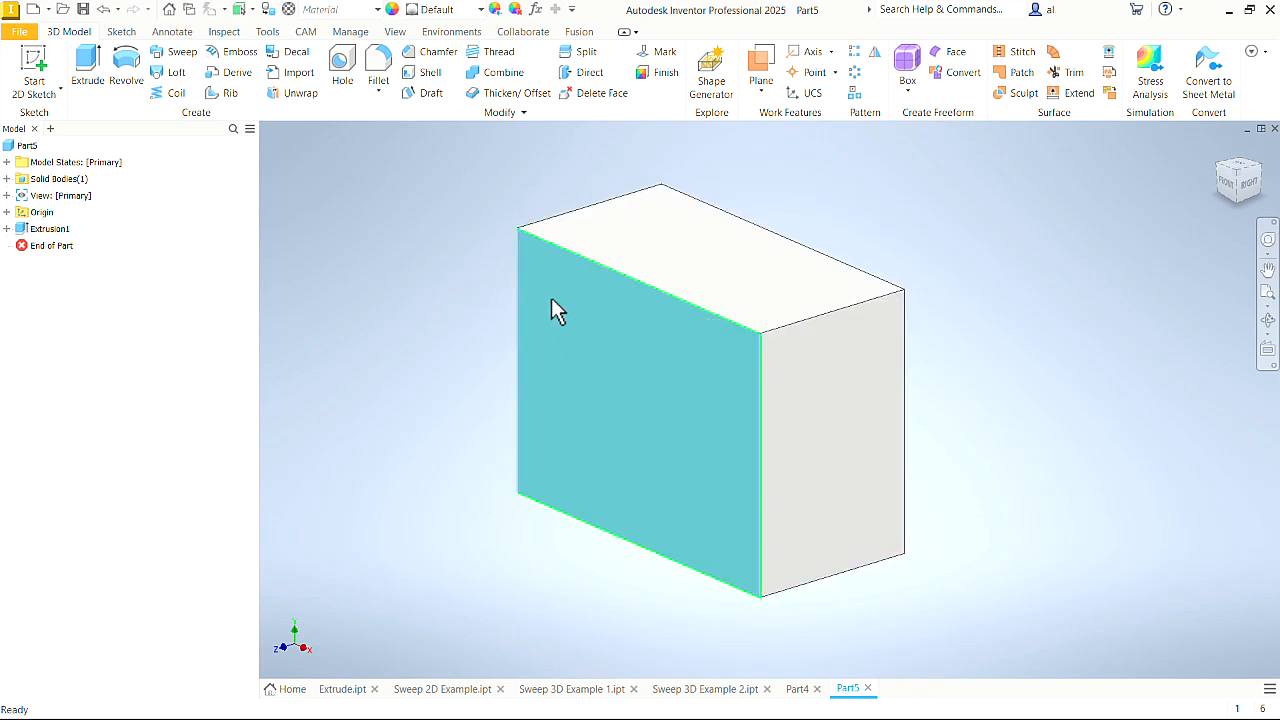
Step: Sketch a .500 by .500 square profile near the top-left corner of the block's front face
right_click(558, 310)
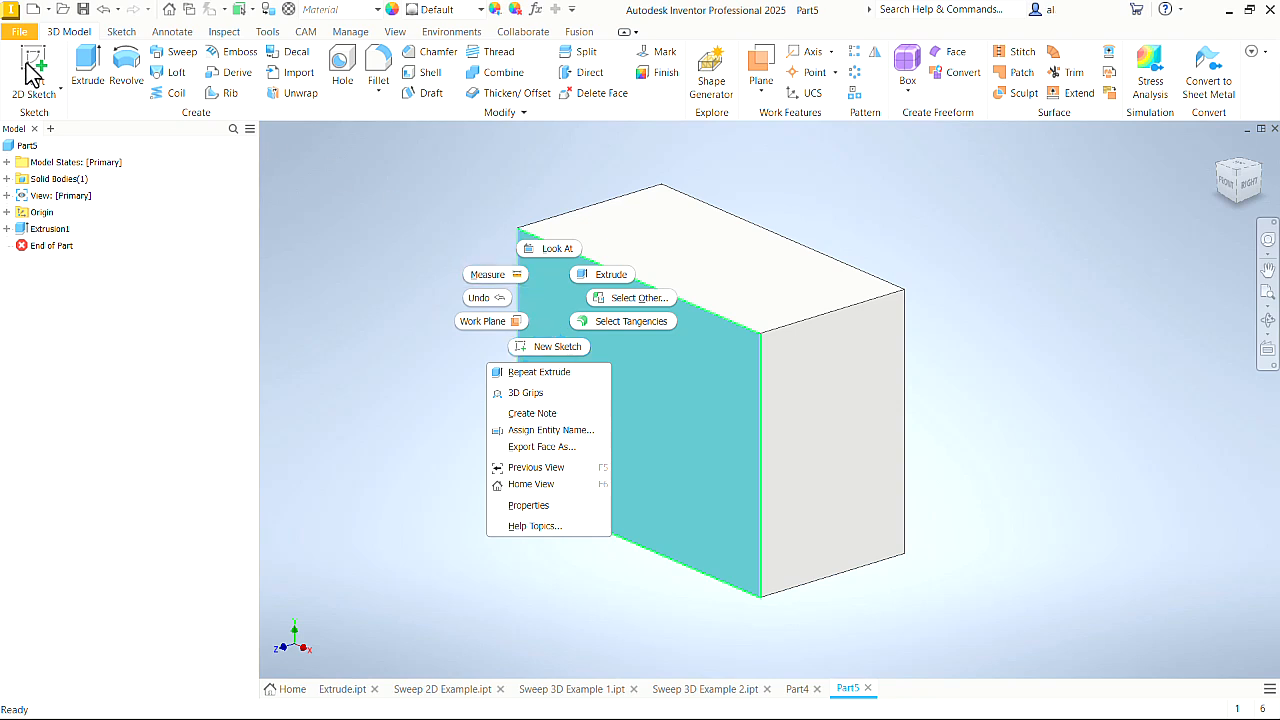
left_click(548, 346)
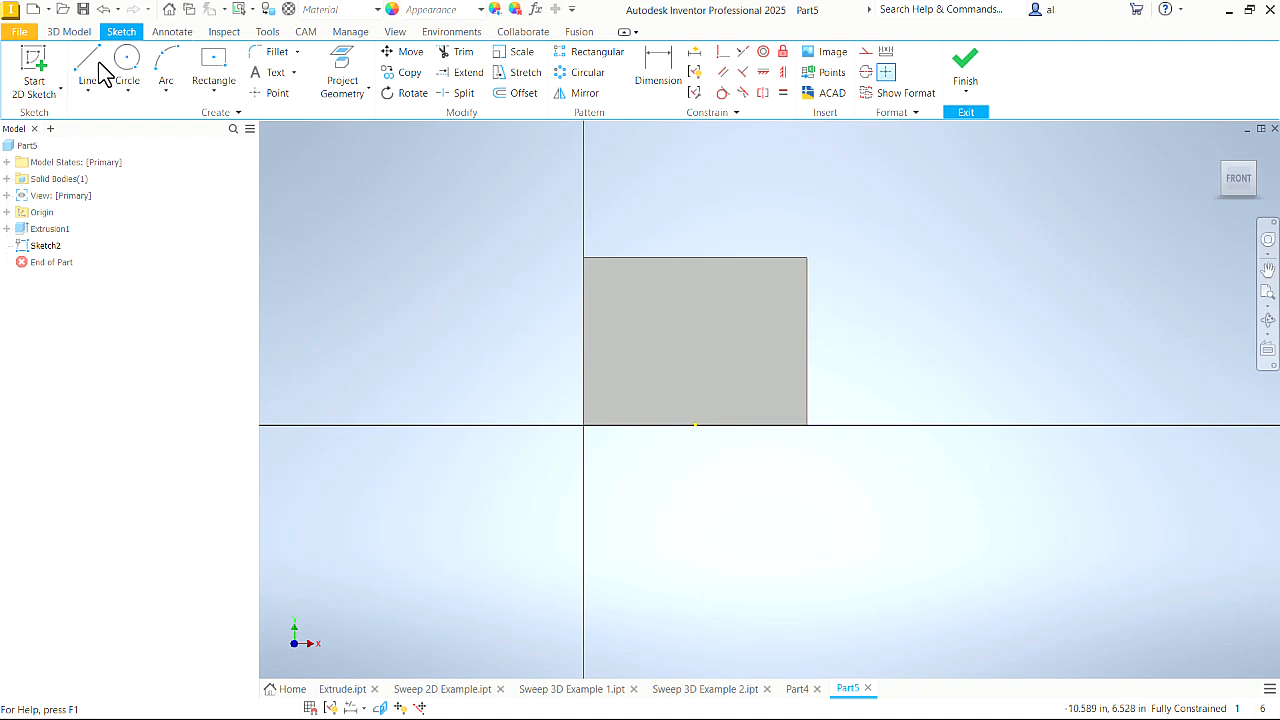
left_click(212, 72)
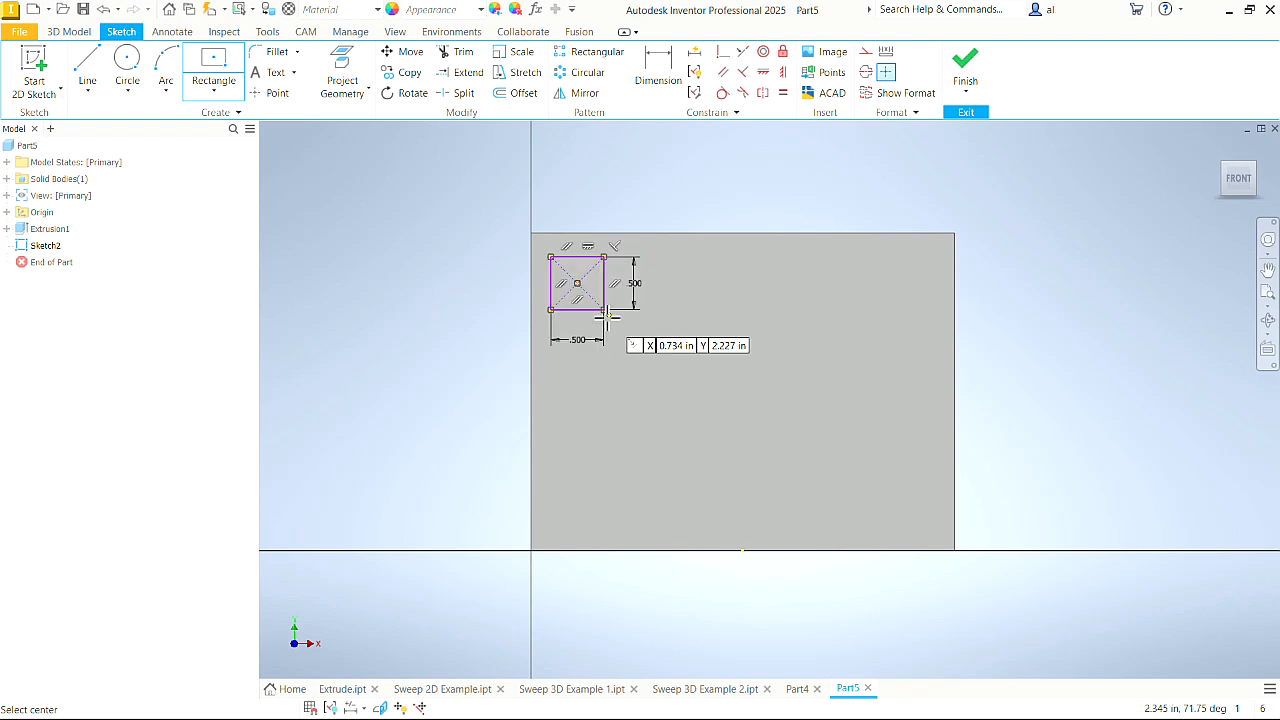
left_click(656, 72)
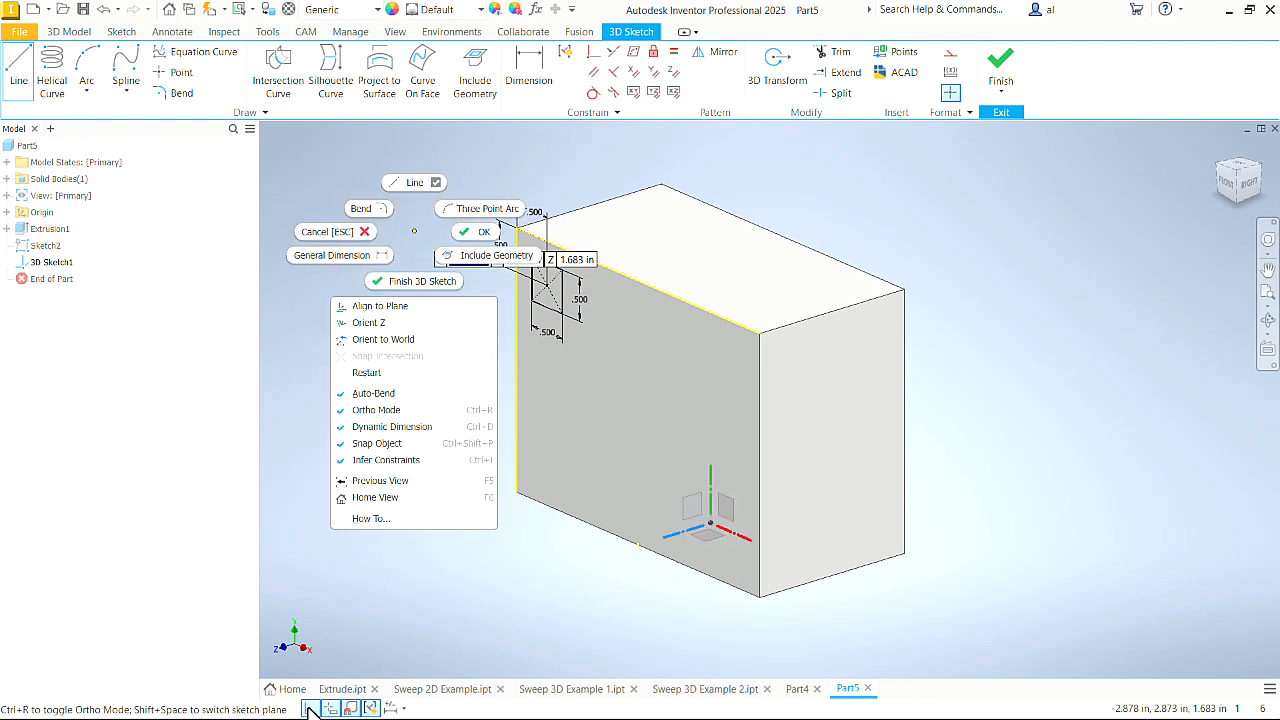
Step: Draw the 3D path line from the square profile around the block and end the Line command
left_click(570, 164)
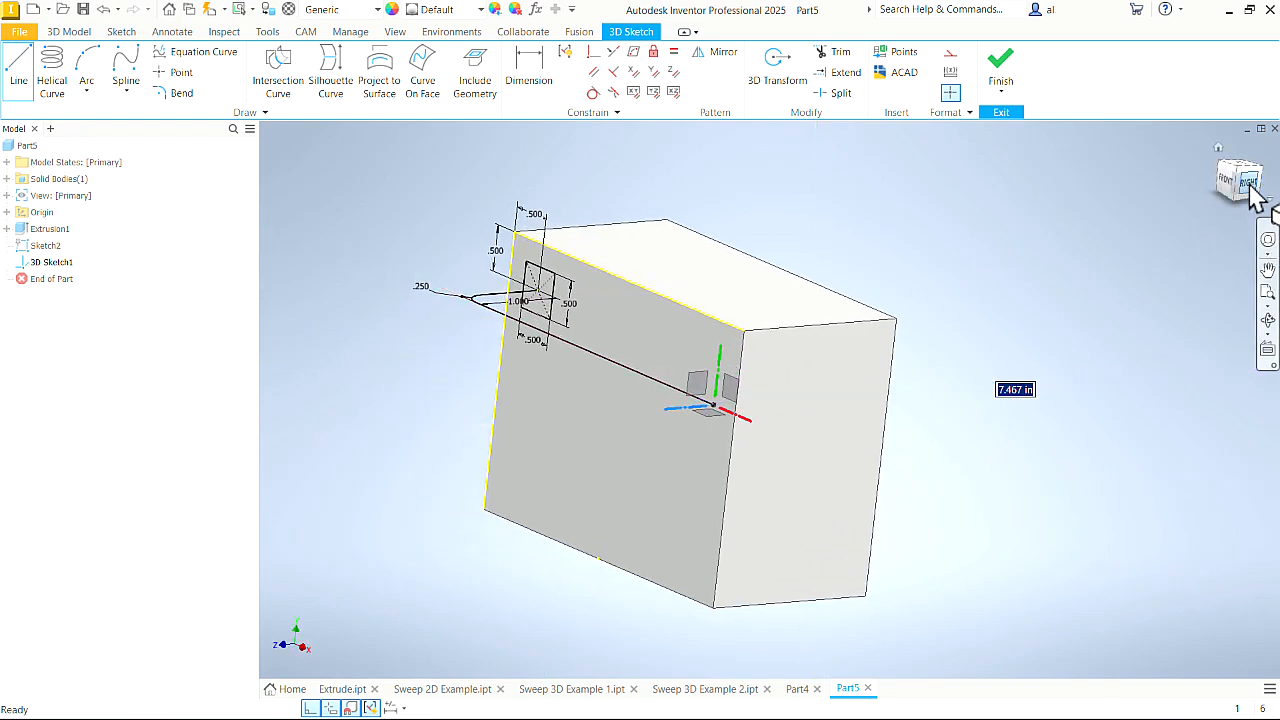
left_click(1240, 180)
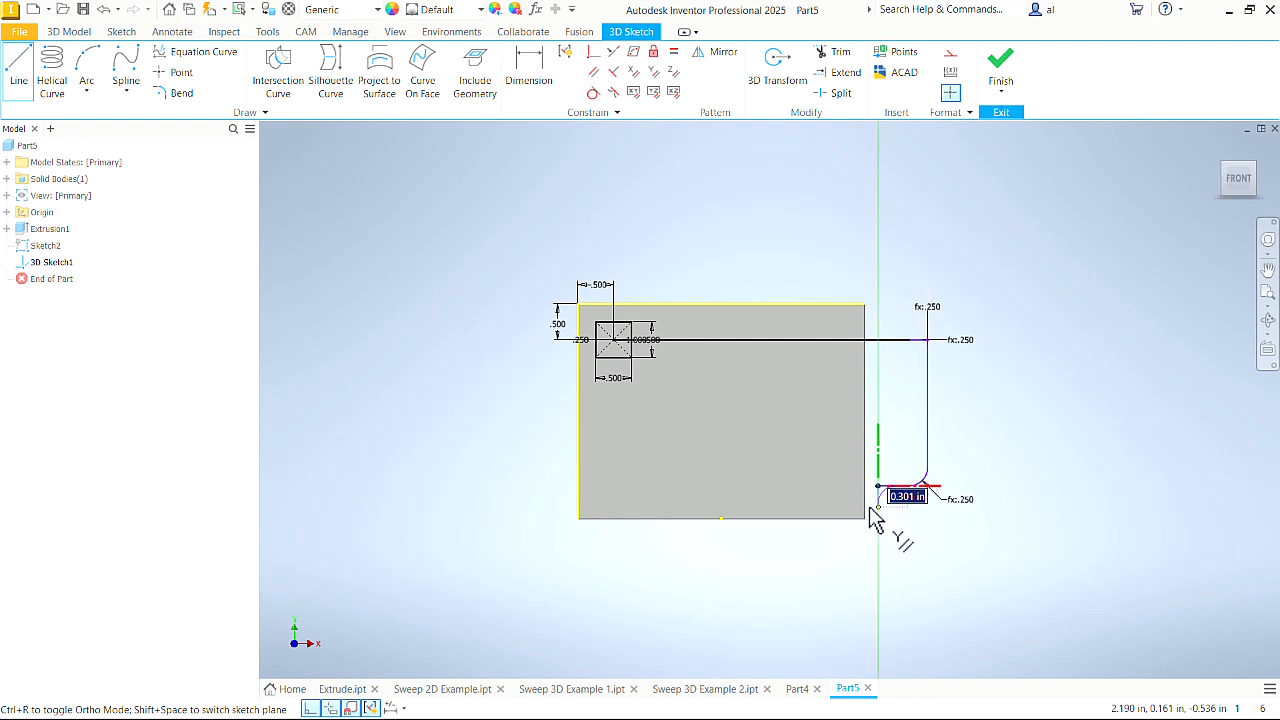
right_click(876, 516)
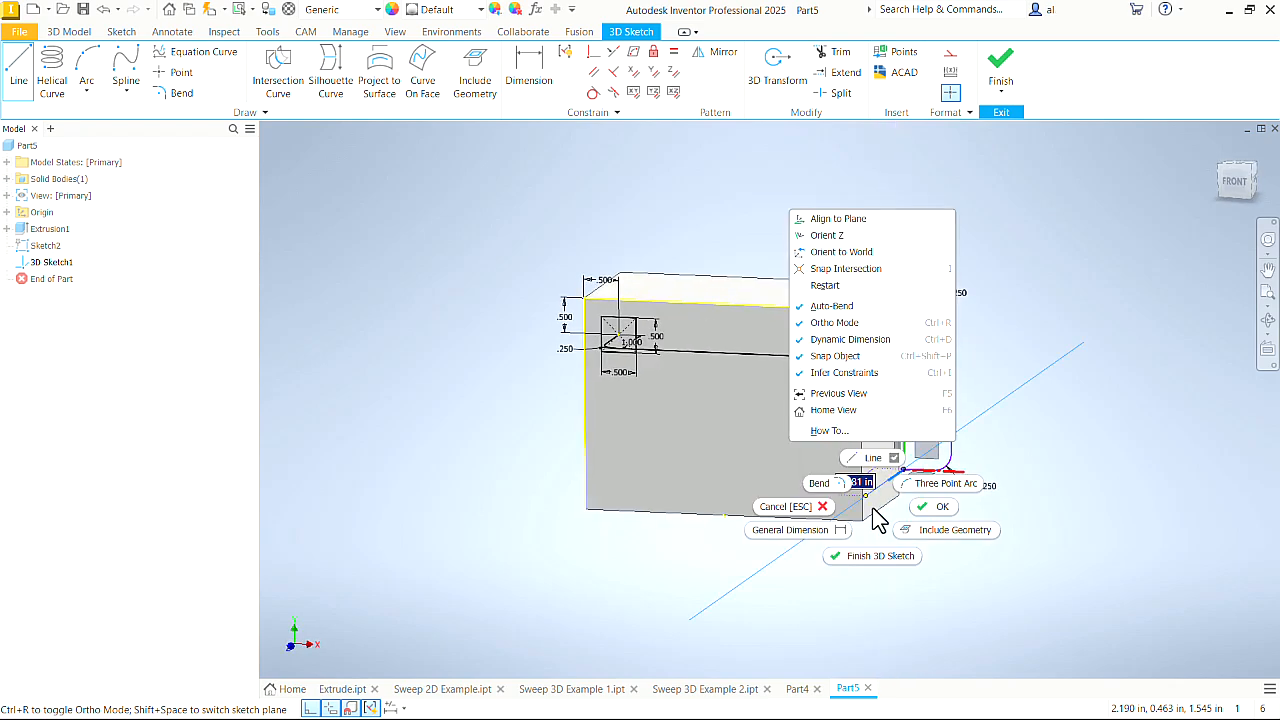
left_click(940, 506)
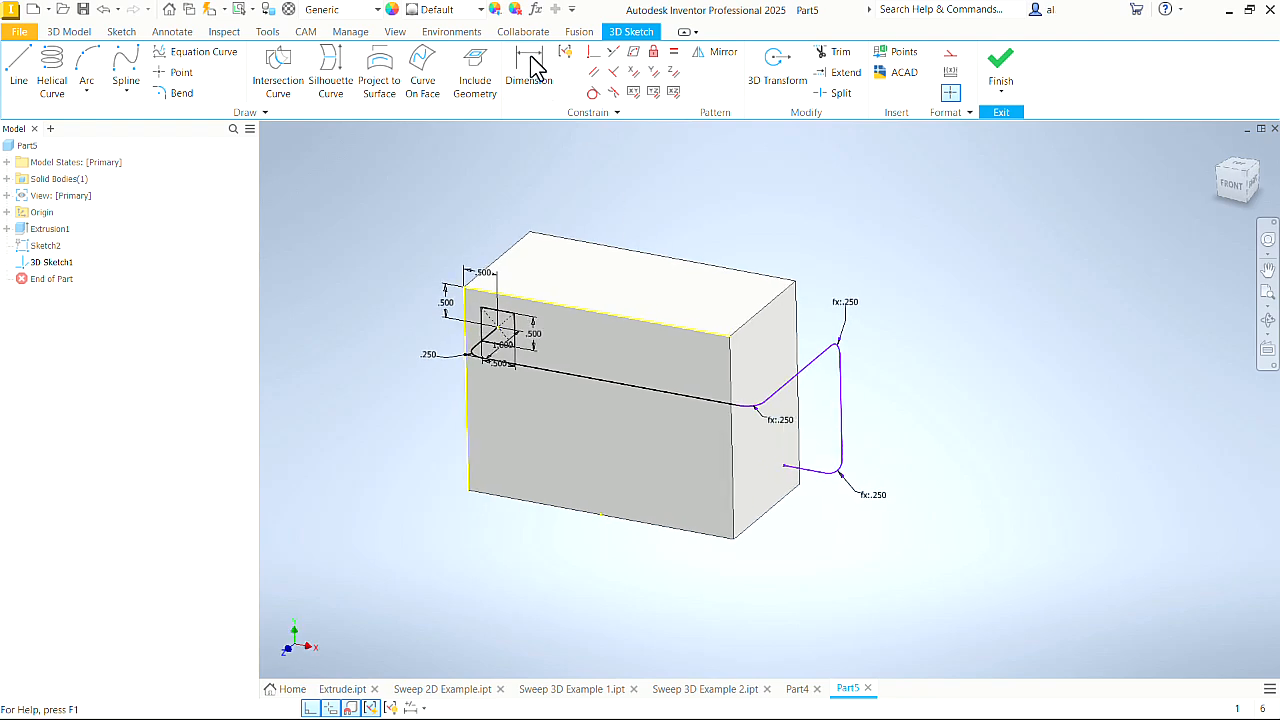
mouse_move(528, 70)
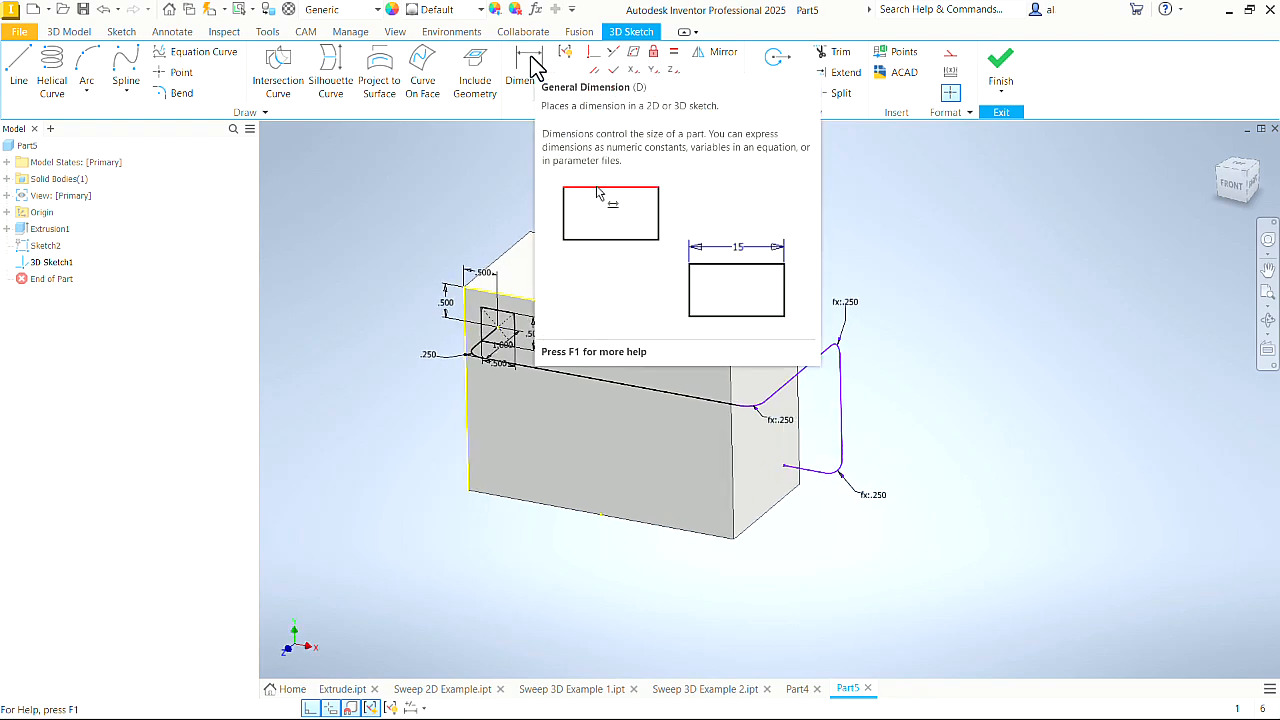
left_click(528, 72)
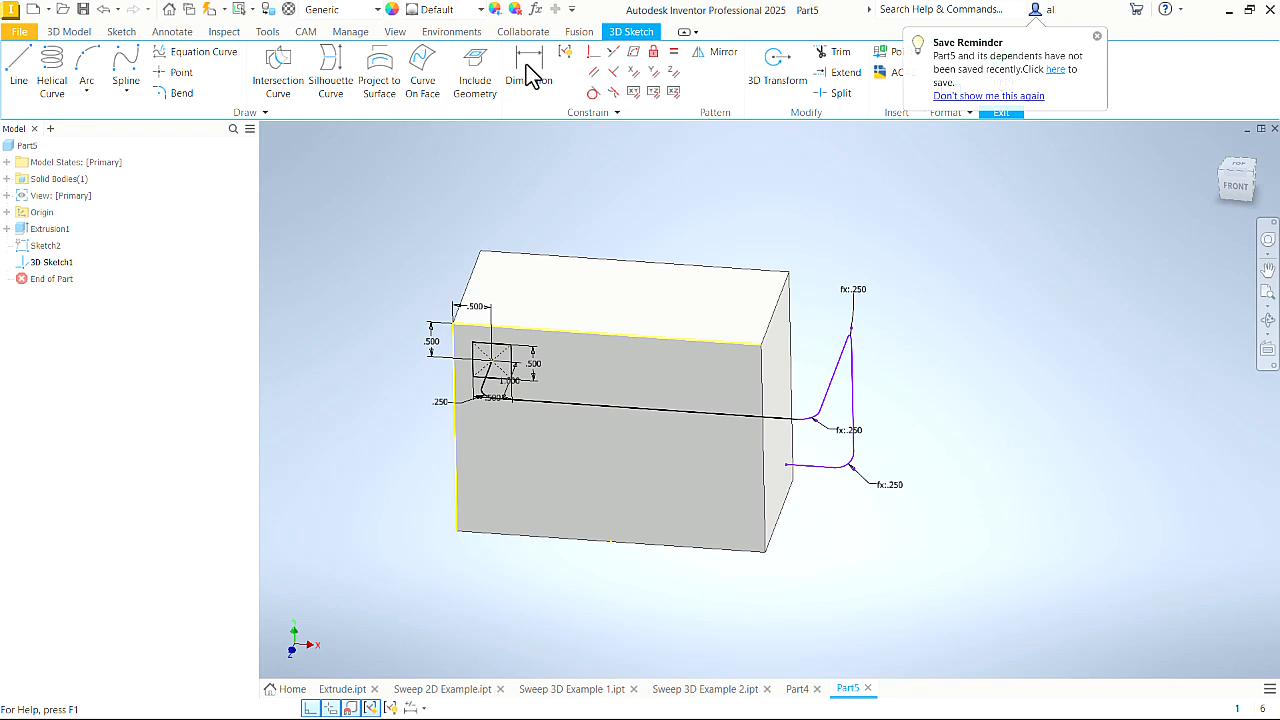
left_click(528, 70)
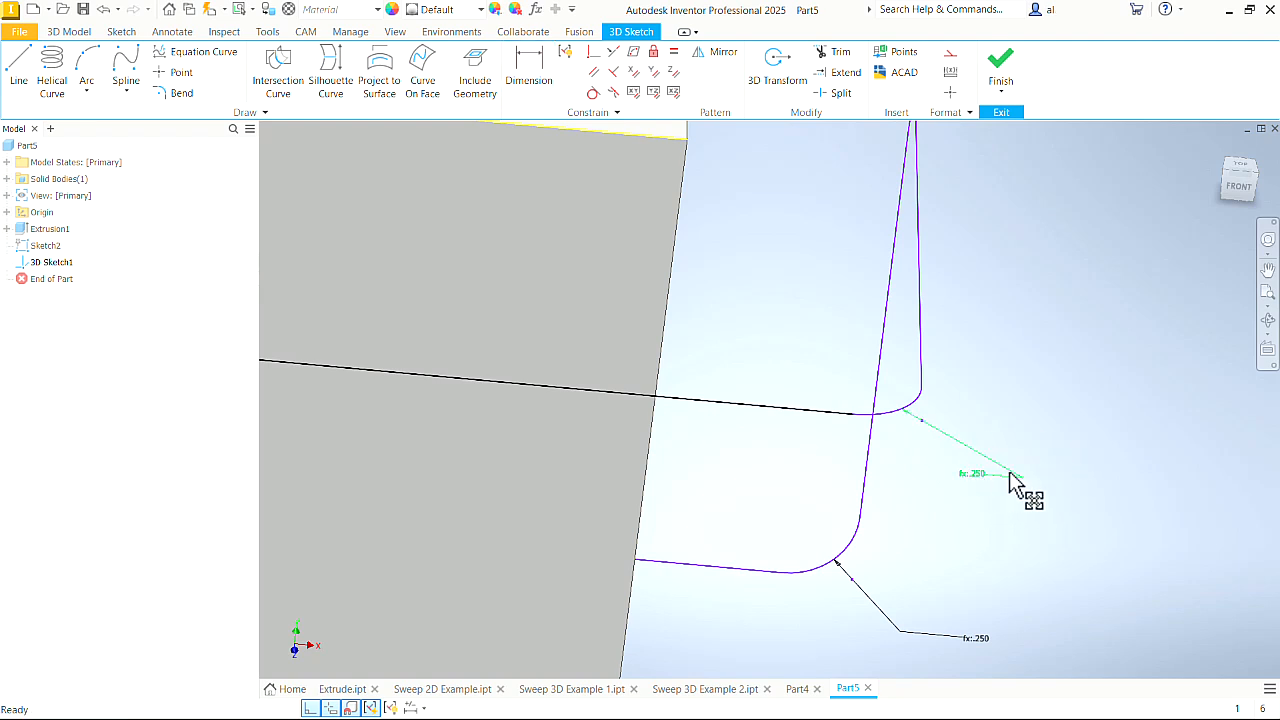
mouse_move(1024, 490)
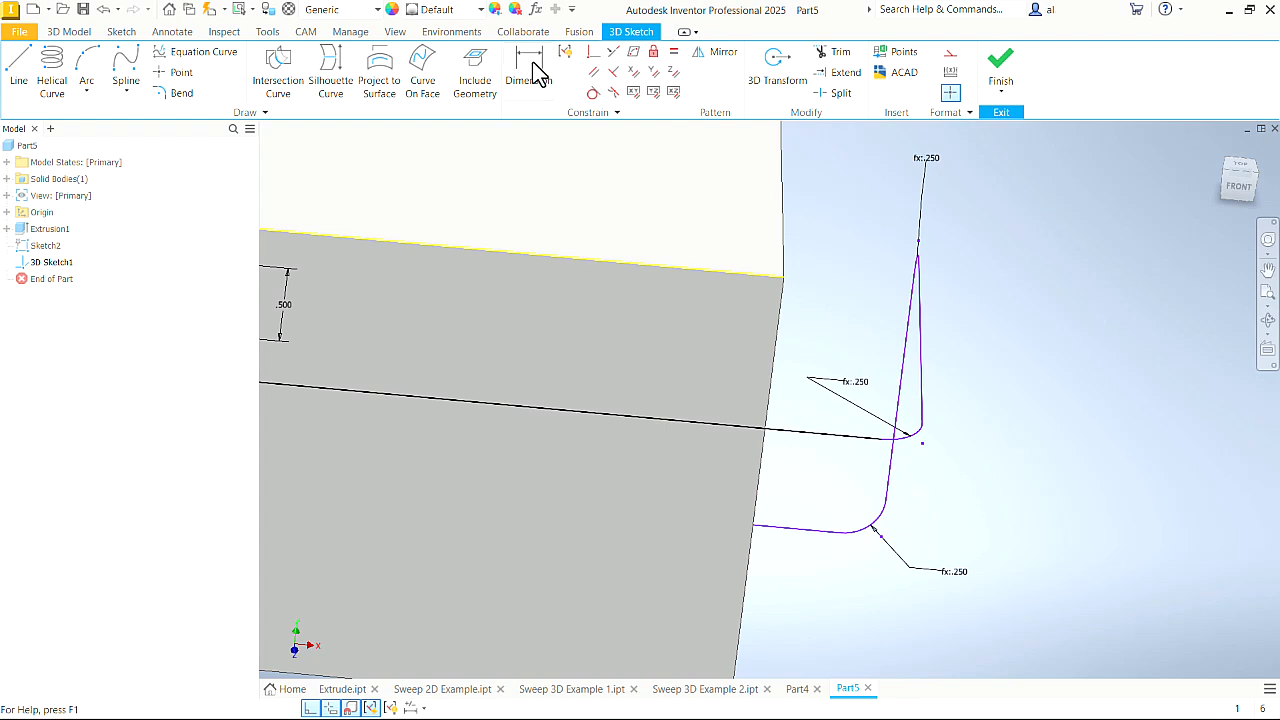
Step: Dimension the 3D path segments from the block's side face with .500 and 1.000 lengths
left_click(528, 70)
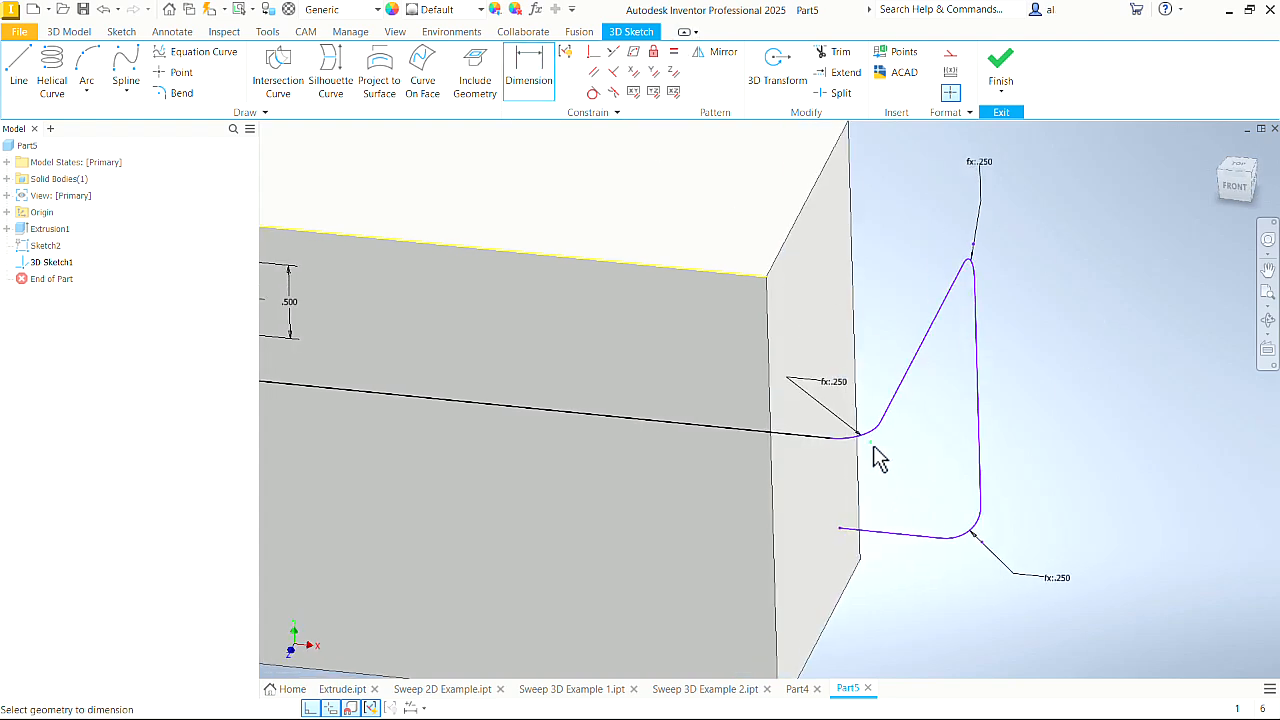
mouse_move(820, 348)
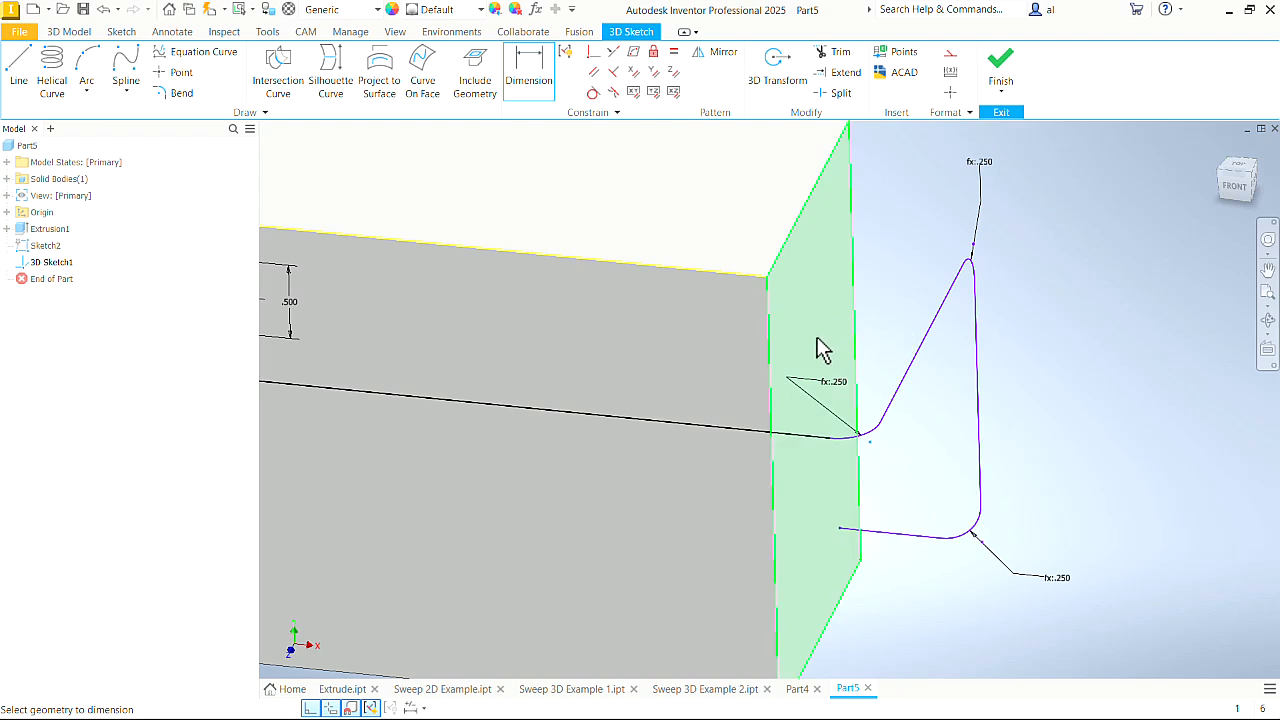
left_click(810, 480)
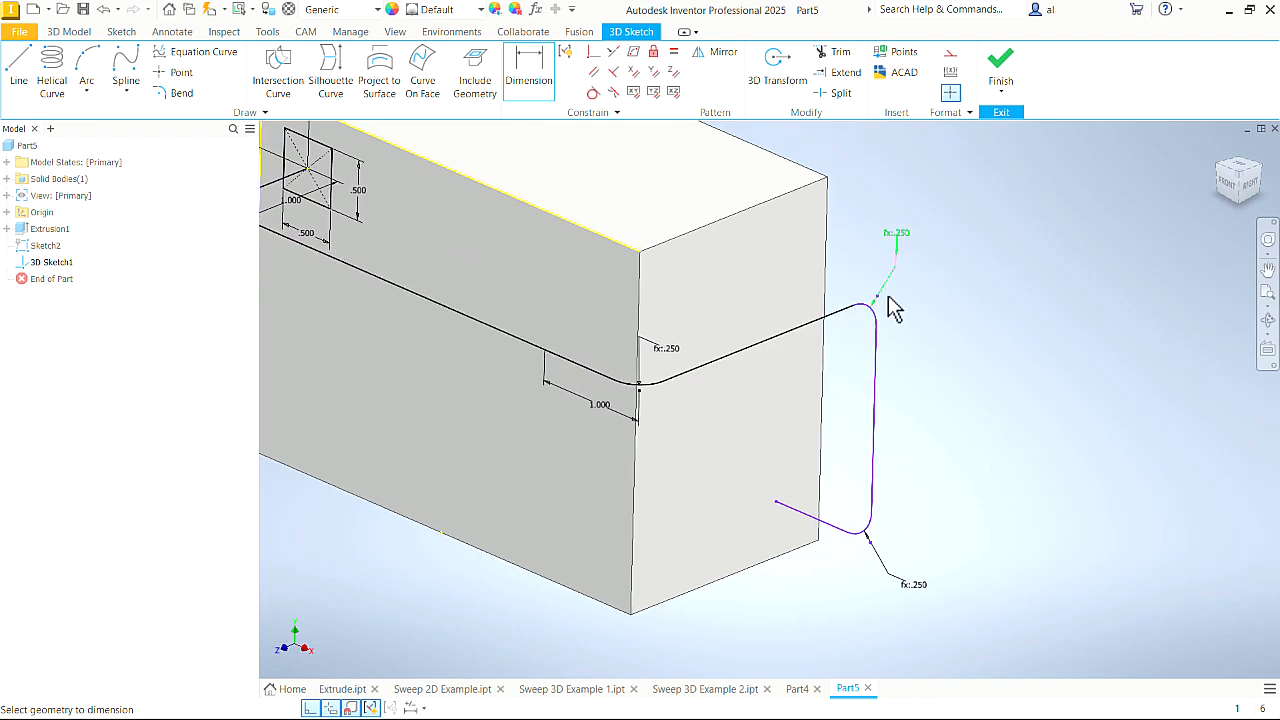
left_click(528, 72)
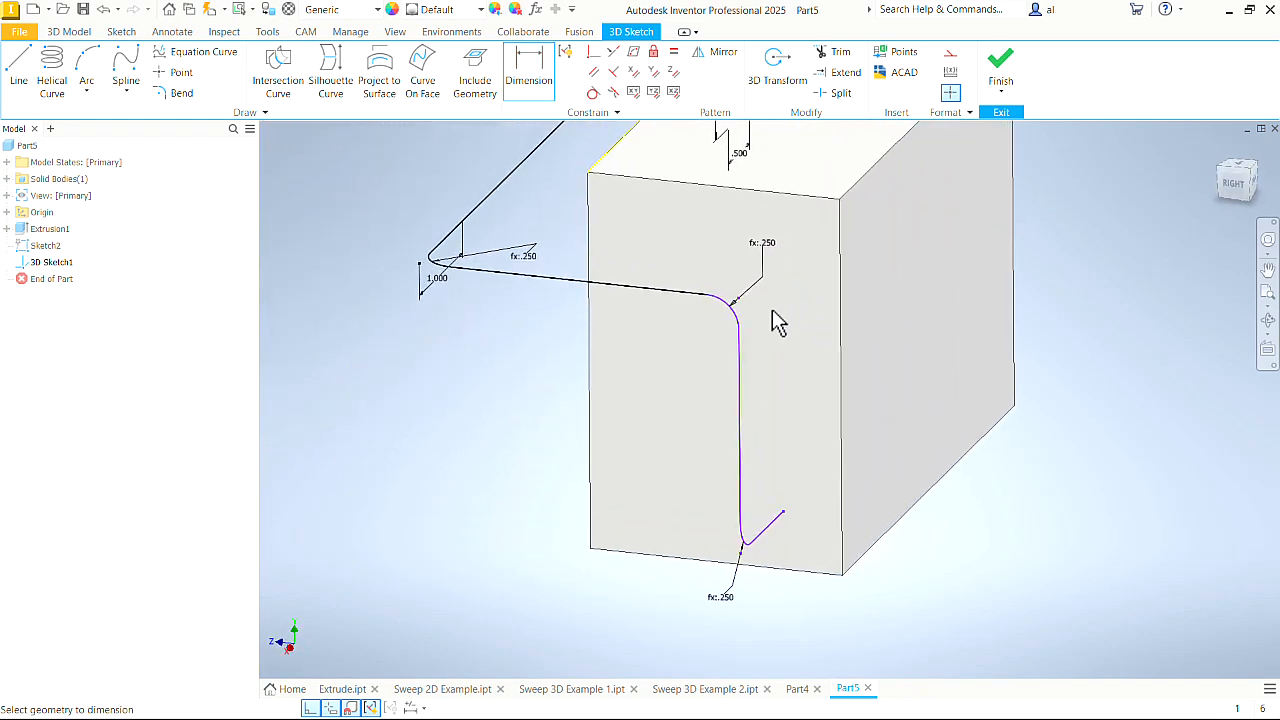
mouse_move(888, 300)
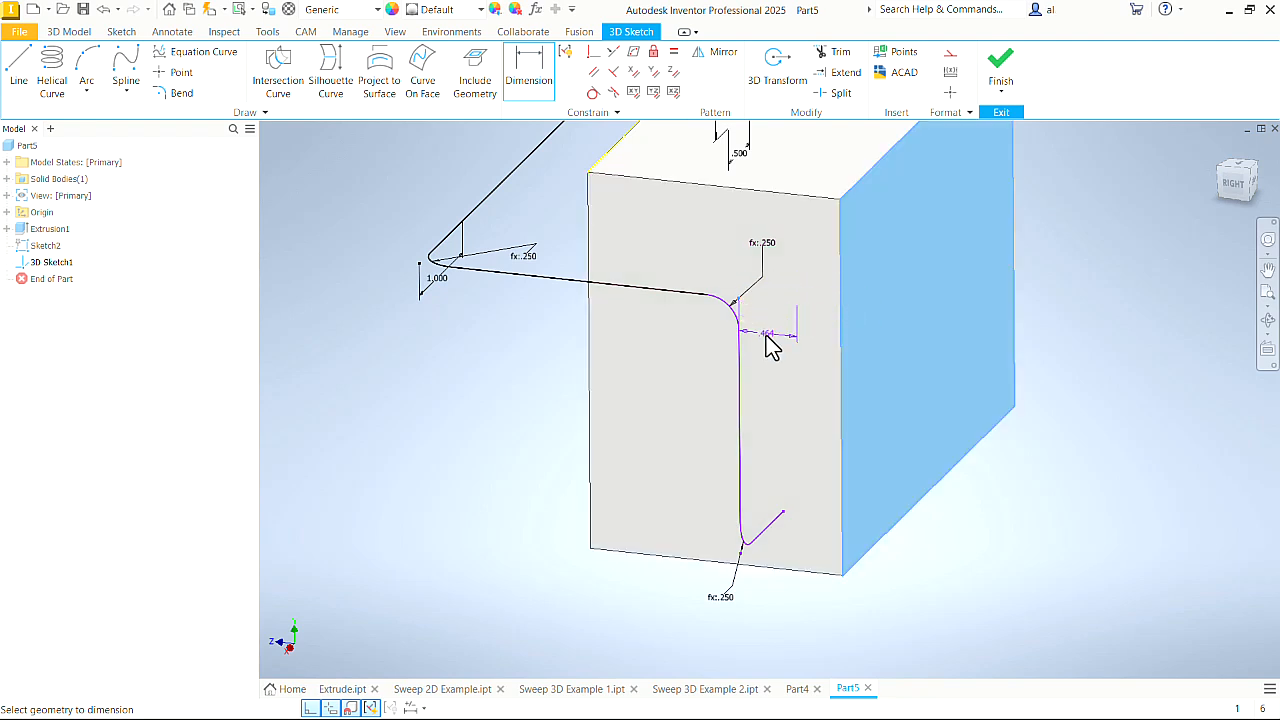
left_click(770, 332)
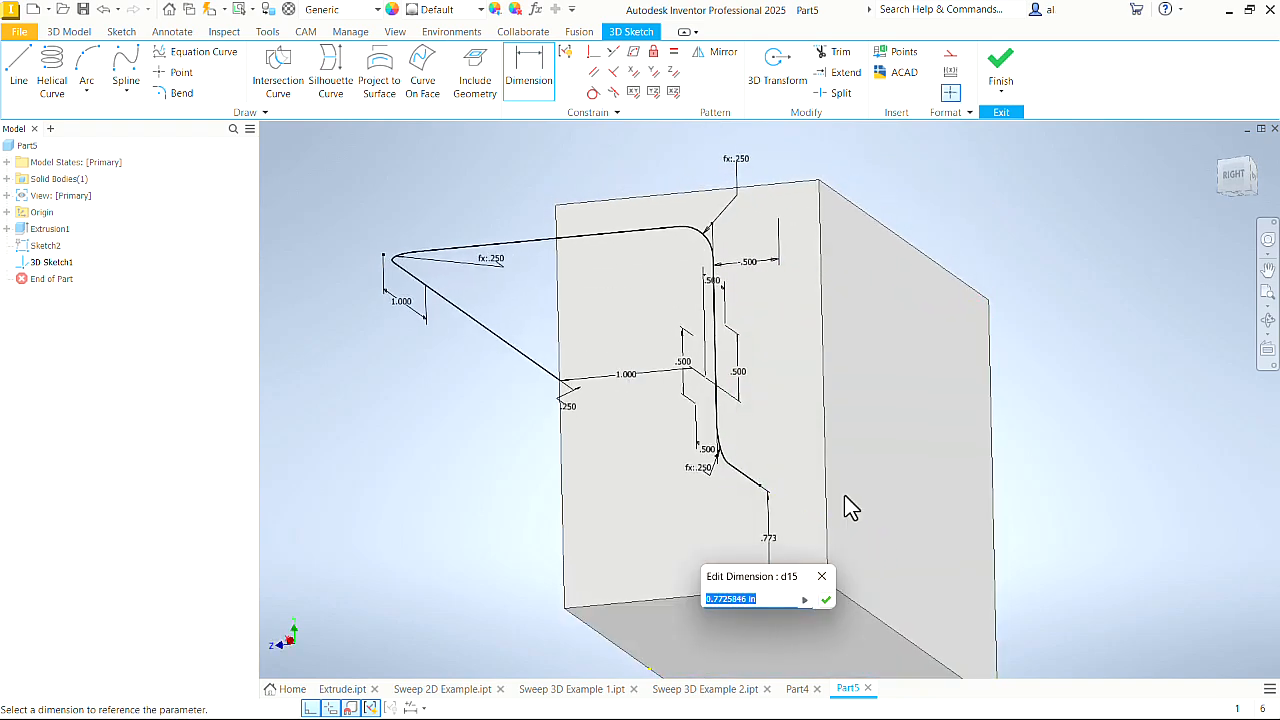
type(".5")
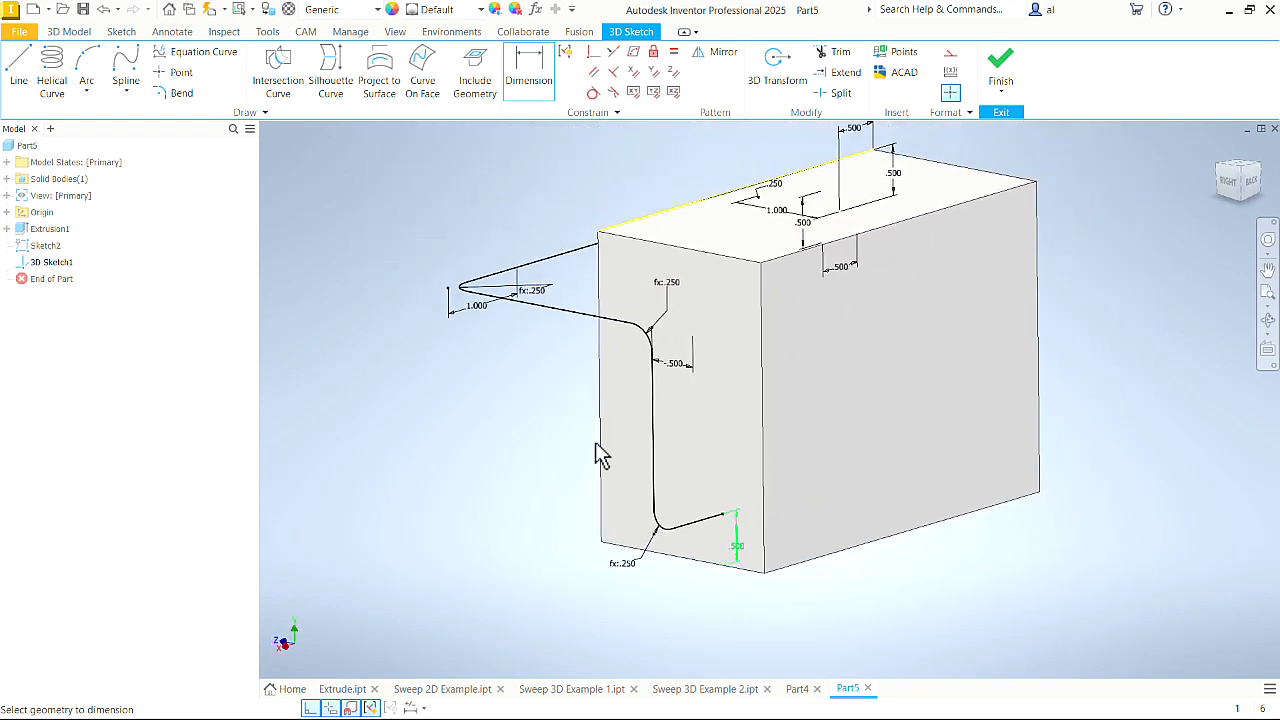
left_click_drag(600, 450, 570, 440)
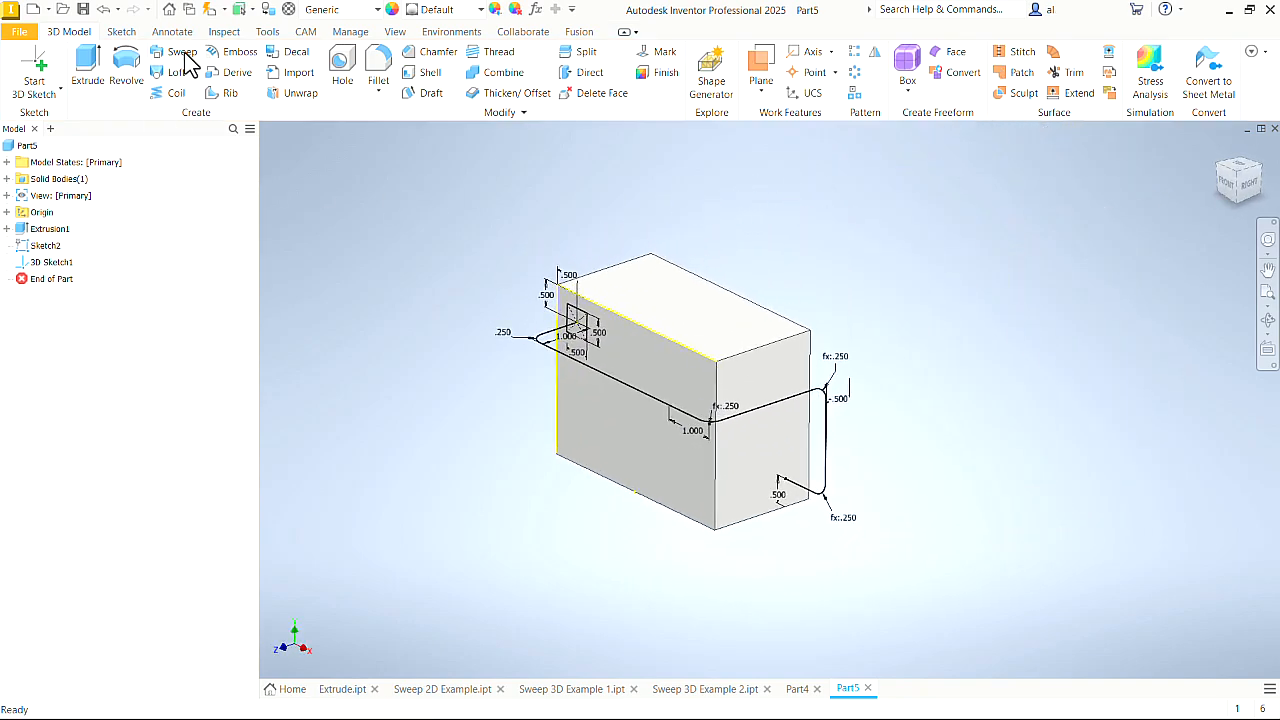
Step: Sweep the square profile along the 3D sketch path to form the bar wrapping the block
left_click(180, 52)
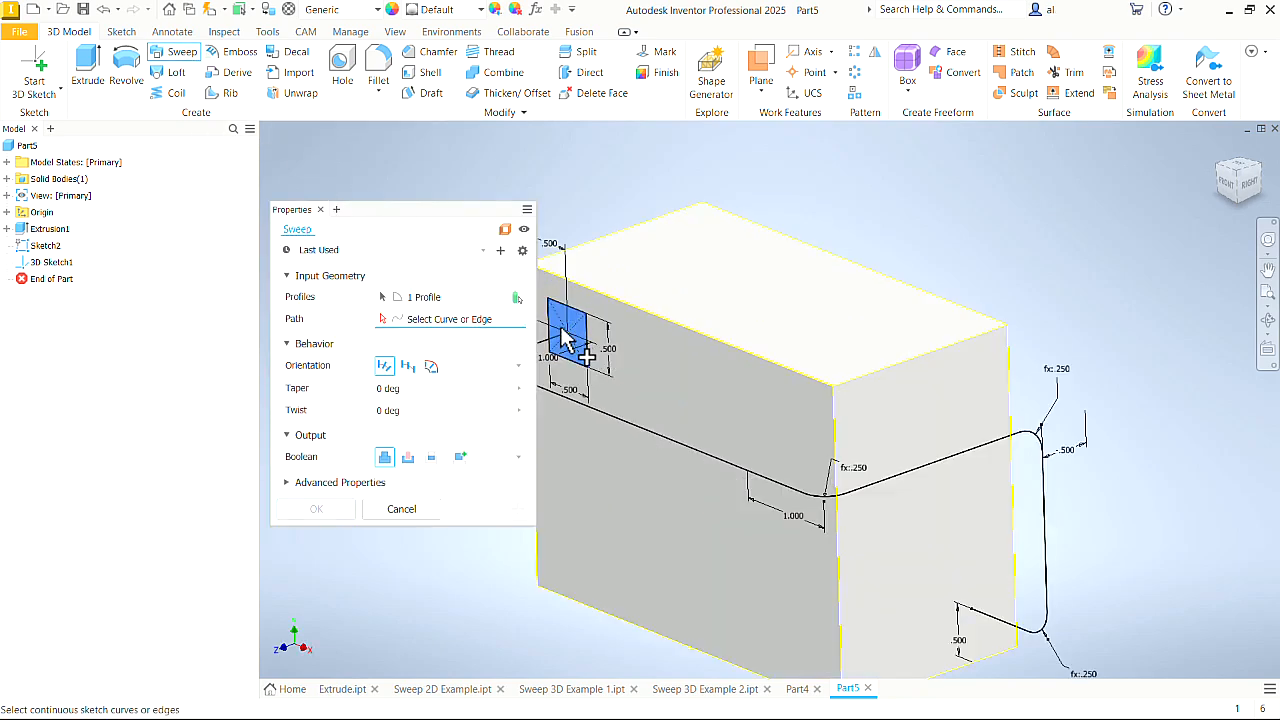
mouse_move(584, 344)
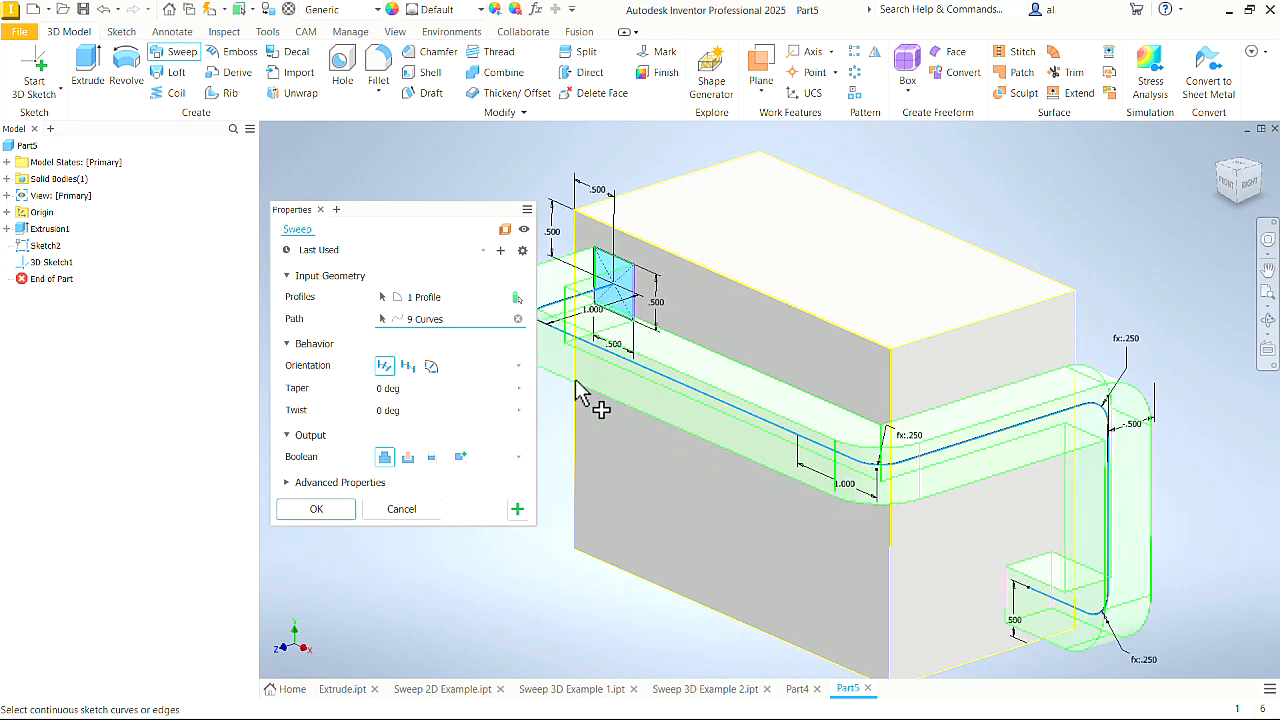
left_click(316, 510)
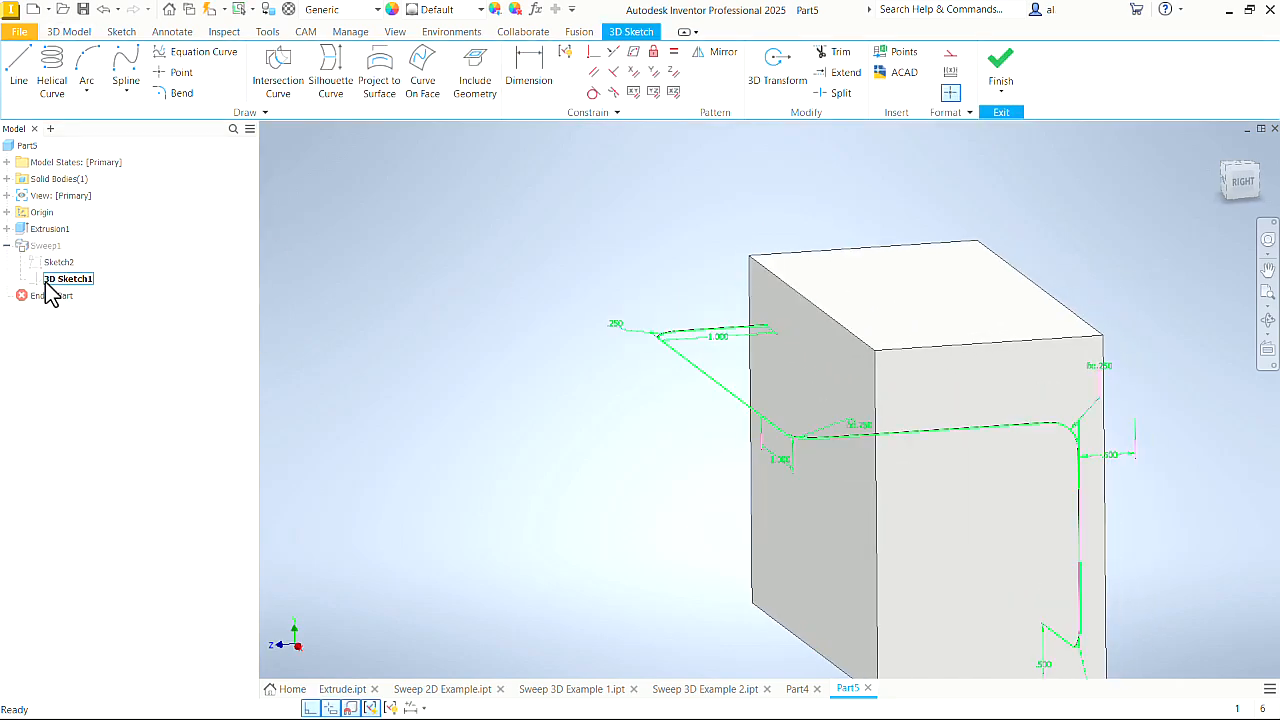
double_click(616, 324)
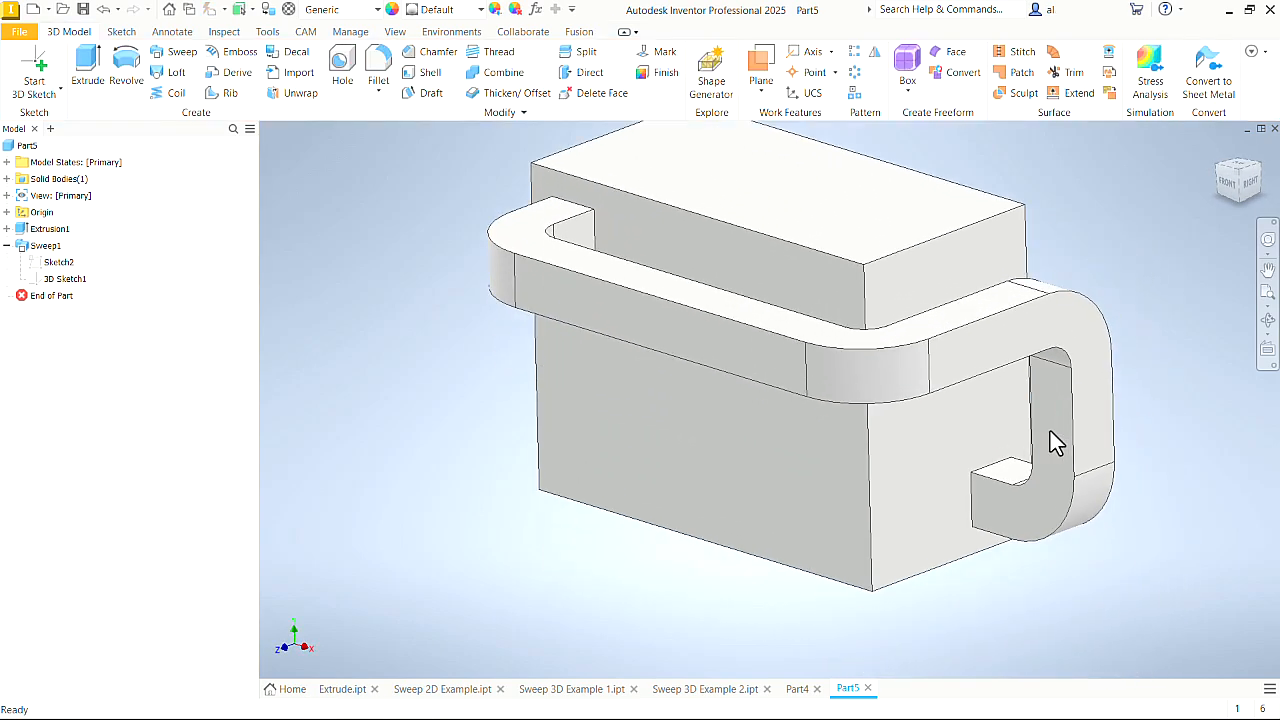
left_click_drag(1058, 444, 1100, 168)
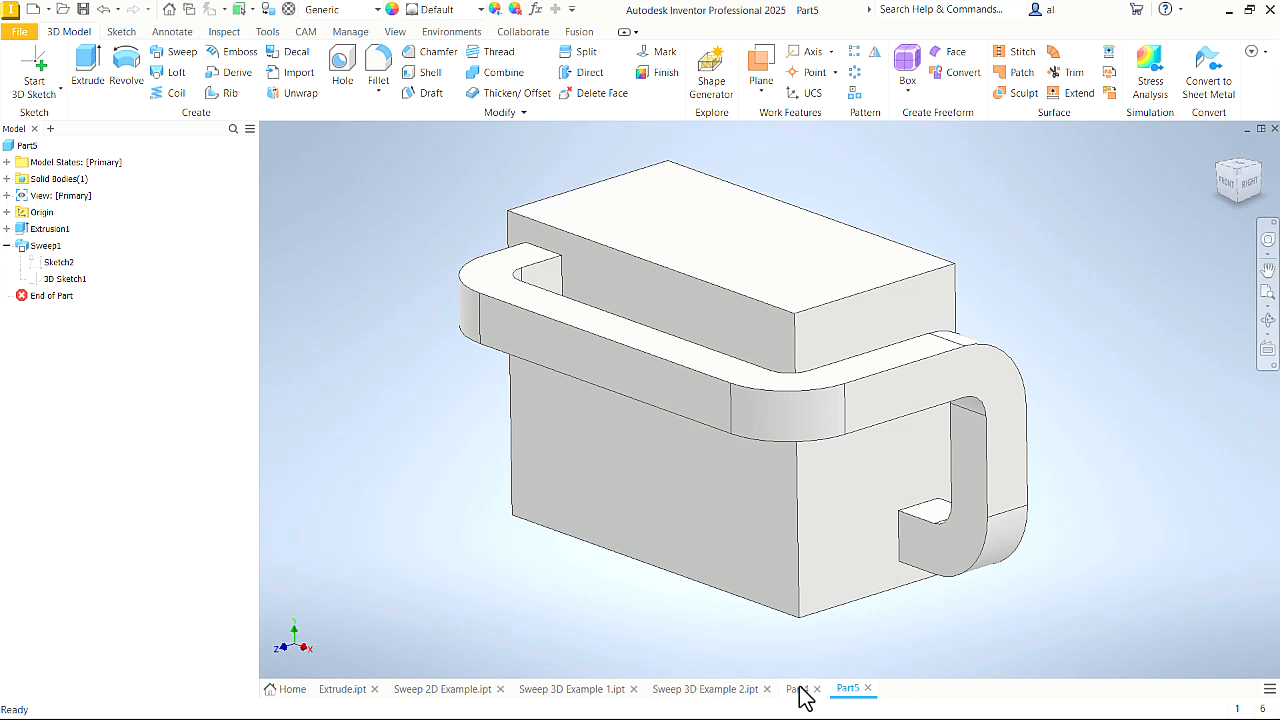
Step: Switch to the Part4 document and finish its sketch to show the hollow bent pipe
left_click(796, 688)
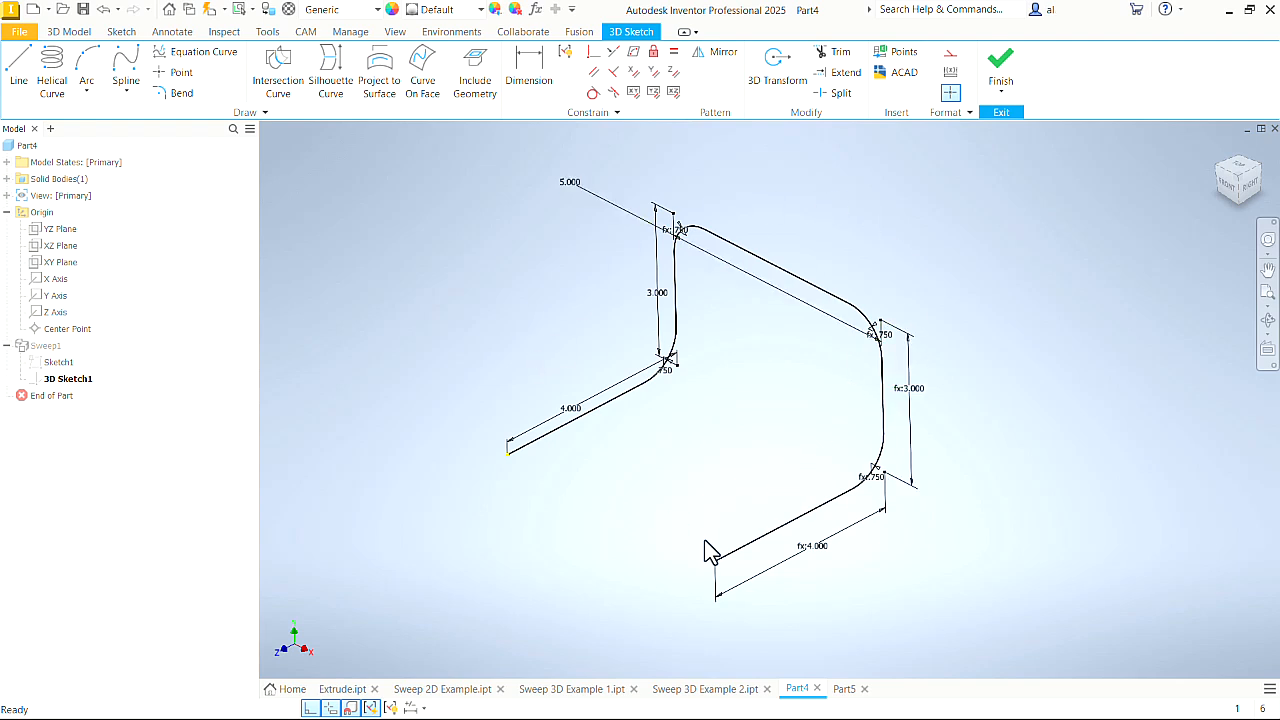
mouse_move(700, 476)
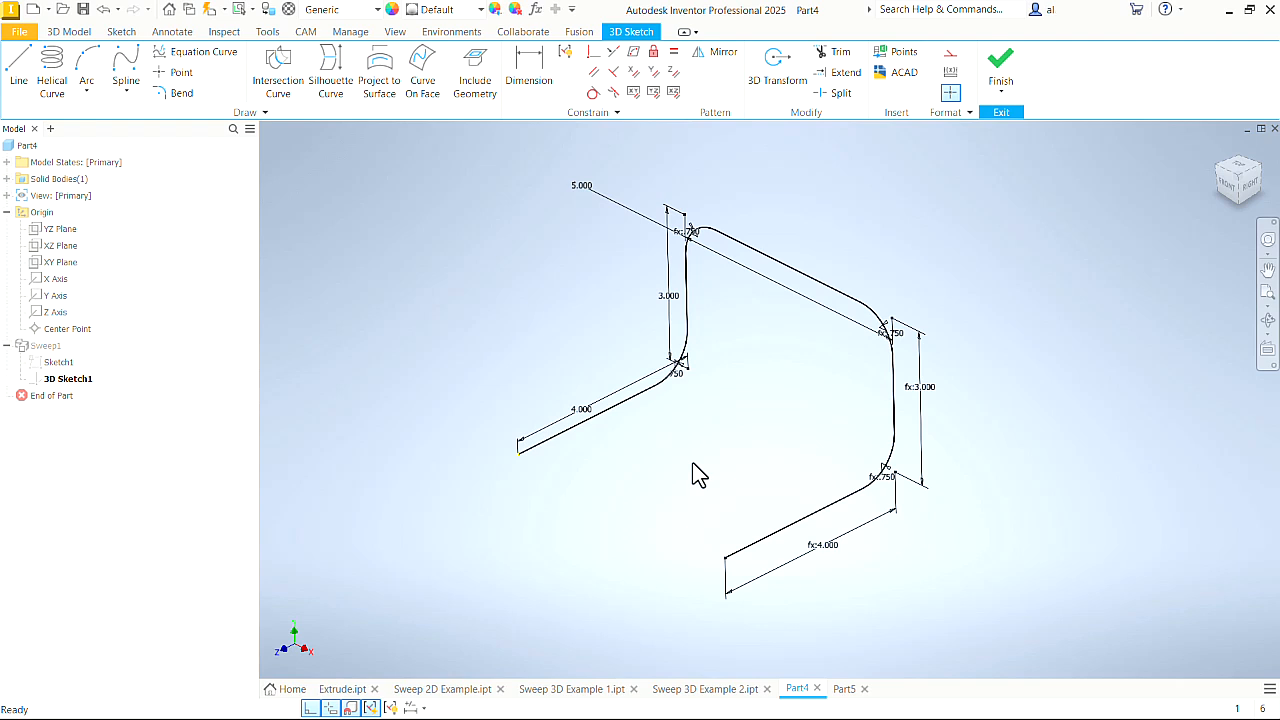
left_click(1000, 60)
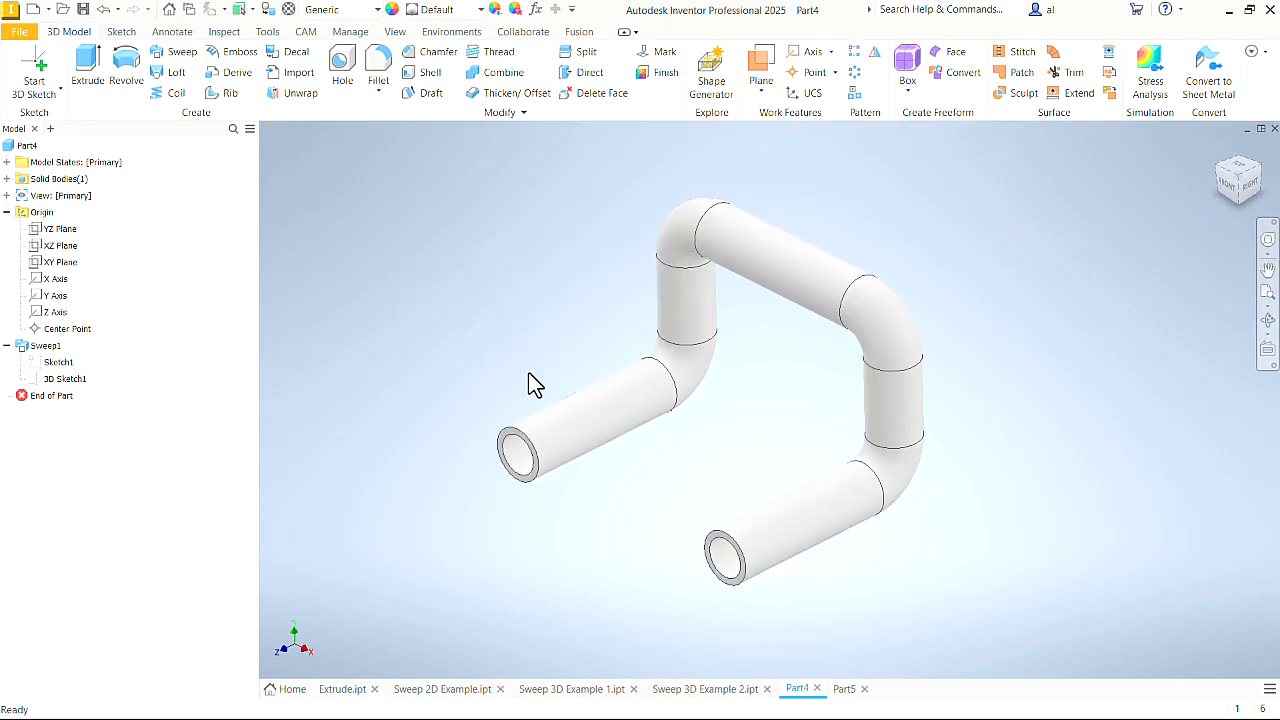
mouse_move(472, 392)
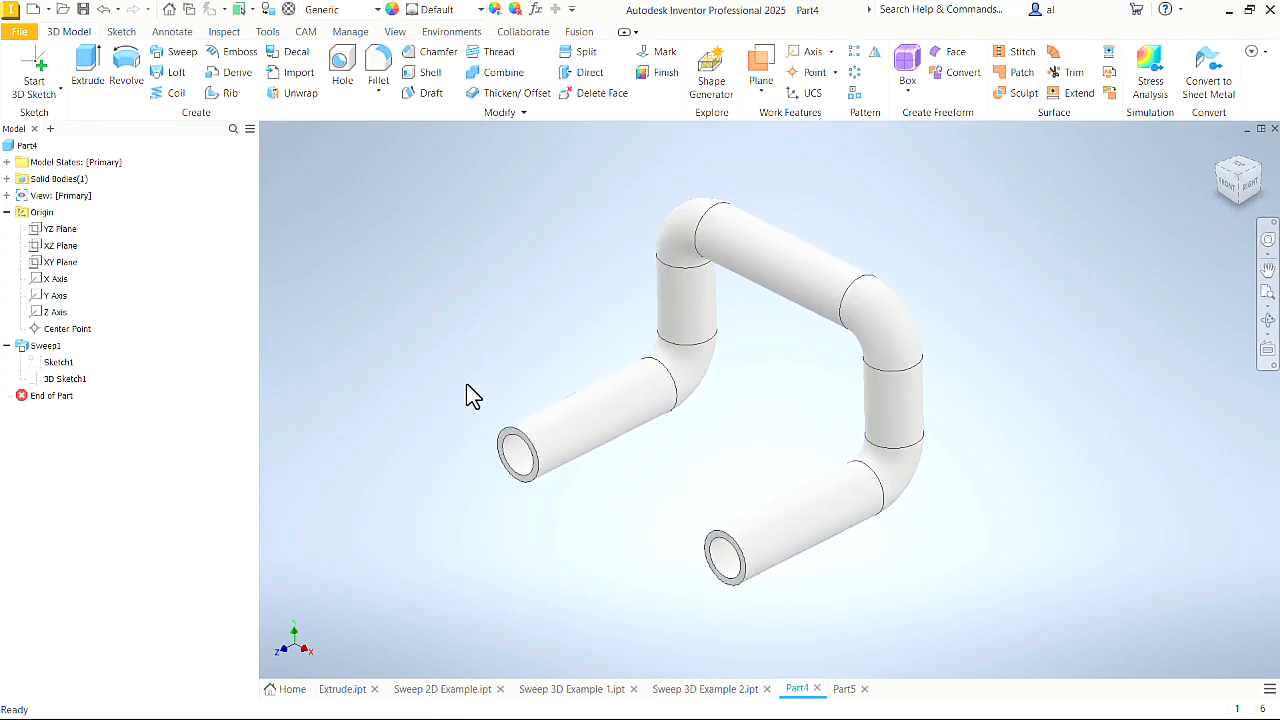